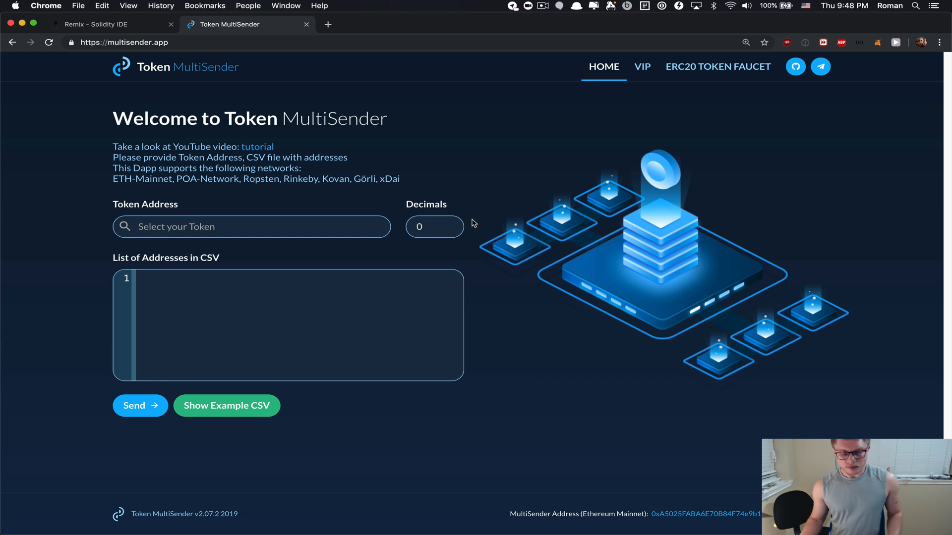
mouse_move(154, 59)
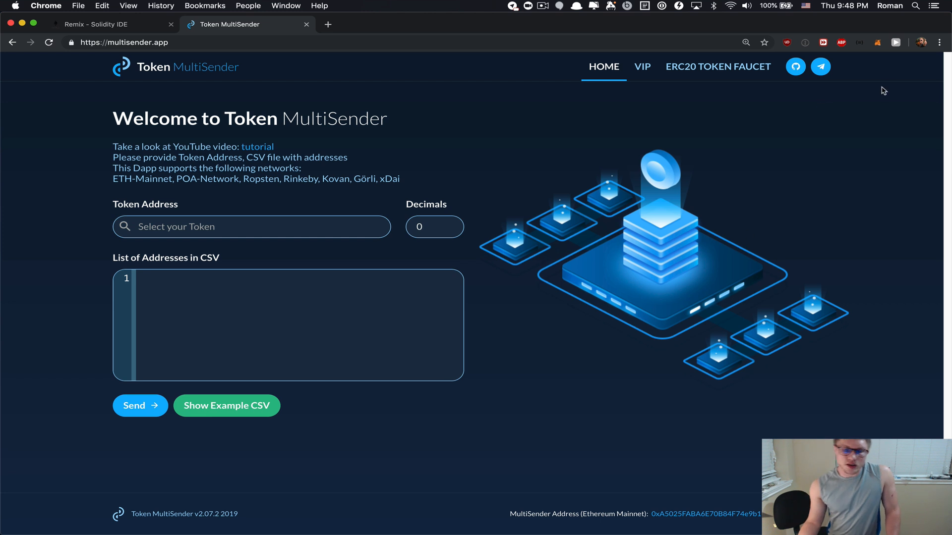
mouse_move(879, 50)
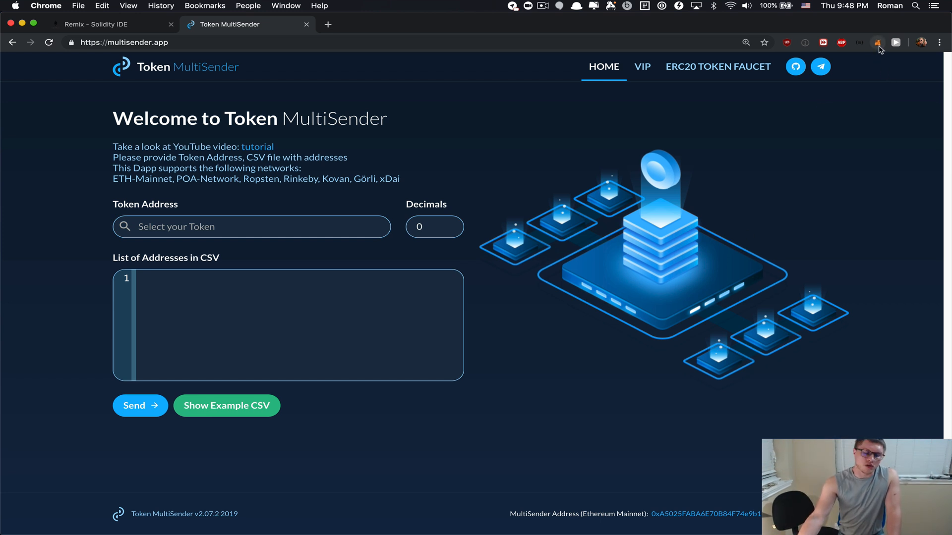
Check the wallet account, network list and available tokens before minting
click(876, 43)
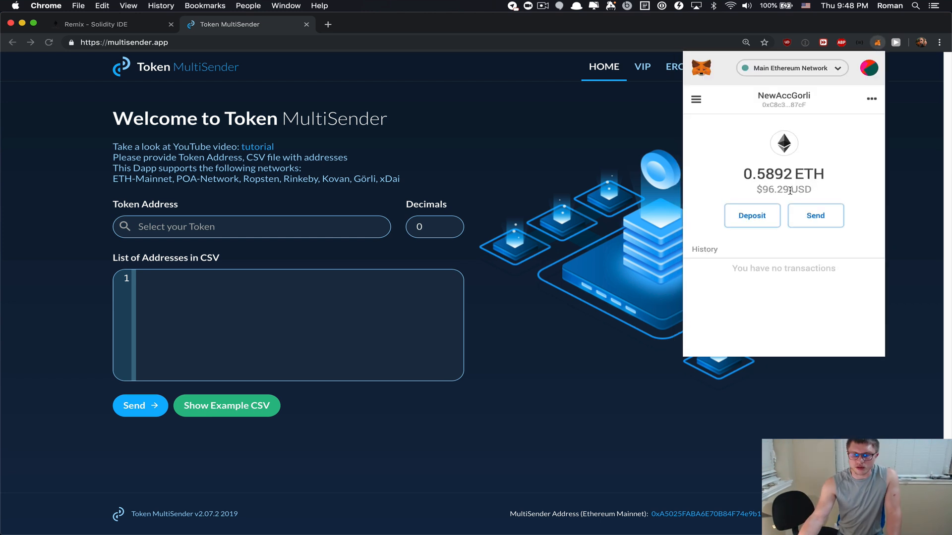
mouse_move(549, 153)
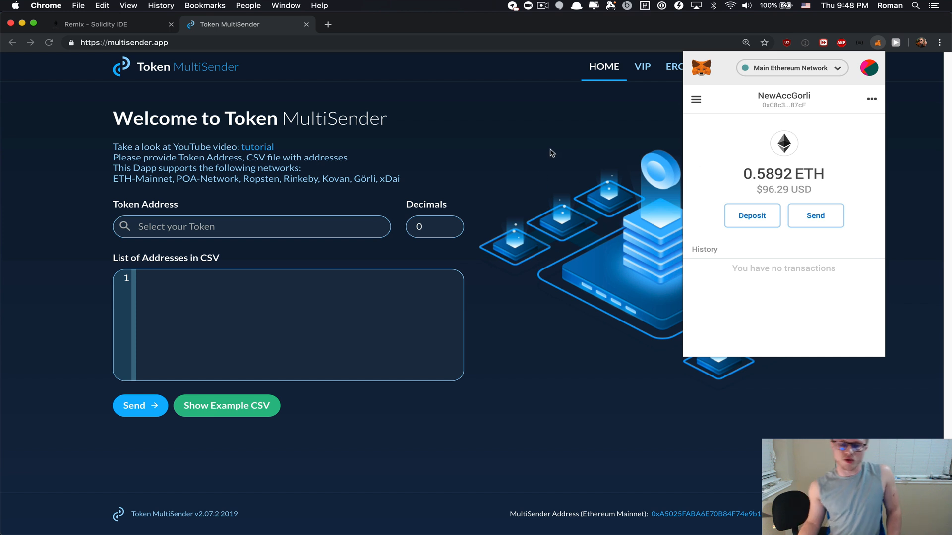
mouse_move(830, 72)
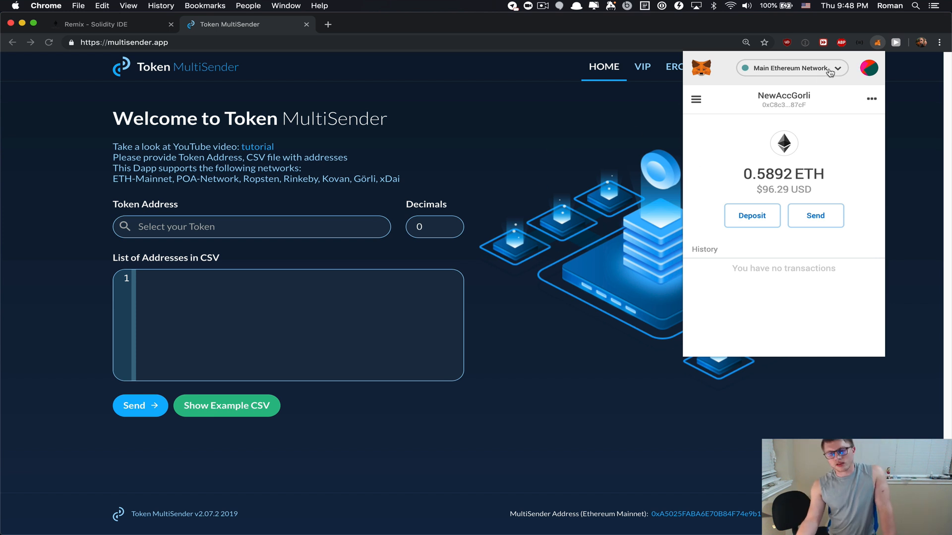
click(789, 68)
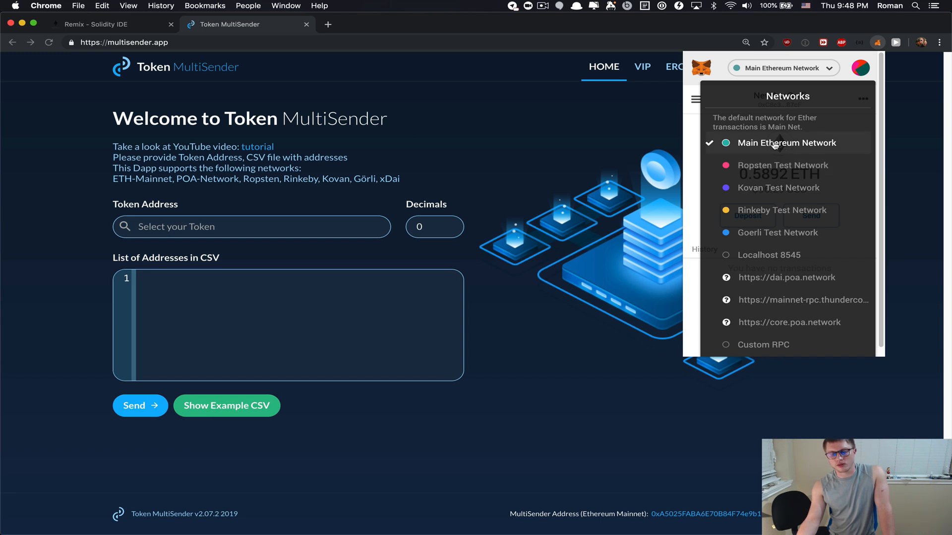
mouse_move(780, 232)
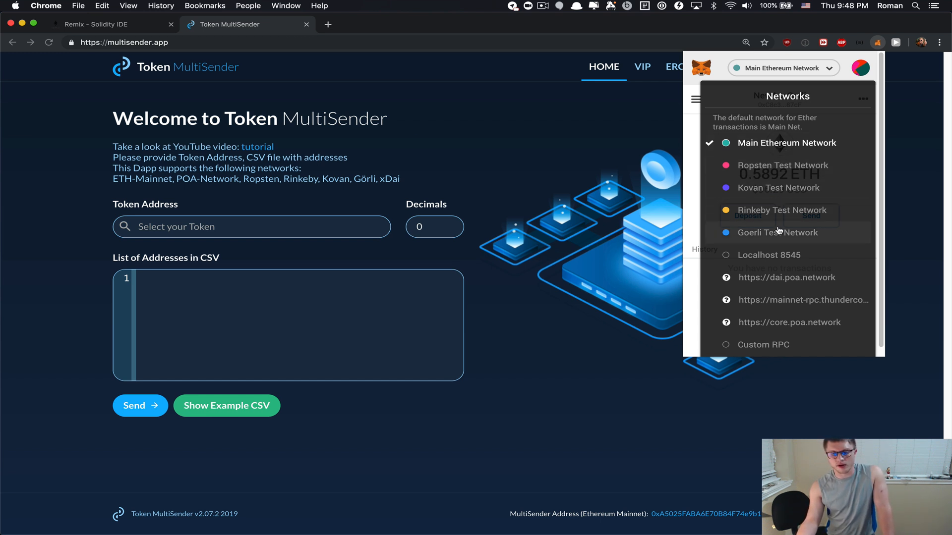
mouse_move(734, 304)
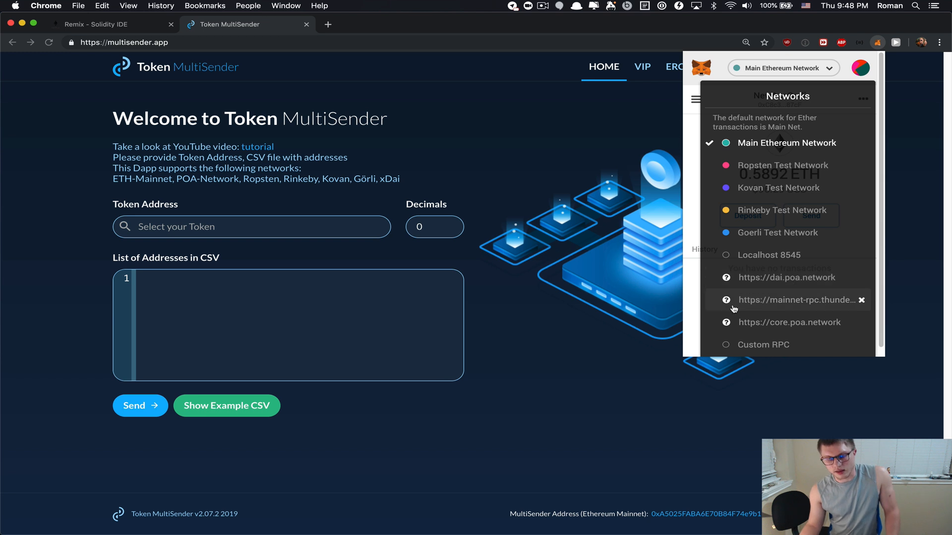
mouse_move(798, 322)
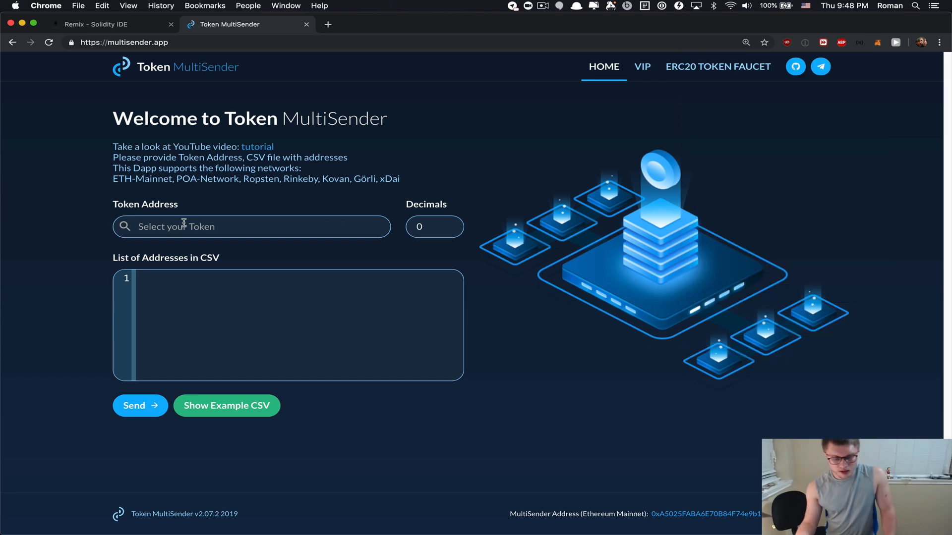
click(251, 226)
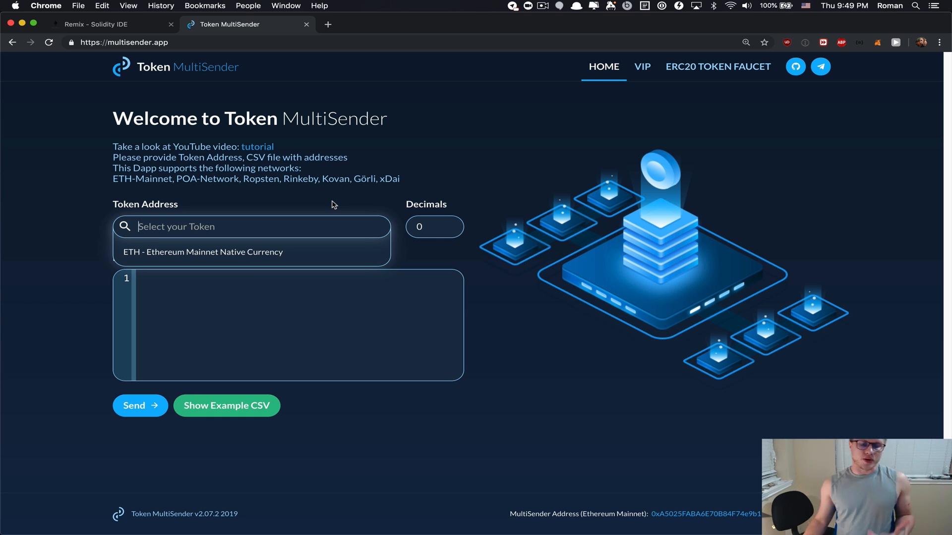
mouse_move(395, 172)
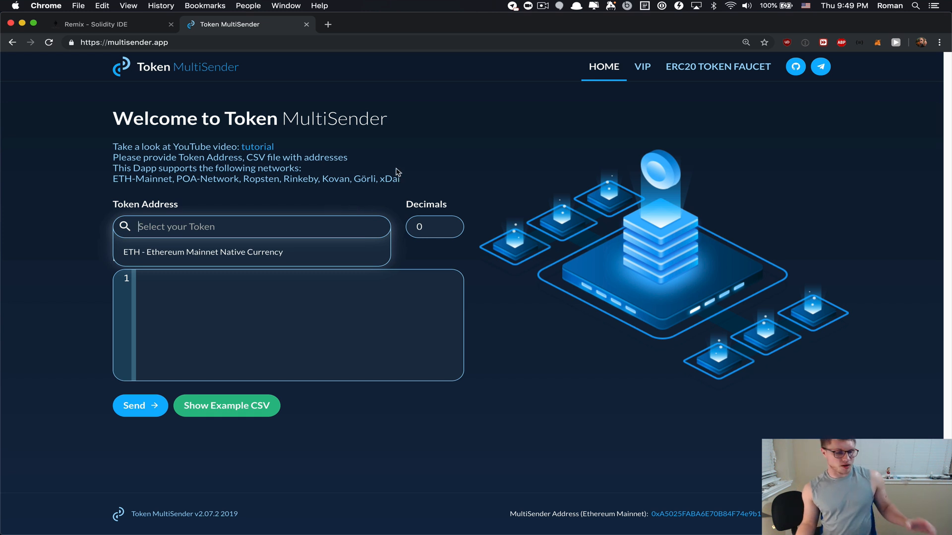
click(741, 142)
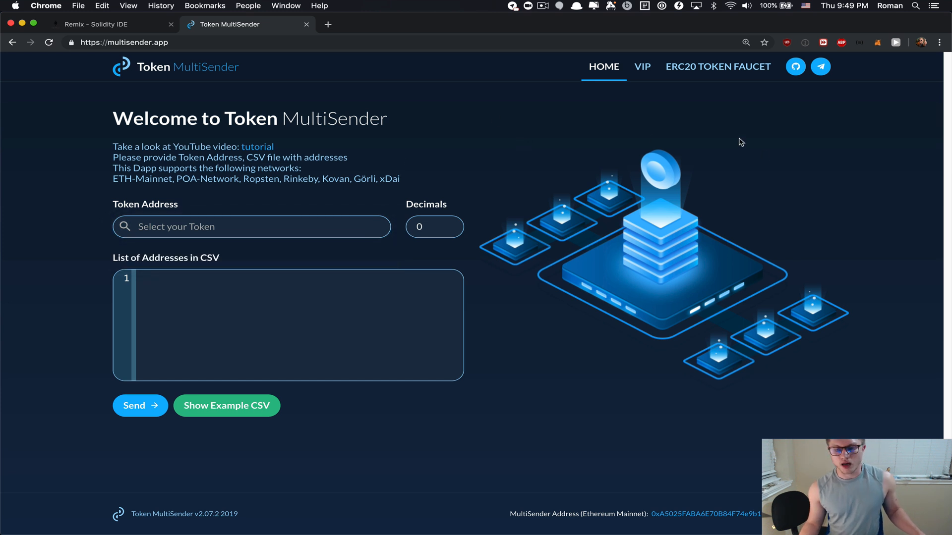
mouse_move(706, 79)
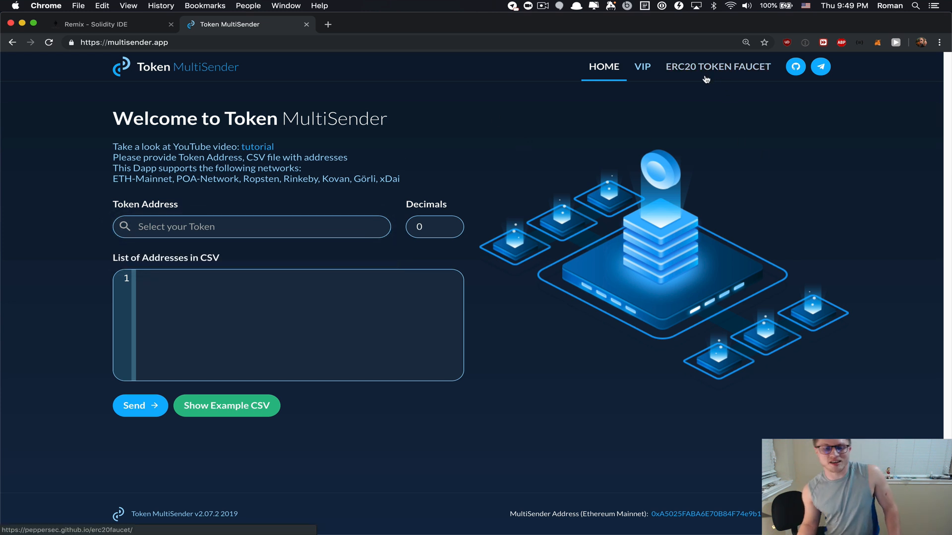
mouse_move(712, 72)
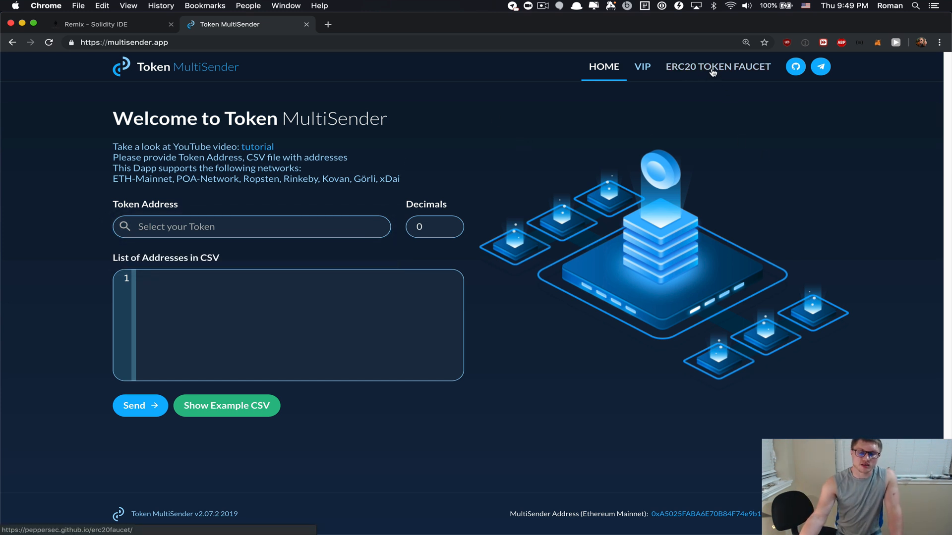
Mint 6000 free FAU tokens from the ERC20 Token Faucet and confirm it in MetaMask
click(718, 67)
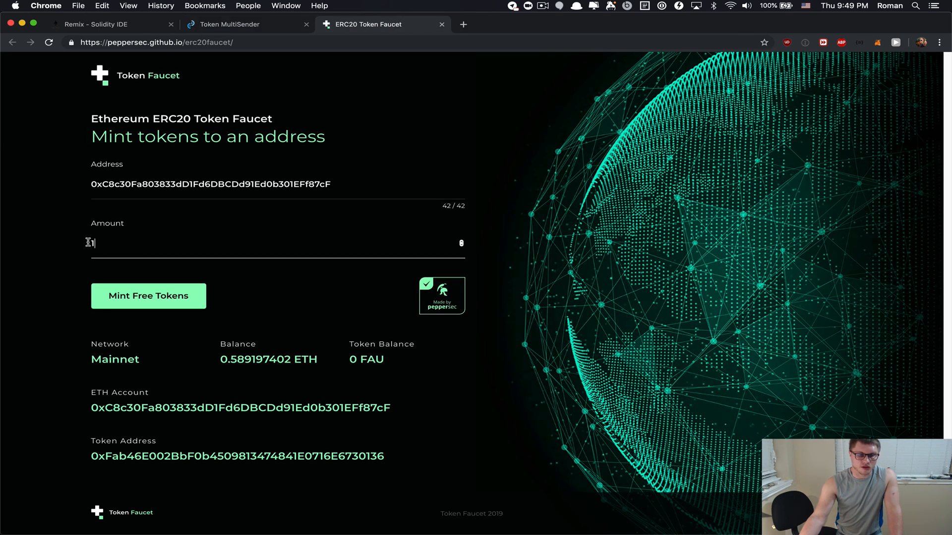
text(6000)
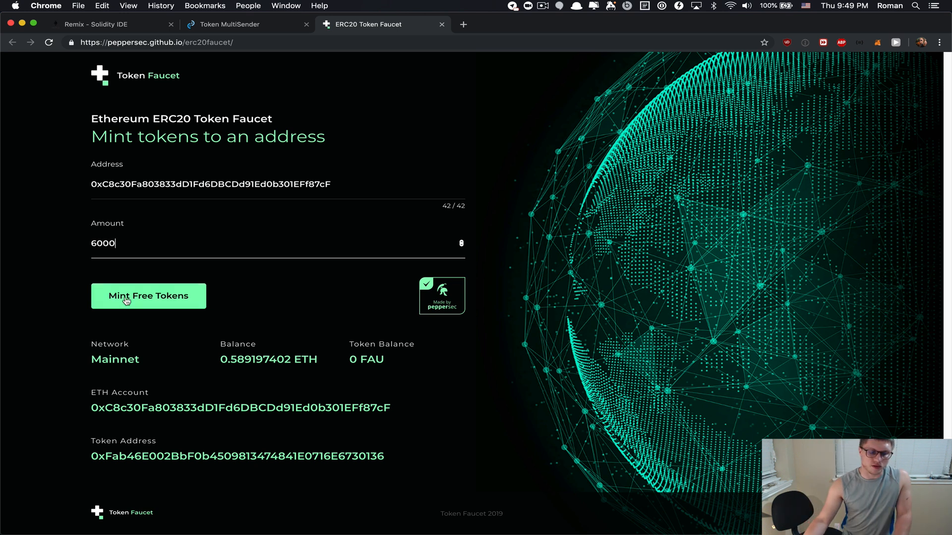
click(147, 296)
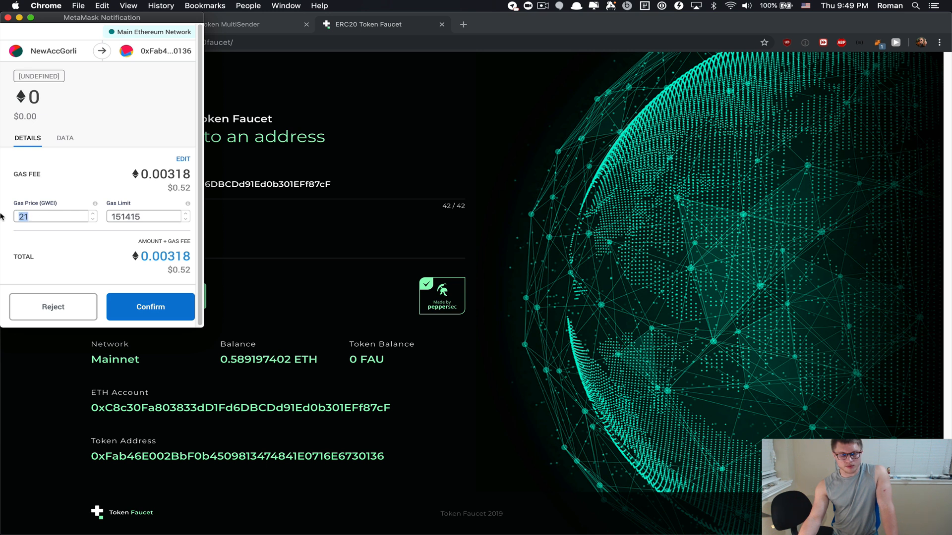
click(149, 306)
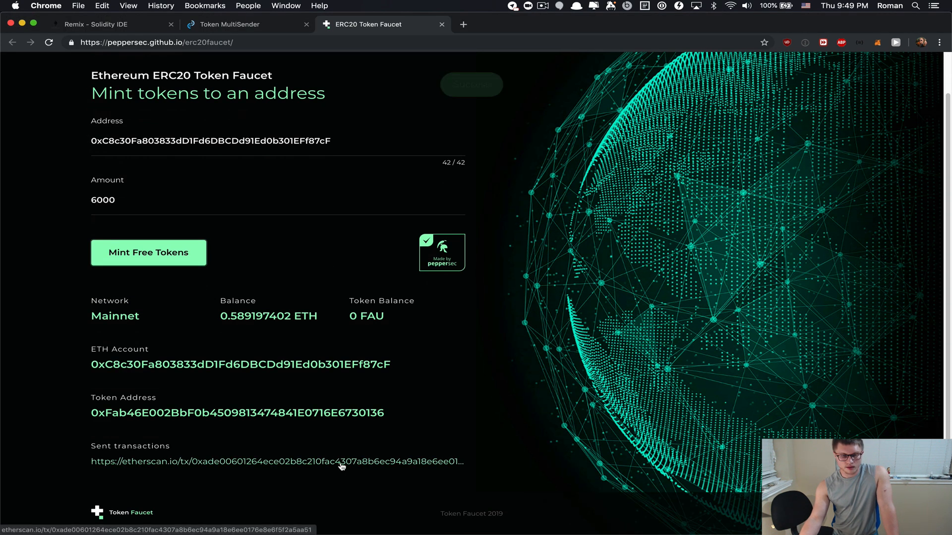
View the sent mint transaction's details on Etherscan
click(276, 462)
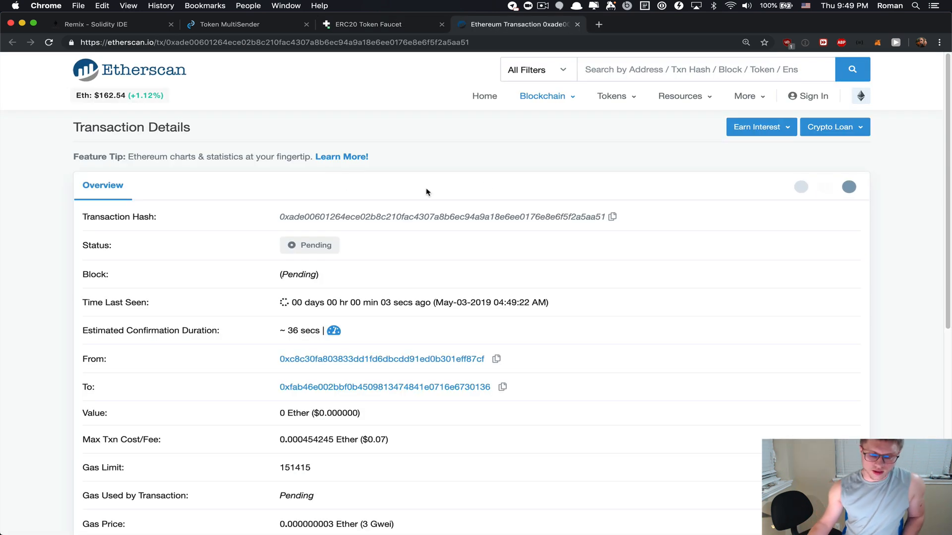
mouse_move(526, 158)
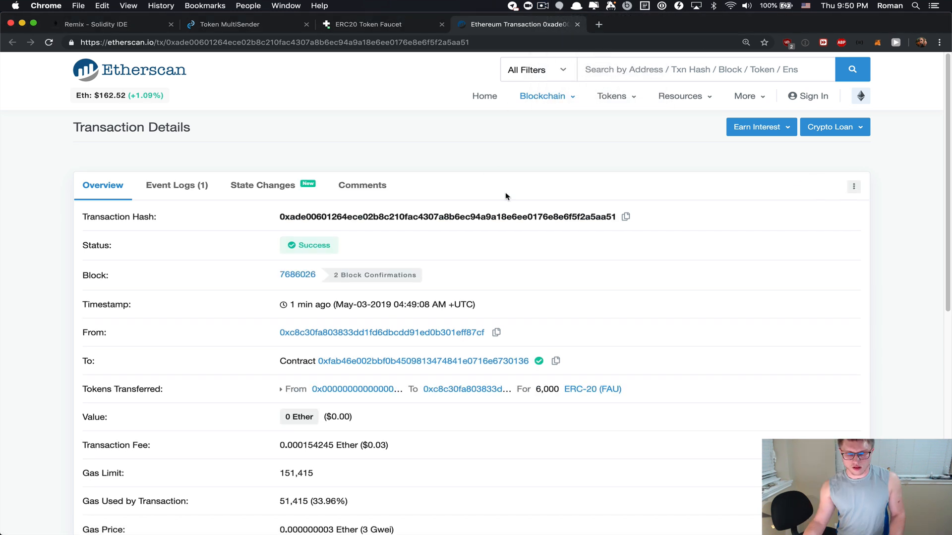
mouse_move(540, 392)
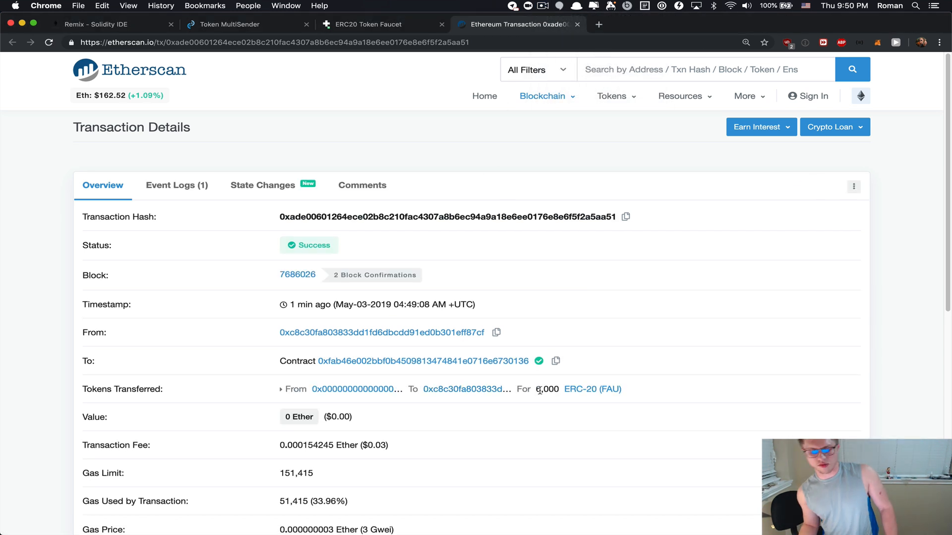
mouse_move(592, 389)
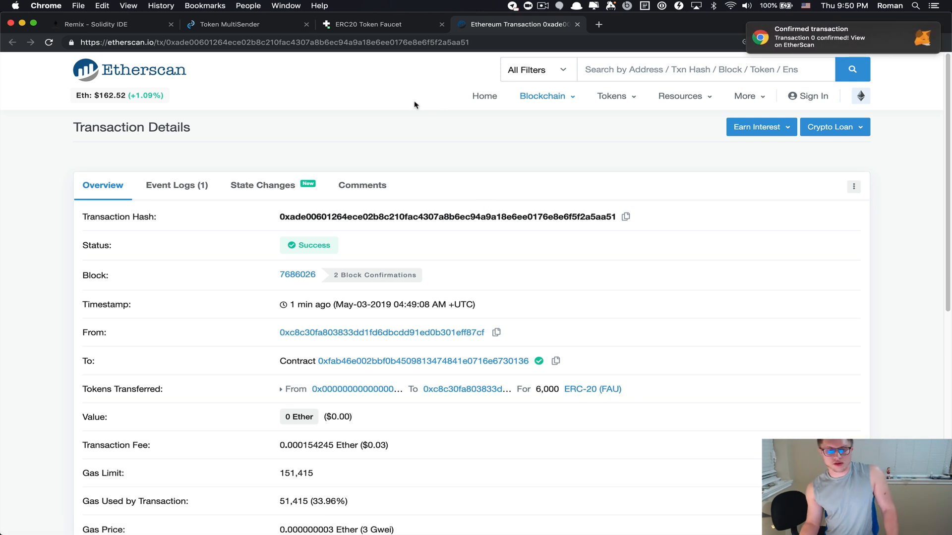
Select FAU as the token, load the example CSV addresses, and close the extra faucet page
click(229, 24)
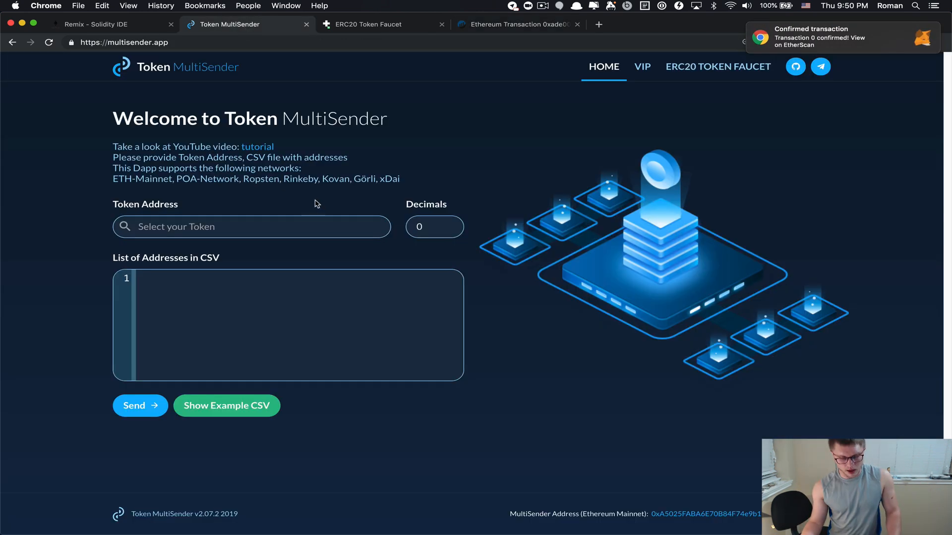
mouse_move(344, 246)
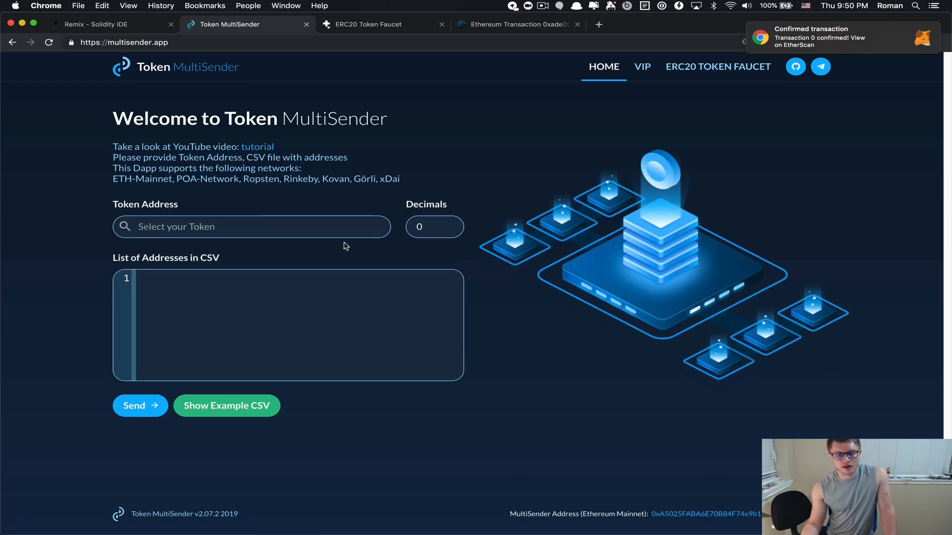
click(250, 226)
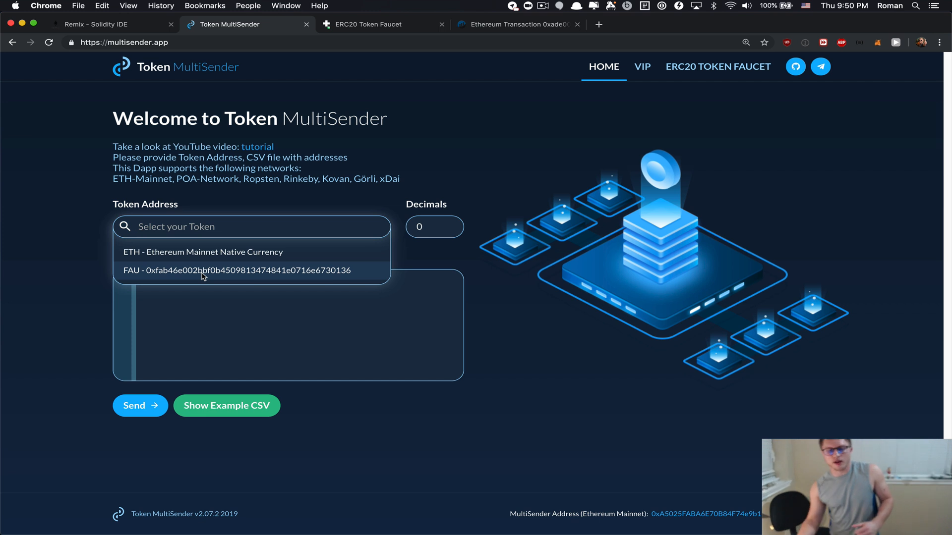
click(236, 270)
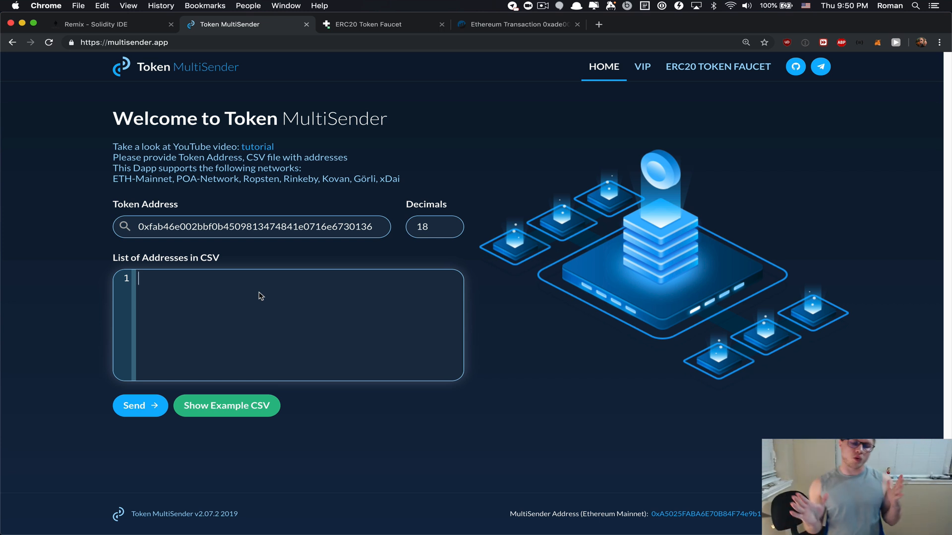
mouse_move(264, 469)
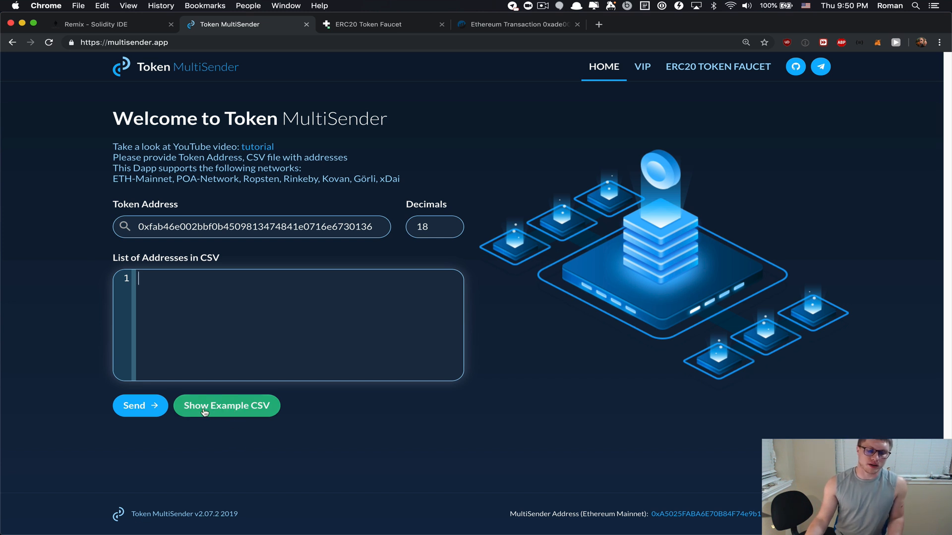
click(226, 406)
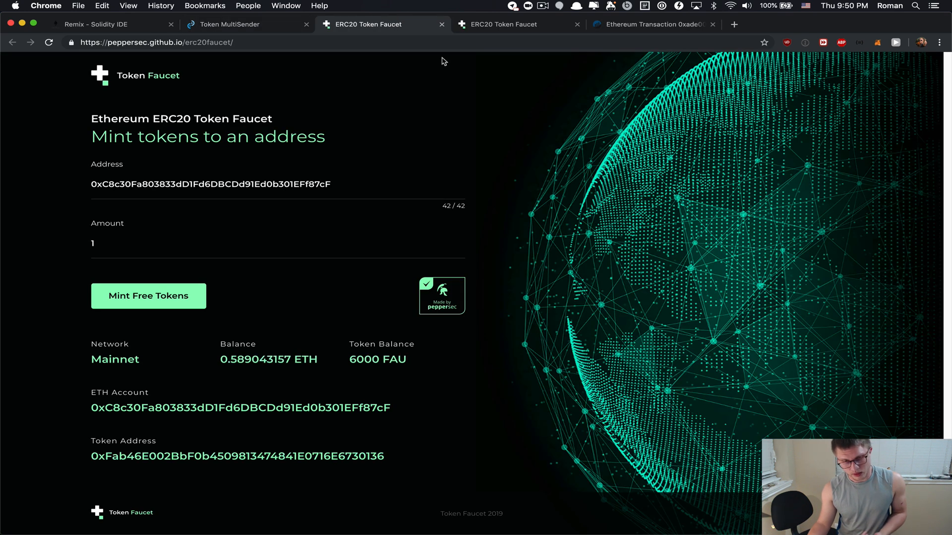
click(243, 24)
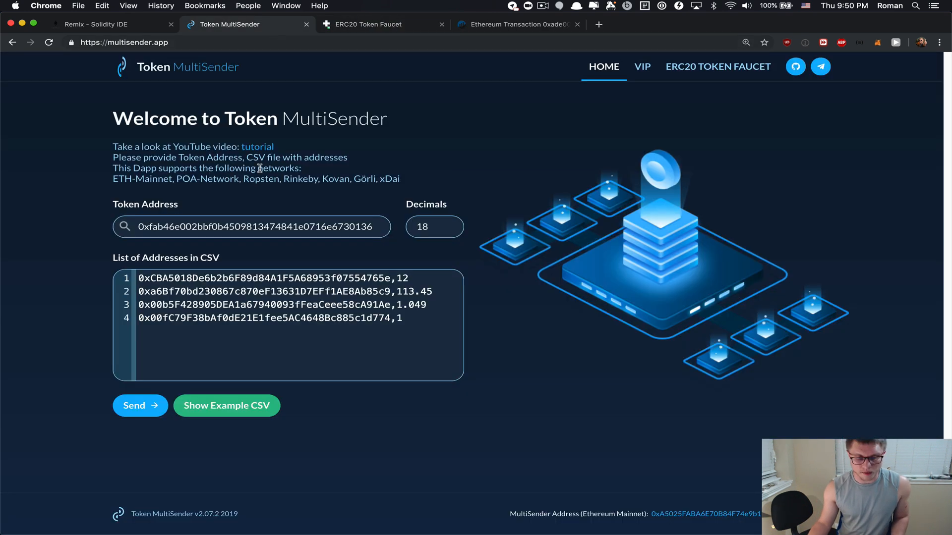
Submit the example list to trigger invalid-address and wrong-amount errors, then clear the list
click(404, 318)
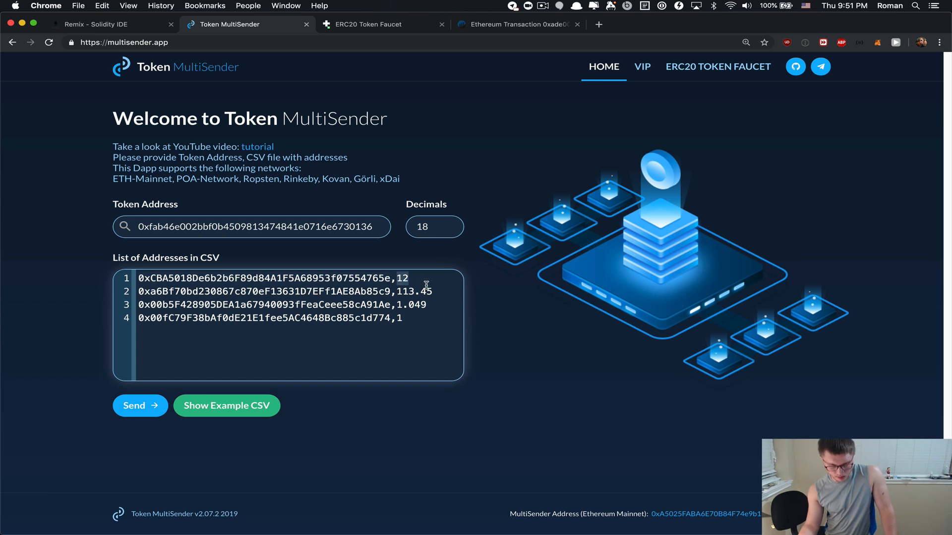
mouse_move(423, 283)
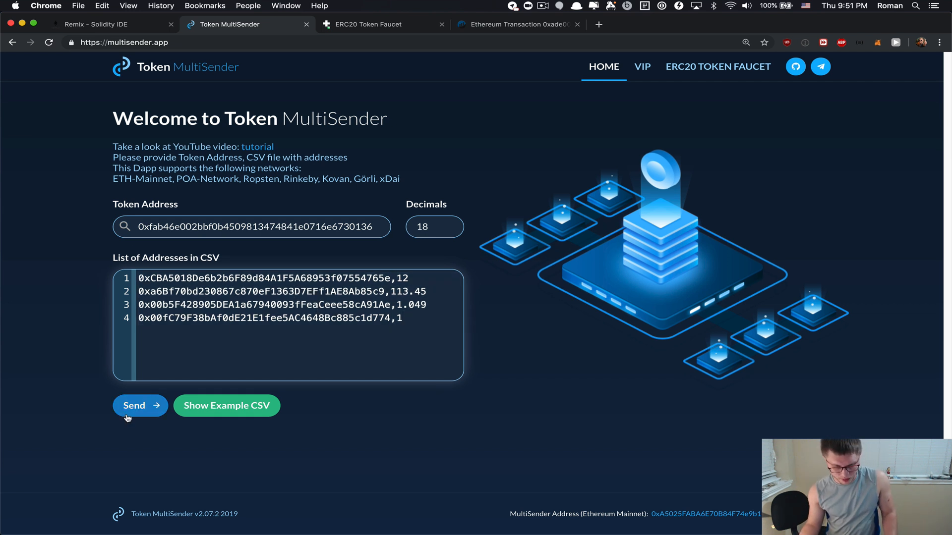
click(133, 405)
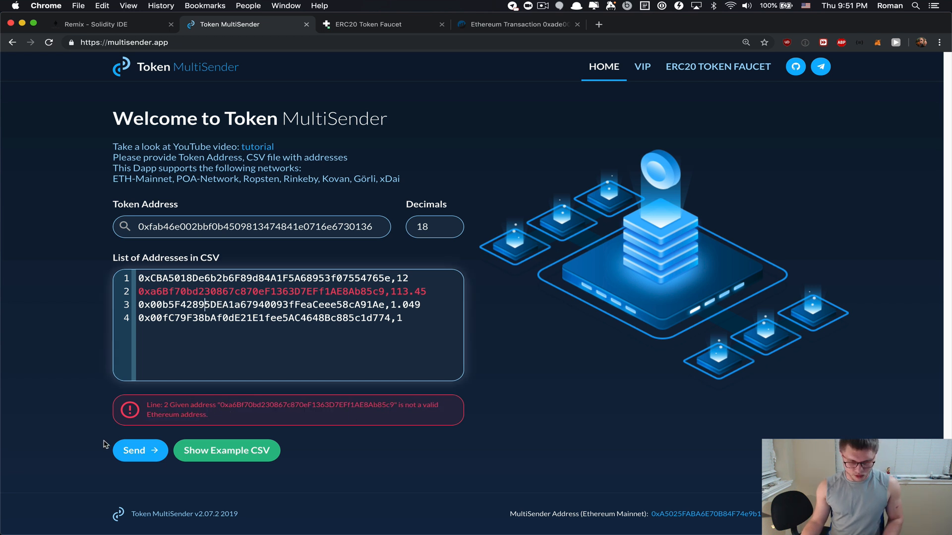
click(388, 305)
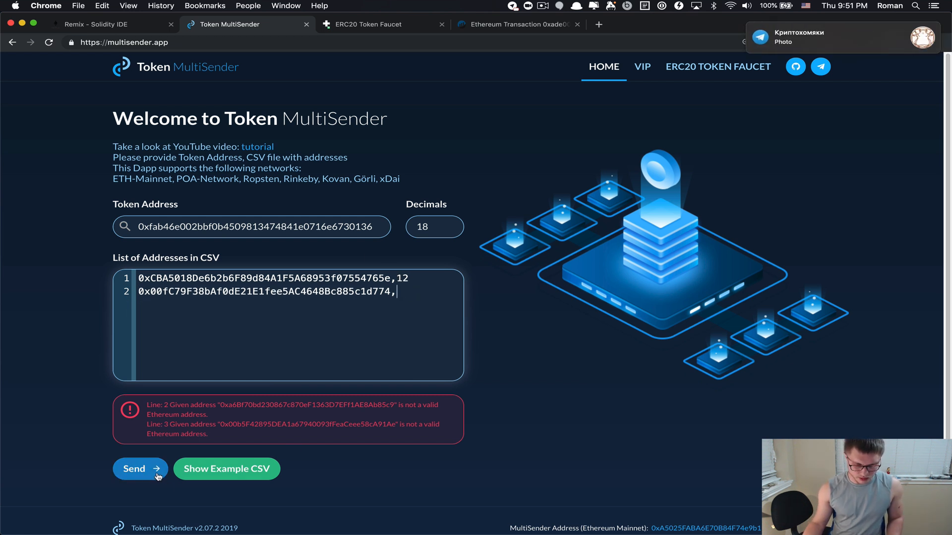
click(133, 469)
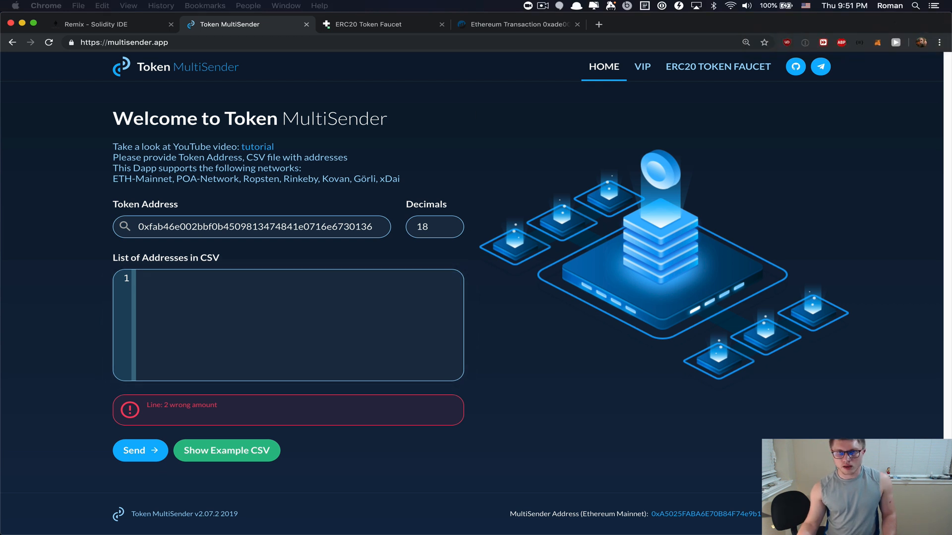
mouse_move(259, 336)
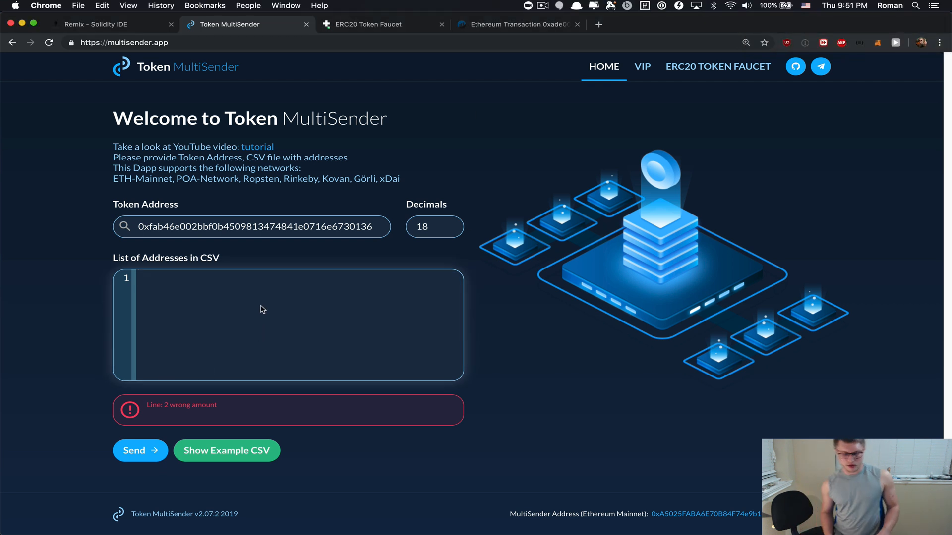
Paste the 1000-line address/amount CSV, review it, and submit it for sending
text(0x4474c5f704adcc7bef239bc6b10a9f22faaafeb9,2.65)
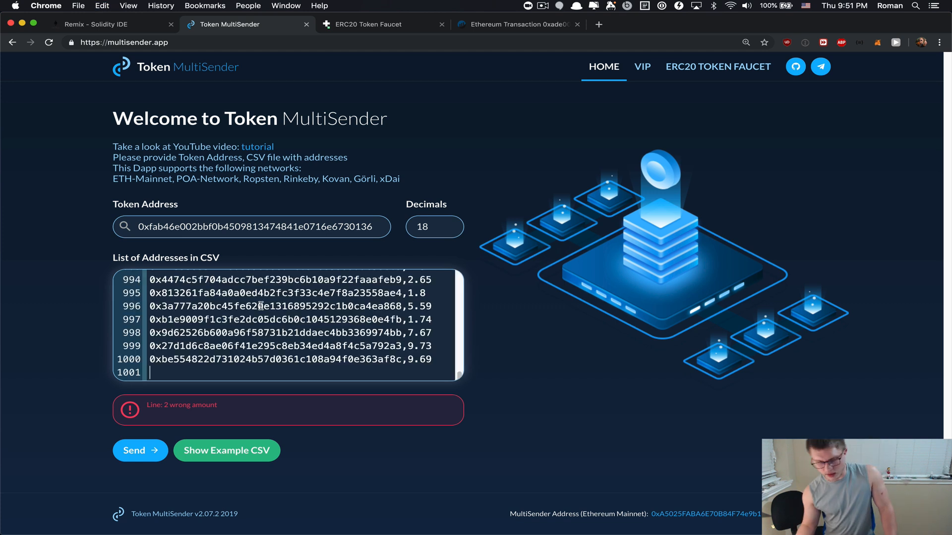
scroll(up, 3)
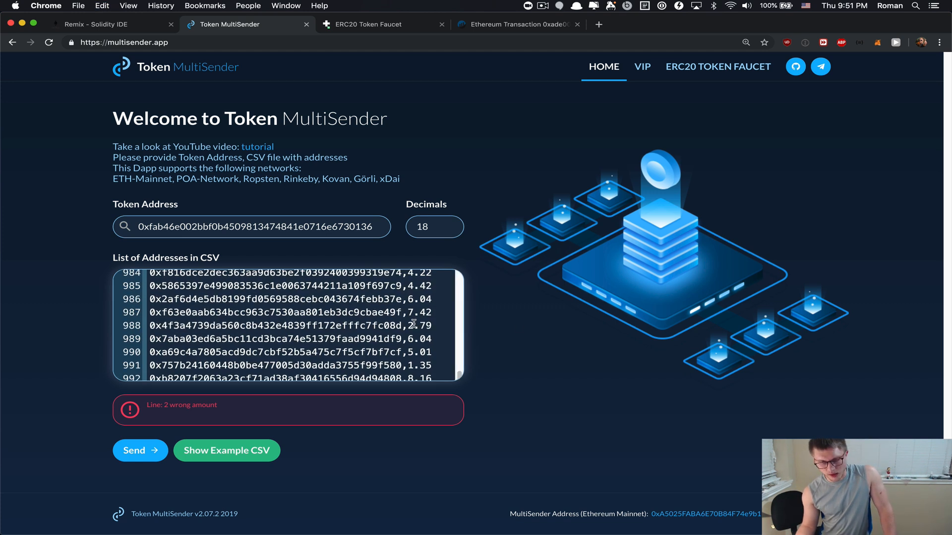
scroll(up, 3)
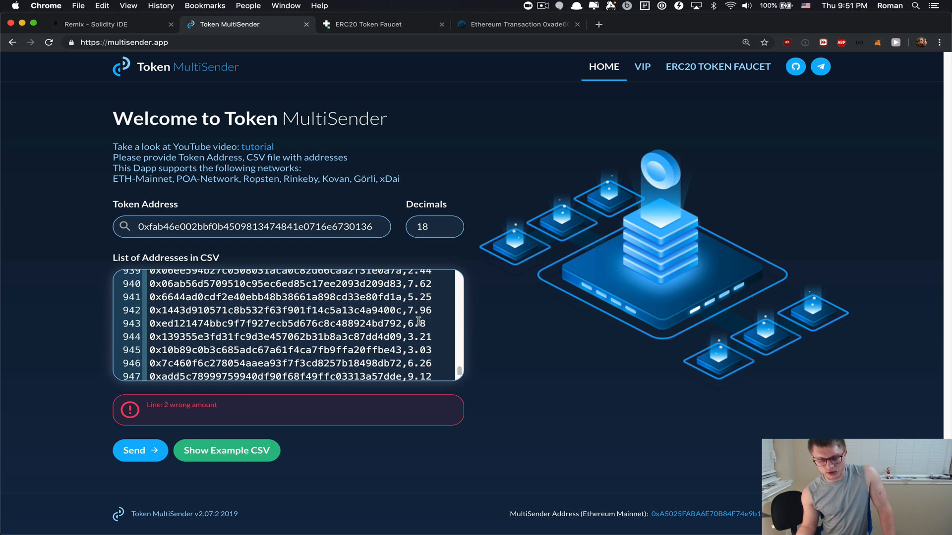
scroll(down, 3)
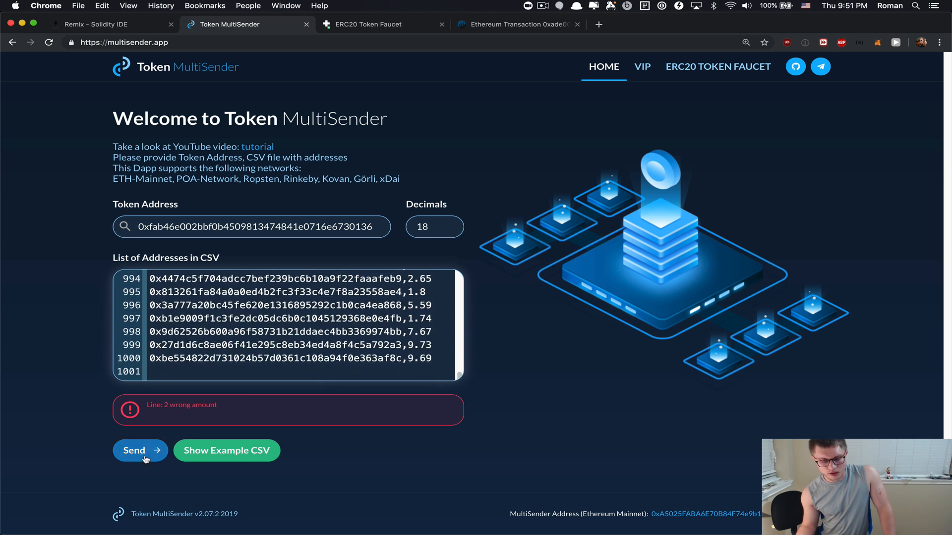
click(133, 450)
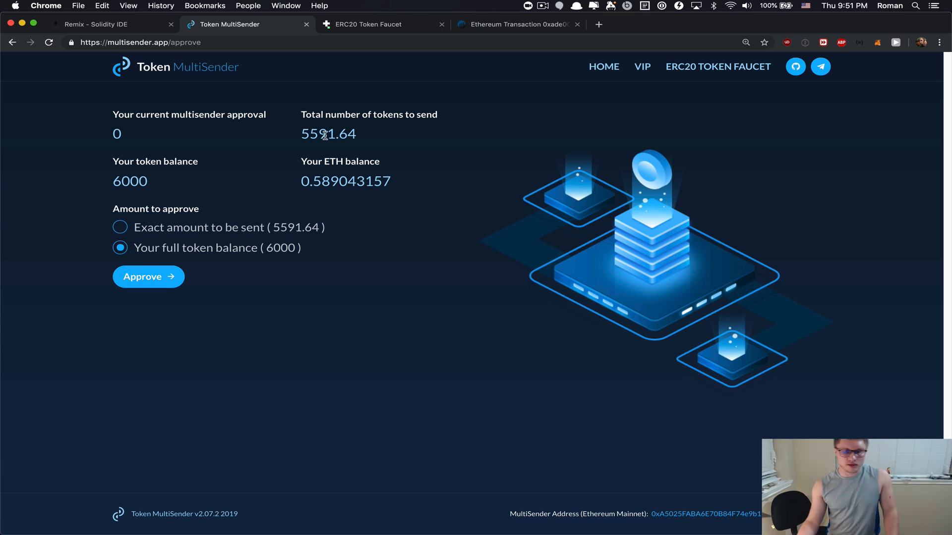
double_click(328, 134)
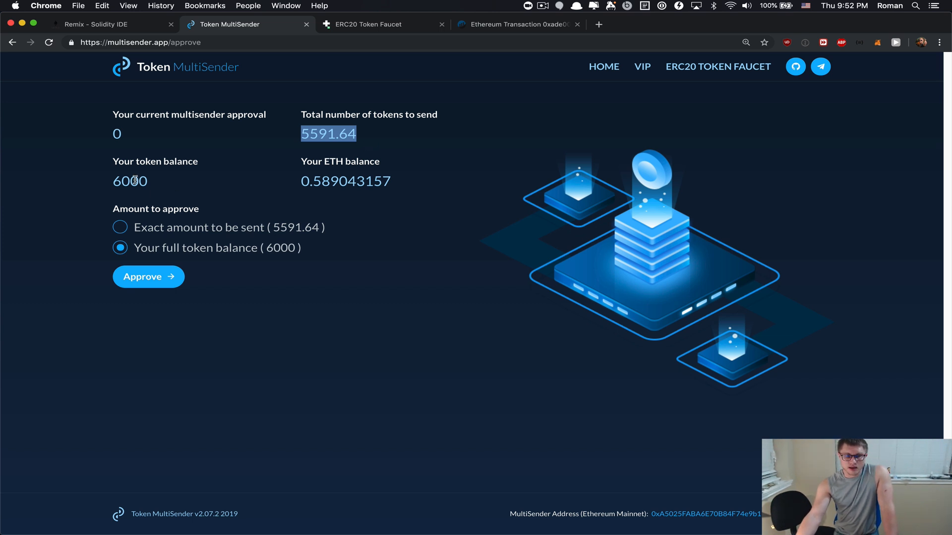
double_click(128, 180)
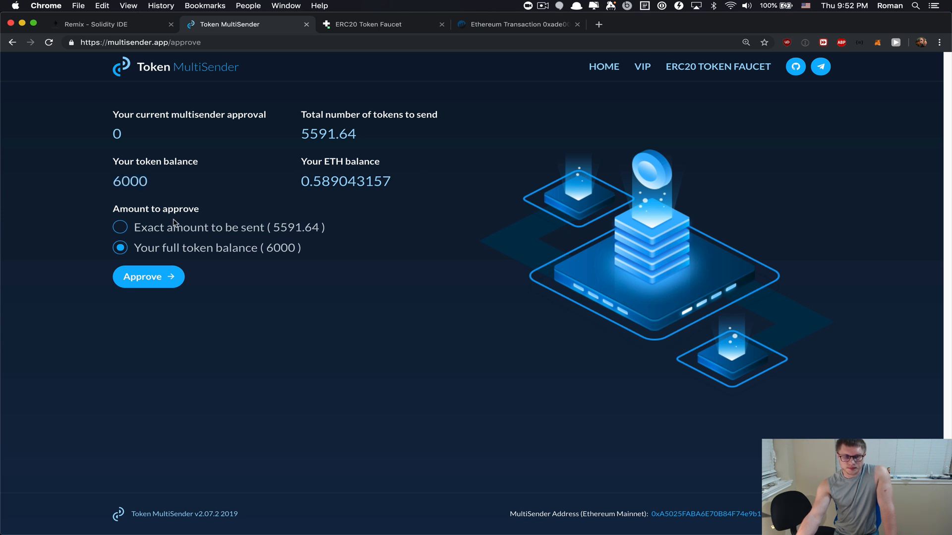
mouse_move(285, 285)
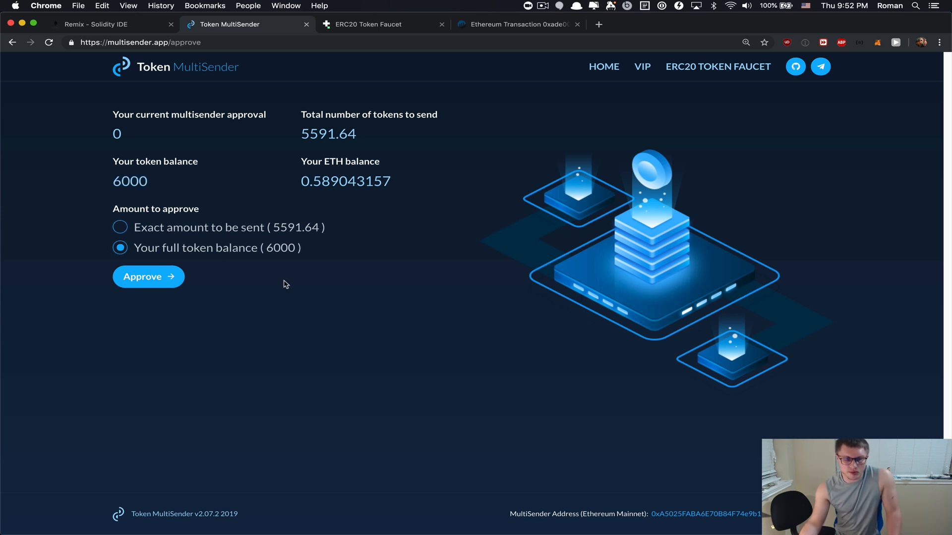
mouse_move(242, 262)
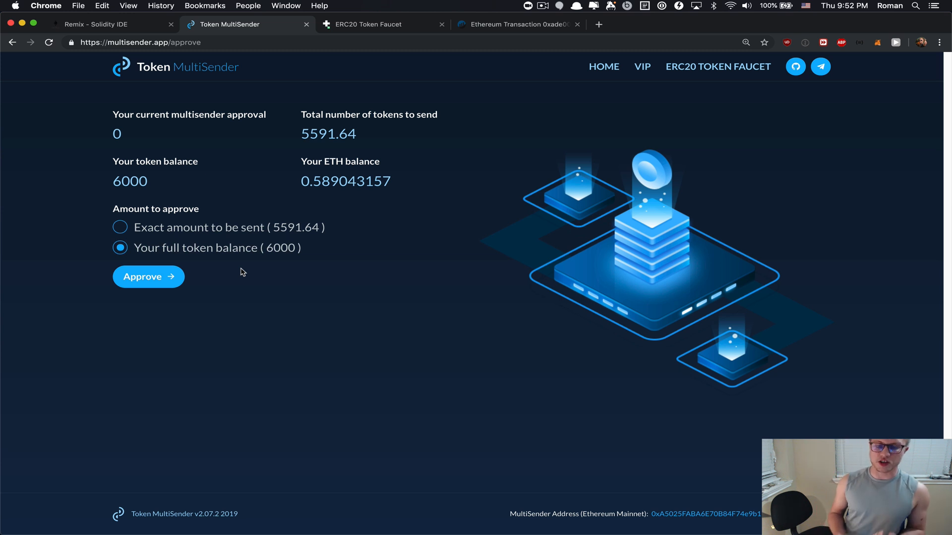
mouse_move(240, 270)
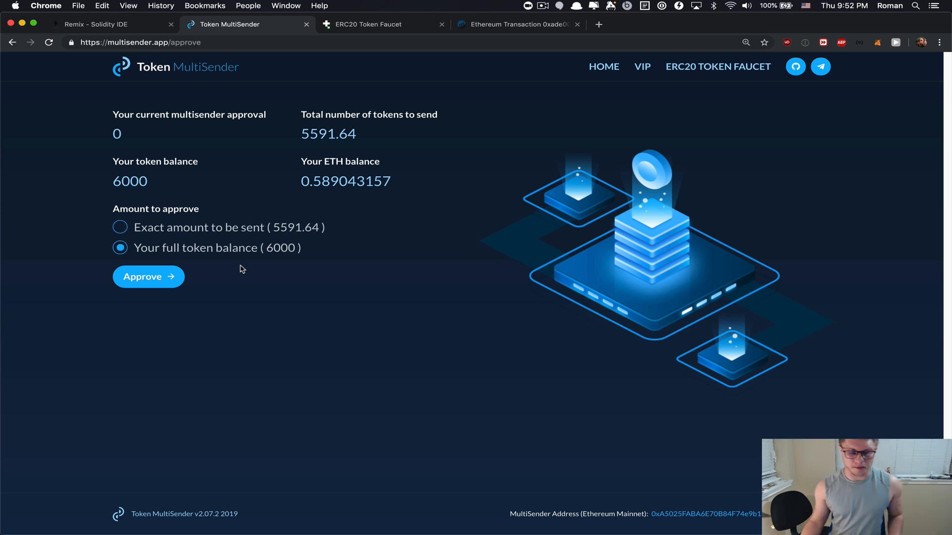
mouse_move(148, 276)
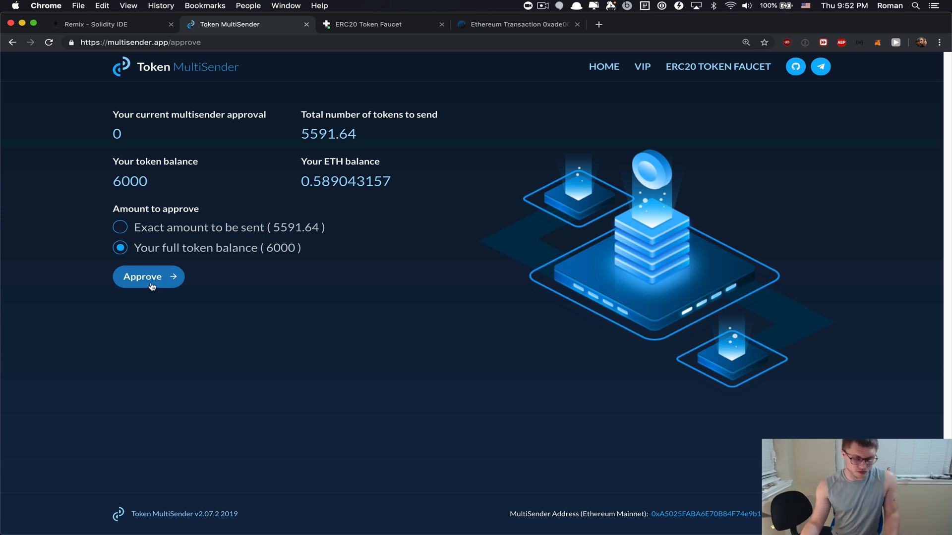
Approve the contract to spend 6000 FAU via MetaMask and proceed to the multisend summary
click(148, 277)
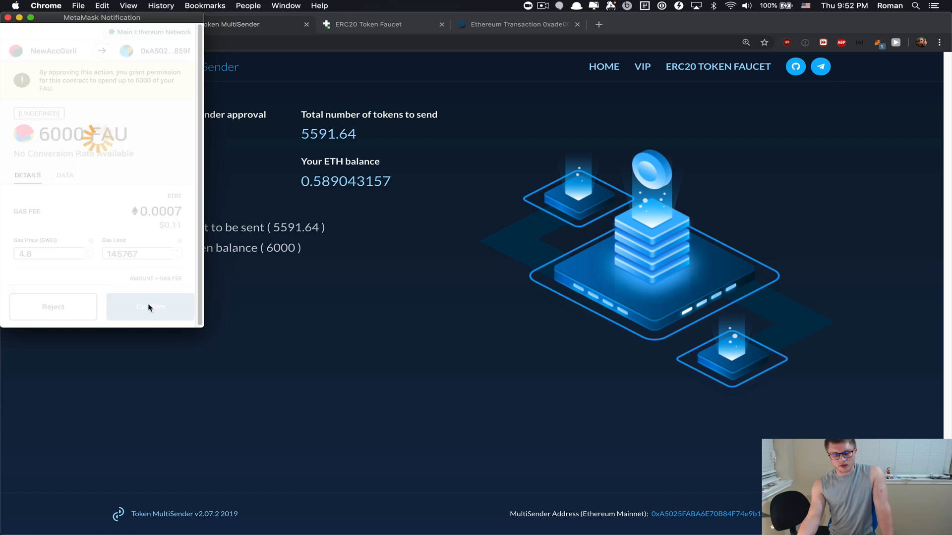
click(150, 307)
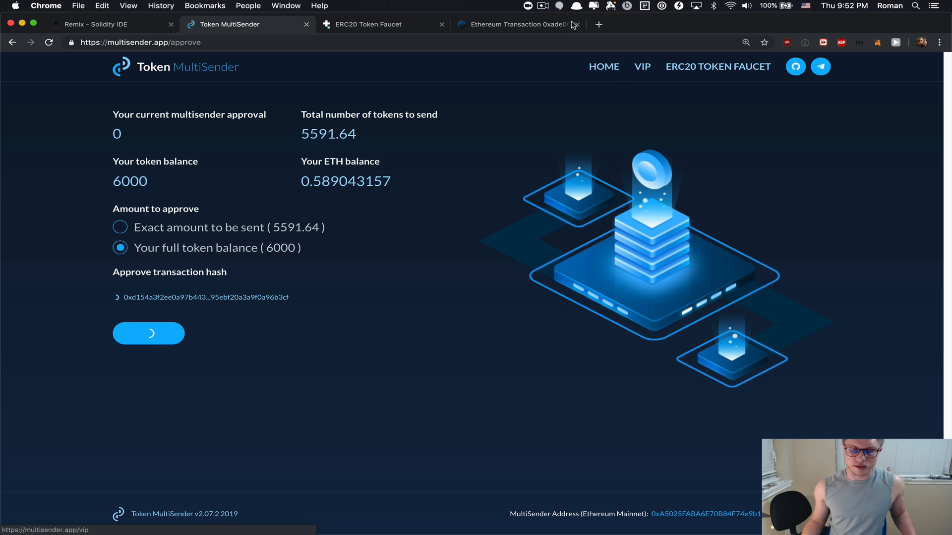
mouse_move(443, 277)
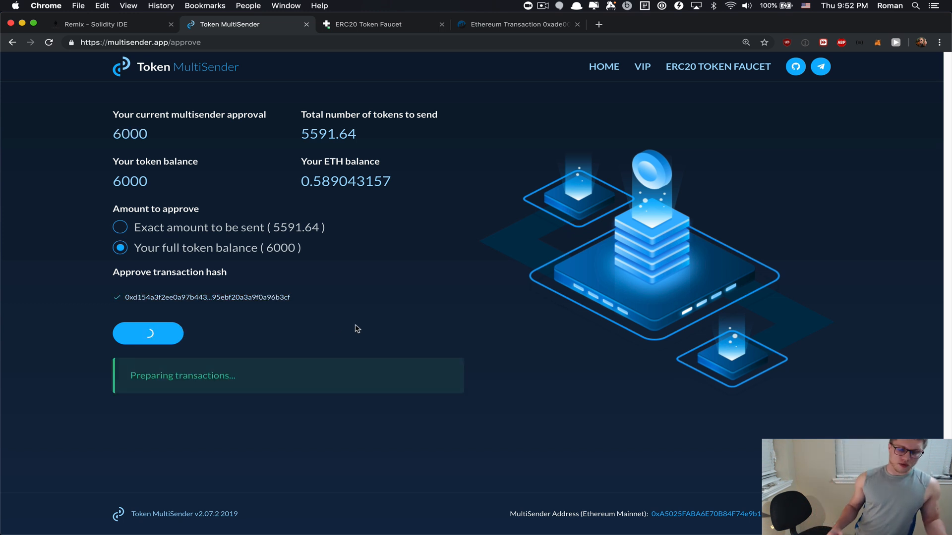
mouse_move(154, 308)
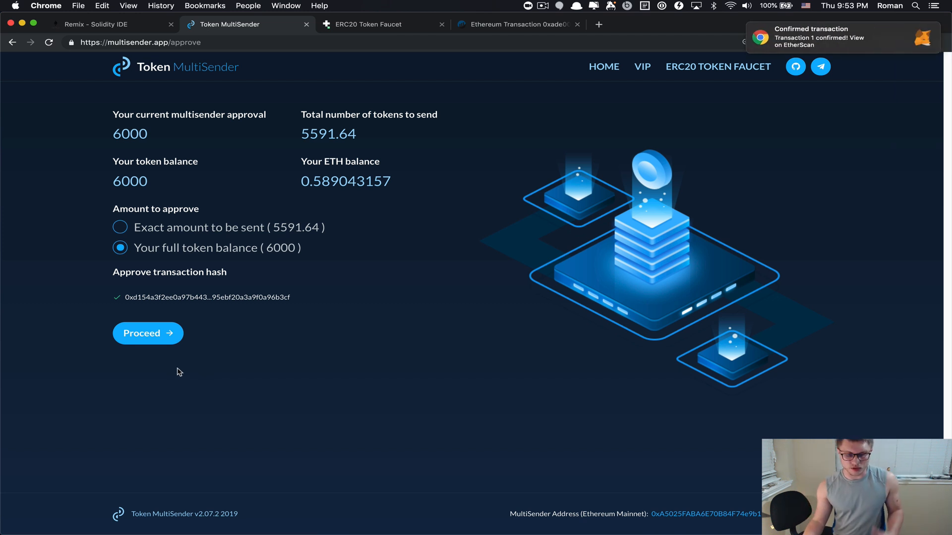
click(148, 333)
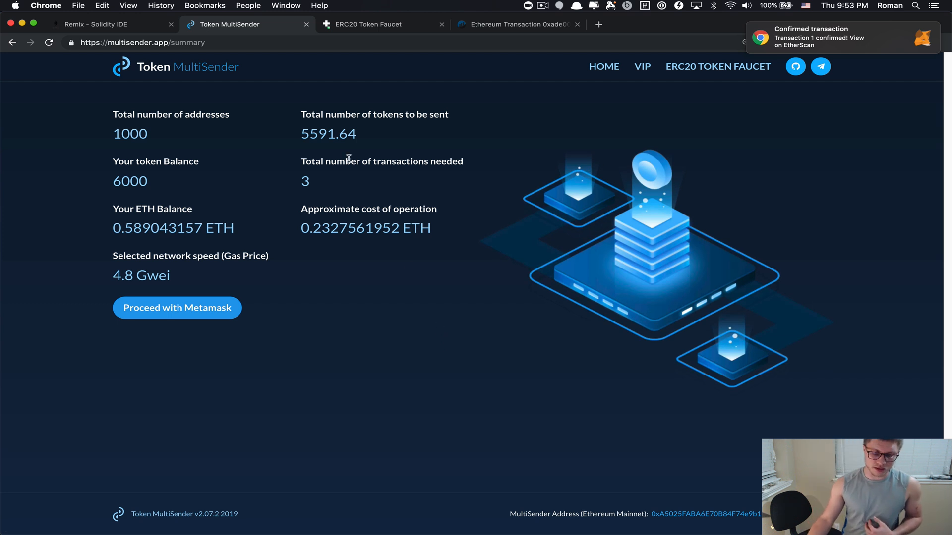
mouse_move(296, 208)
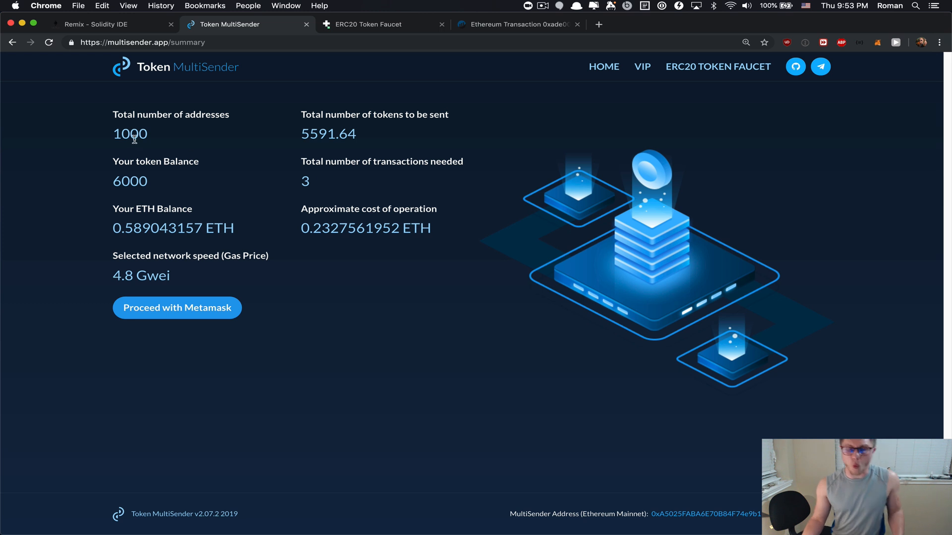
Review the 1000-address total and 4.5 Gwei gas price, then proceed with MetaMask
double_click(129, 134)
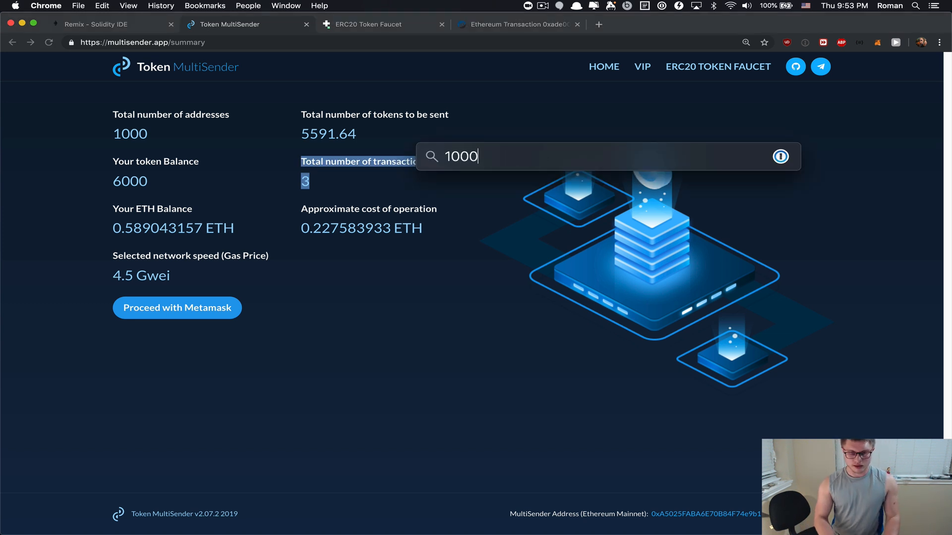
key(cmd+a)
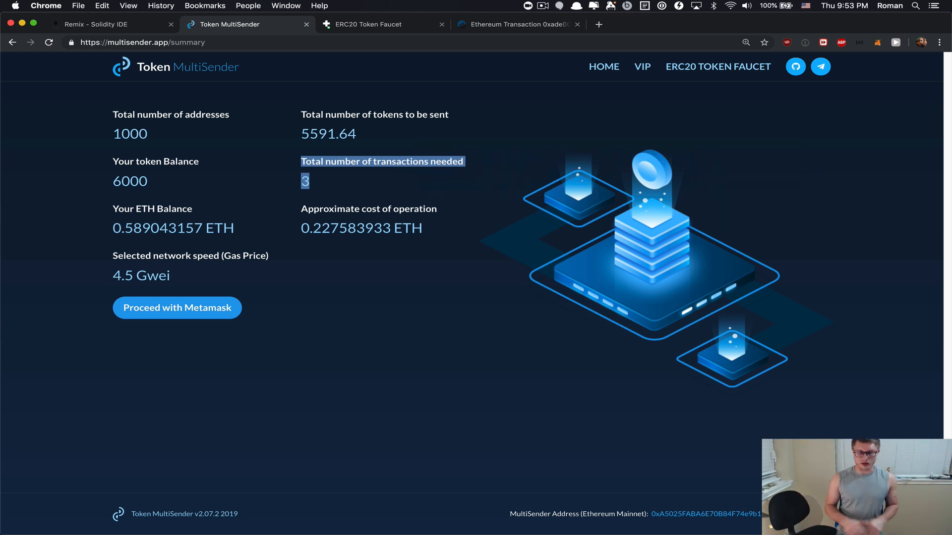
mouse_move(307, 243)
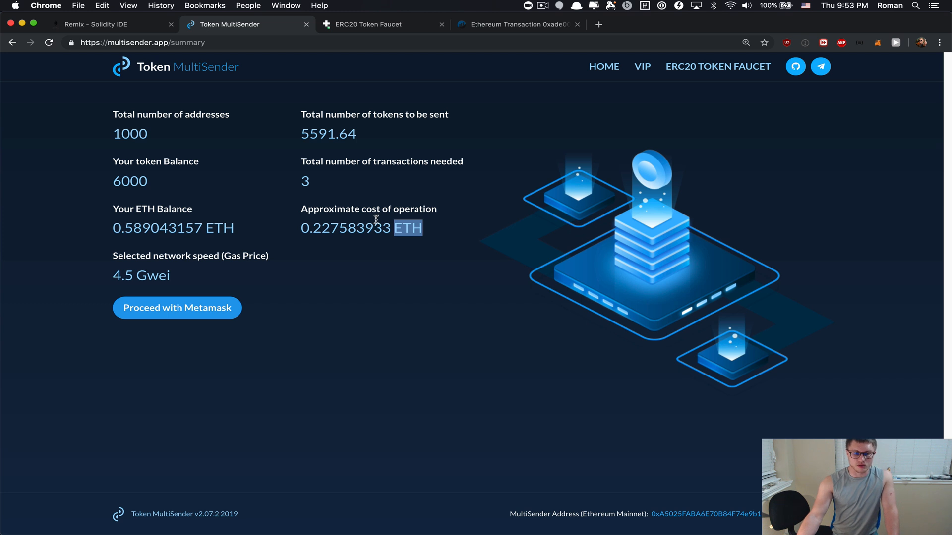
mouse_move(116, 277)
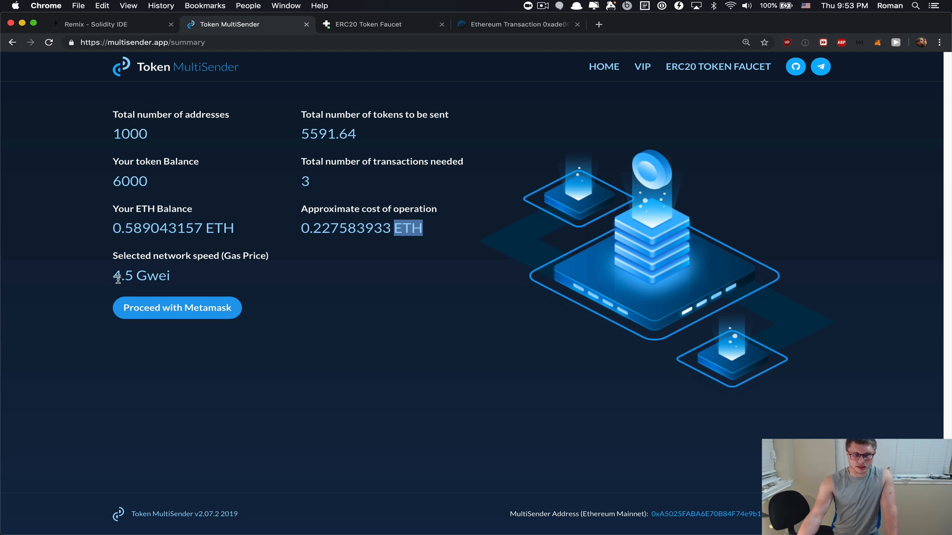
double_click(141, 275)
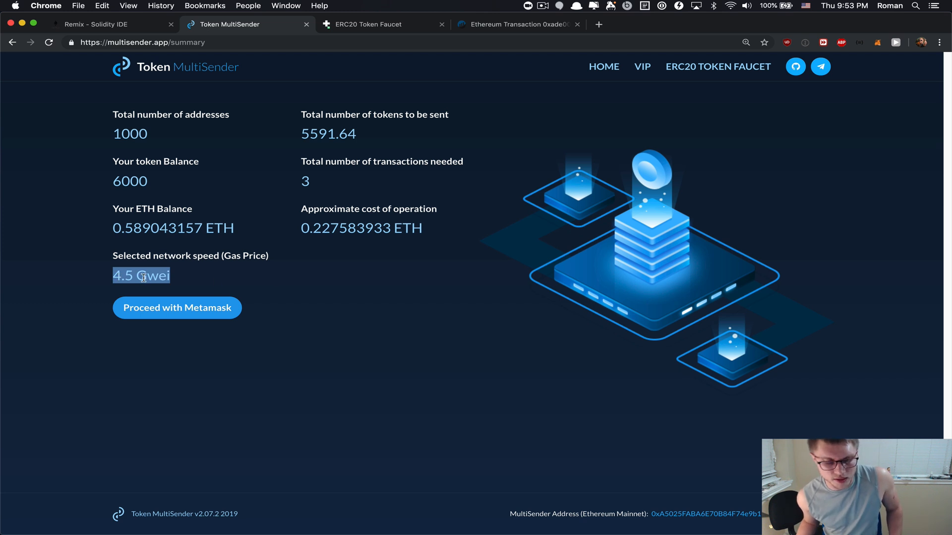
click(218, 276)
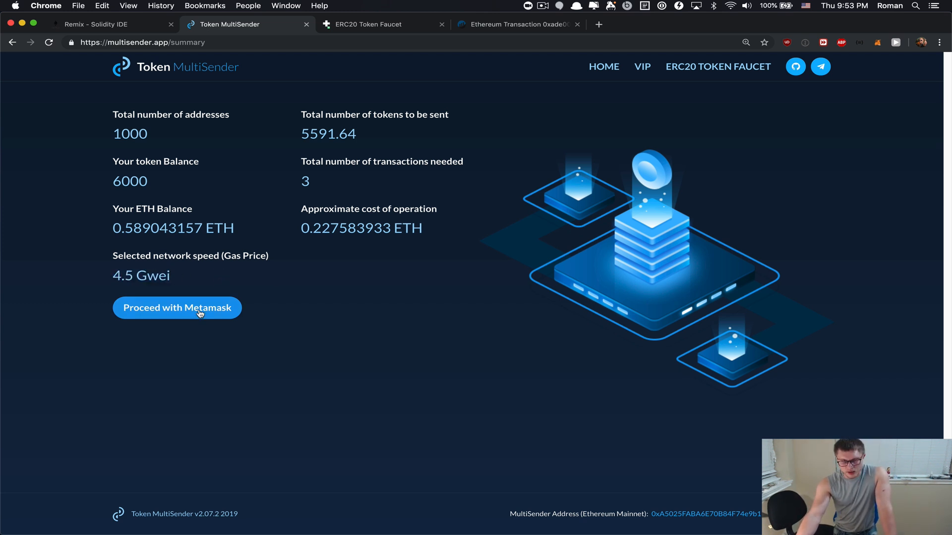
click(176, 307)
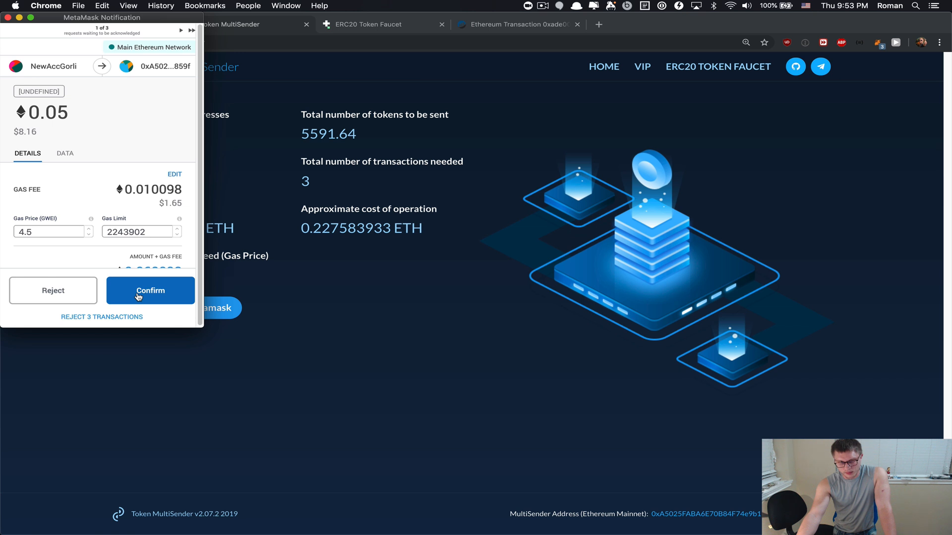
Confirm the first of three multisend transactions and view confirmed transaction 3 on Etherscan
click(150, 291)
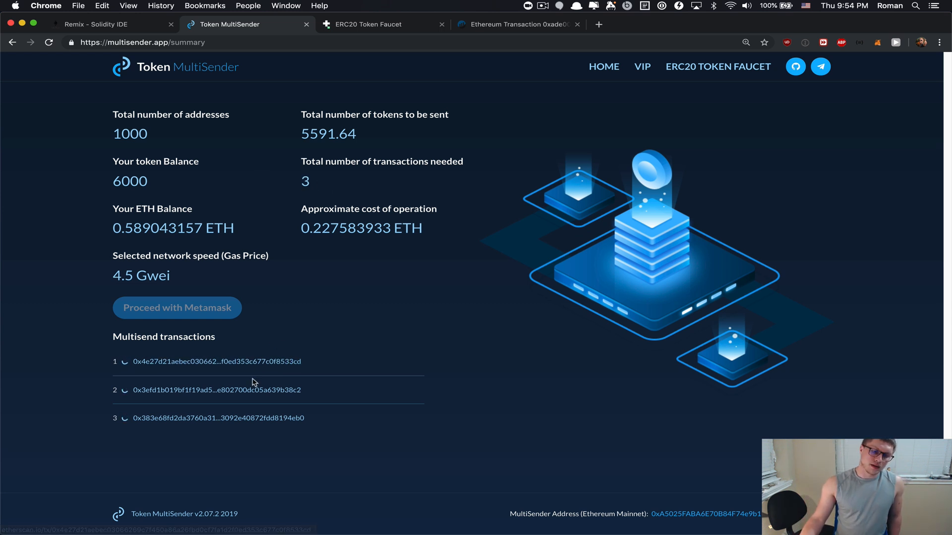
mouse_move(417, 367)
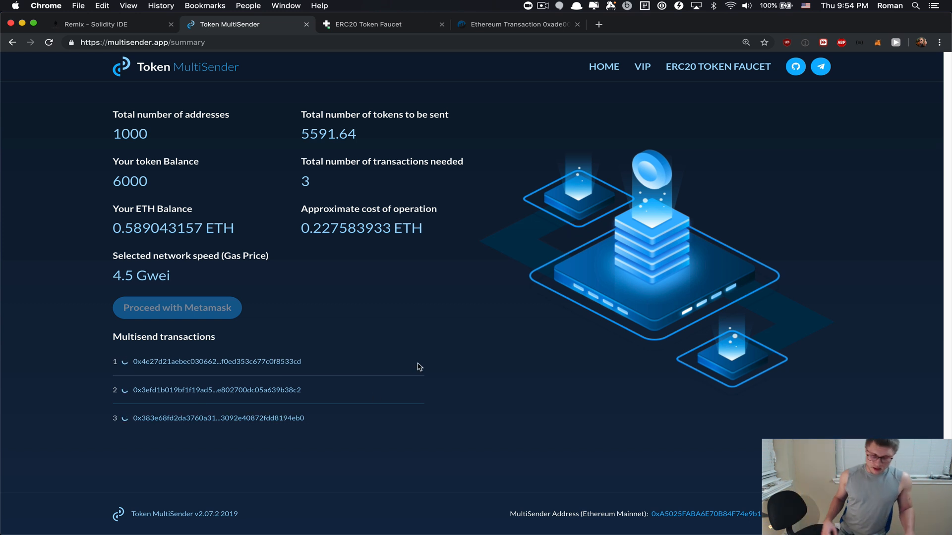
mouse_move(270, 361)
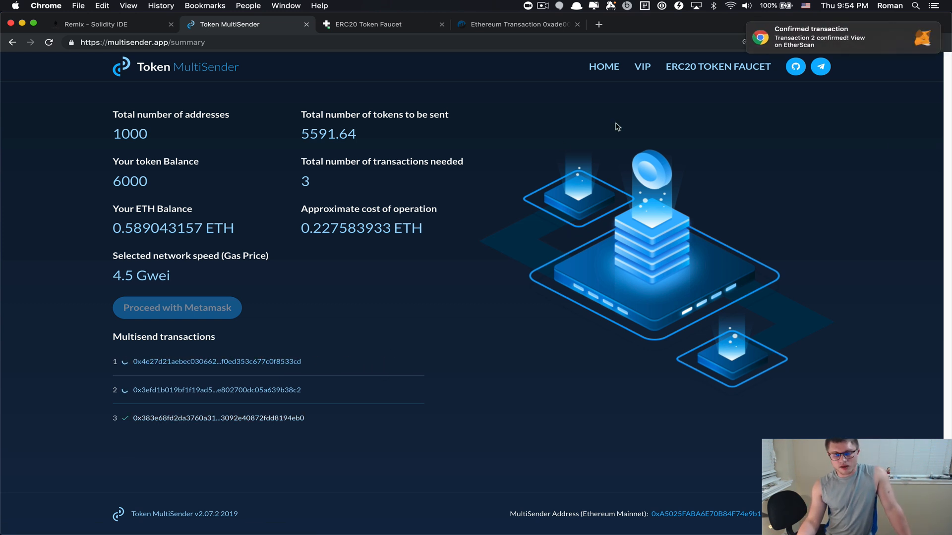
mouse_move(231, 420)
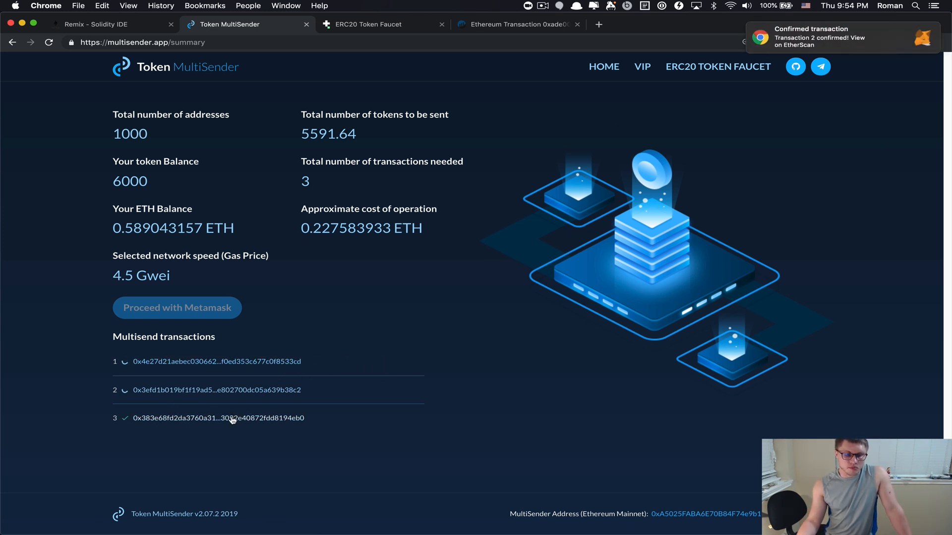
mouse_move(466, 299)
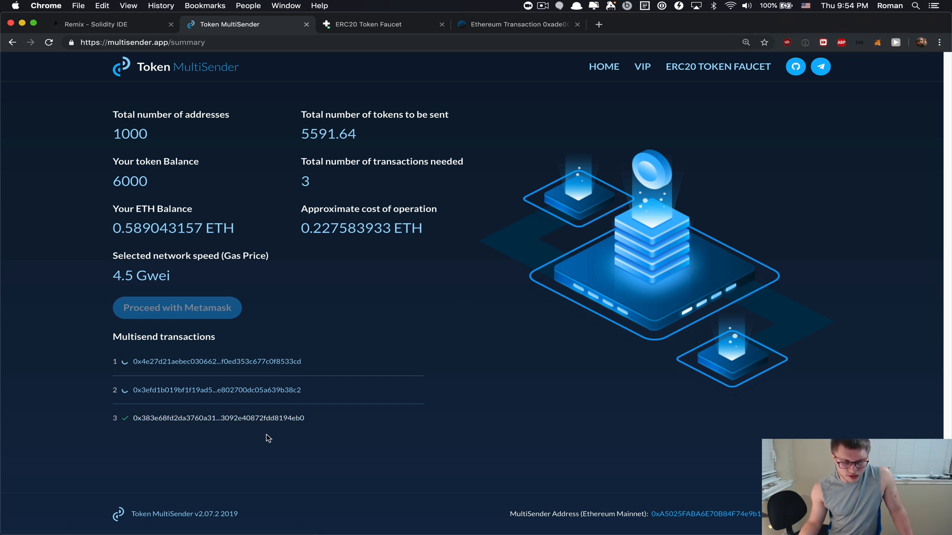
click(217, 417)
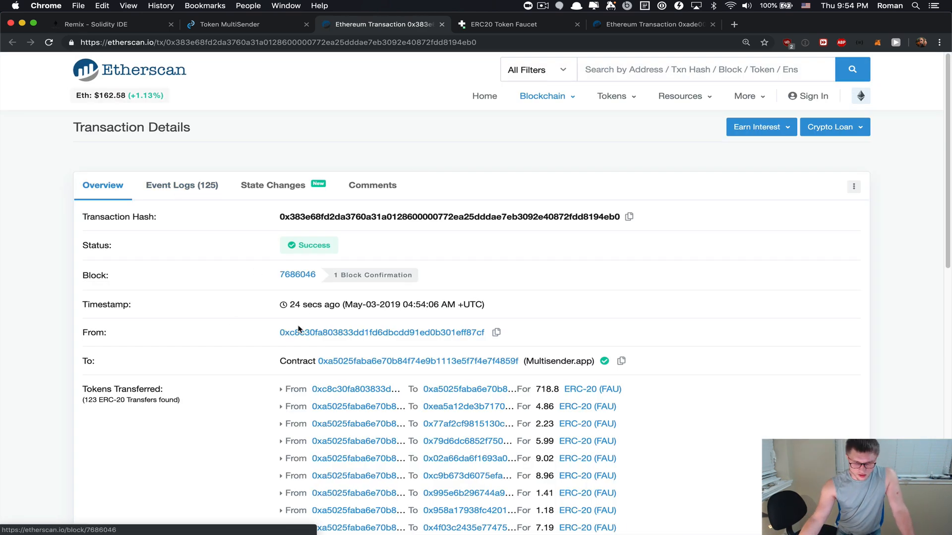
Scroll through transaction 3's Etherscan details and check the pending summary
scroll(down, 3)
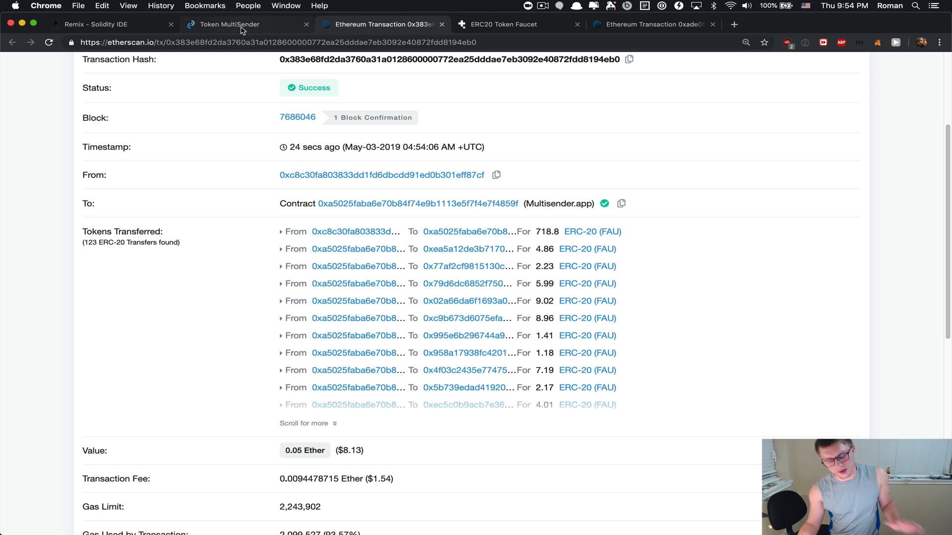
click(229, 24)
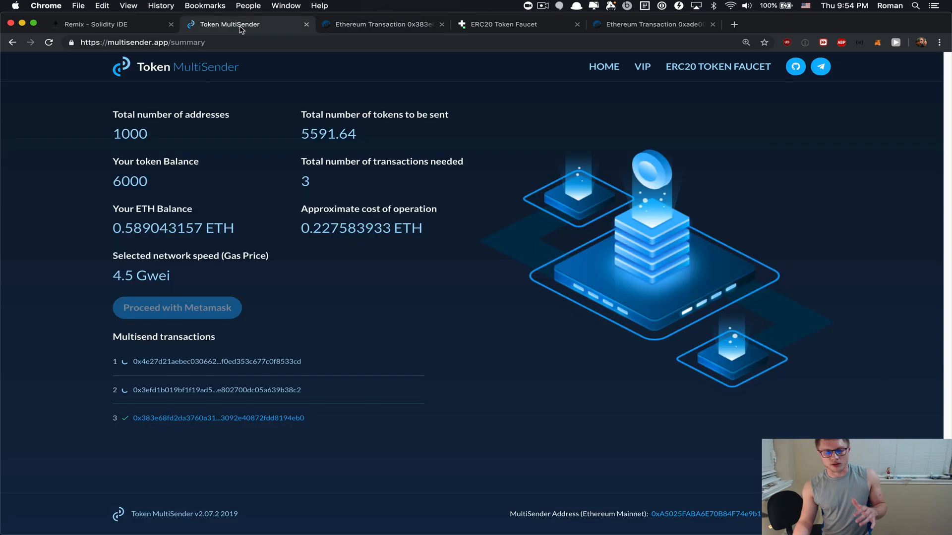
mouse_move(416, 307)
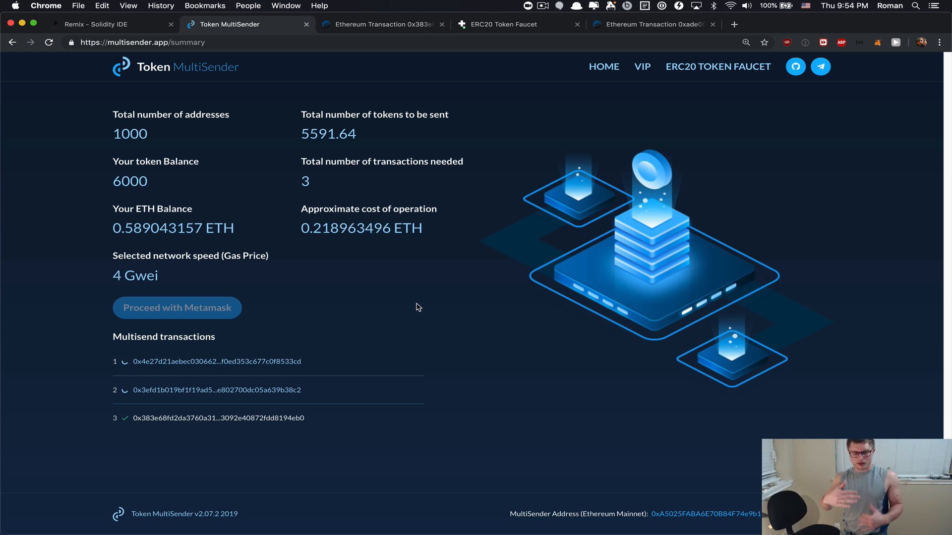
mouse_move(273, 414)
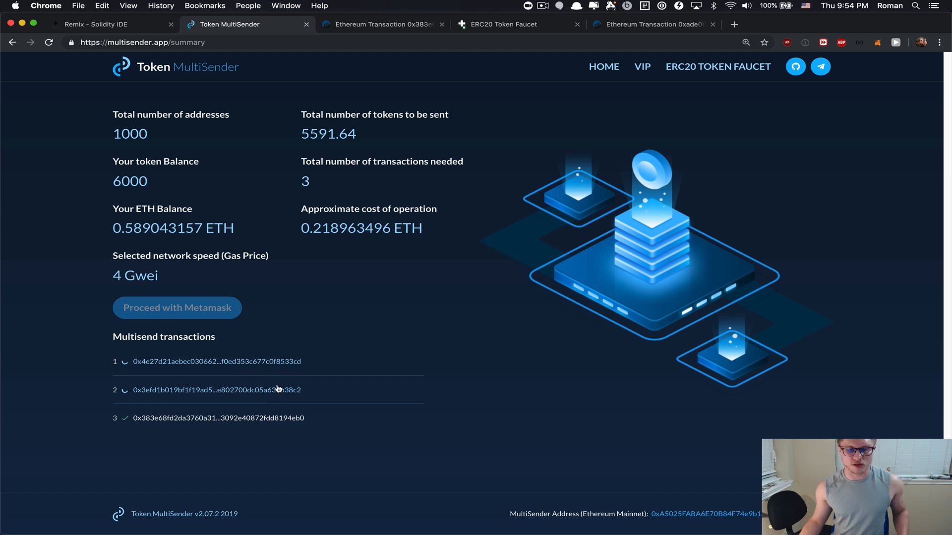
mouse_move(277, 389)
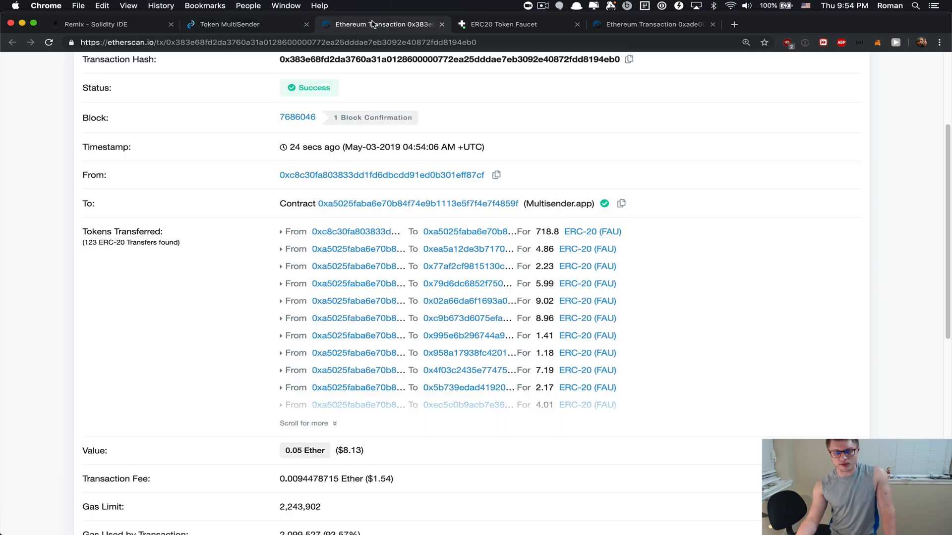
scroll(up, 3)
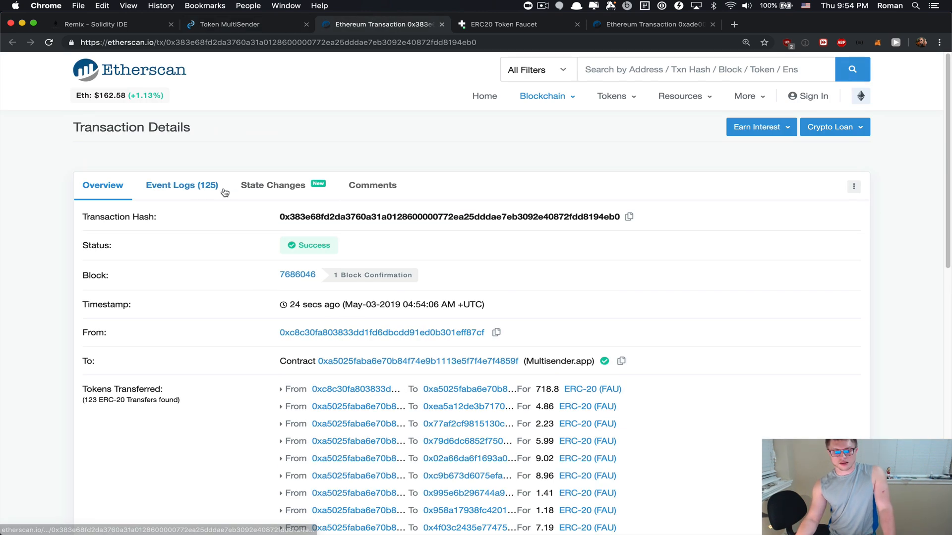
scroll(down, 3)
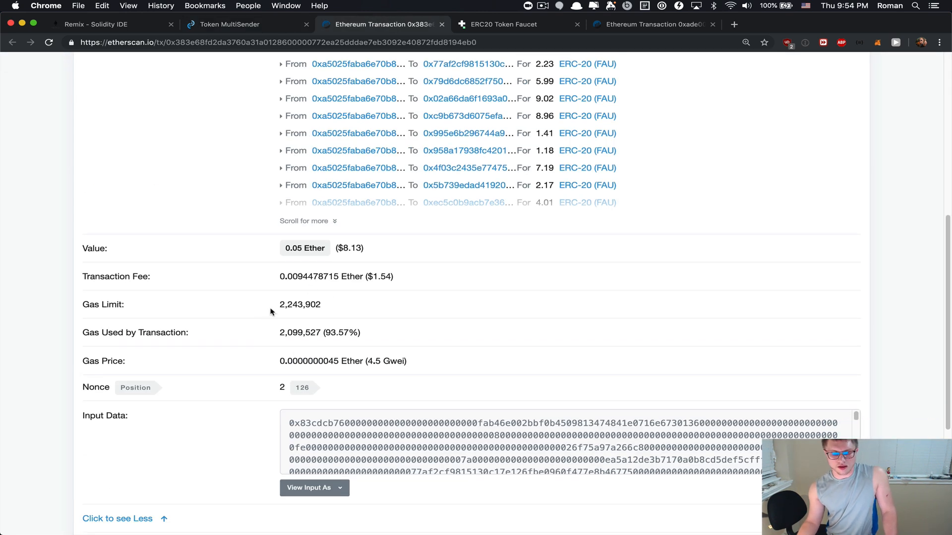
mouse_move(366, 304)
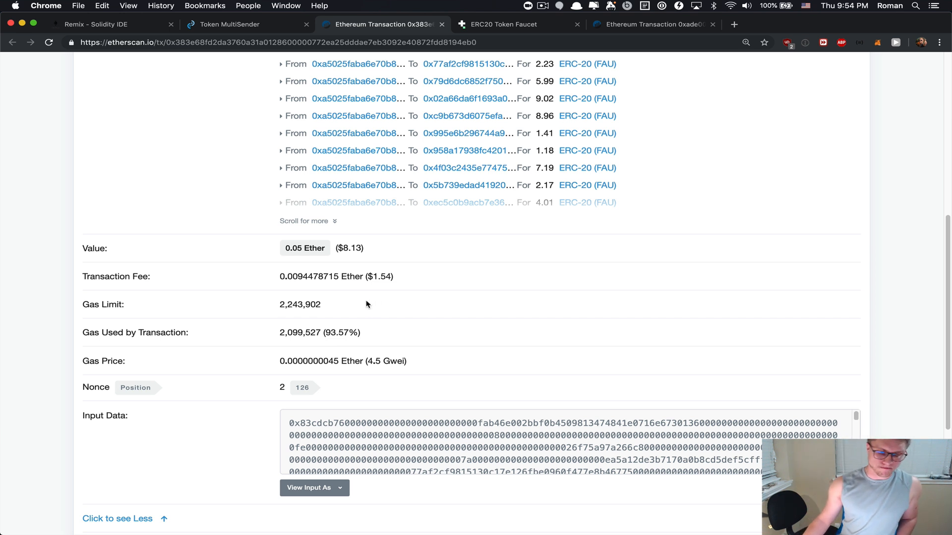
mouse_move(363, 305)
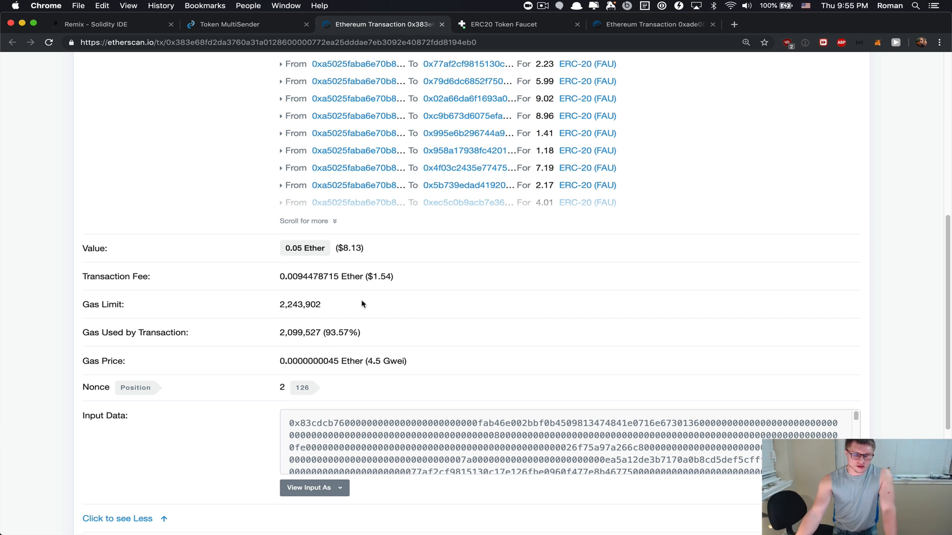
mouse_move(361, 306)
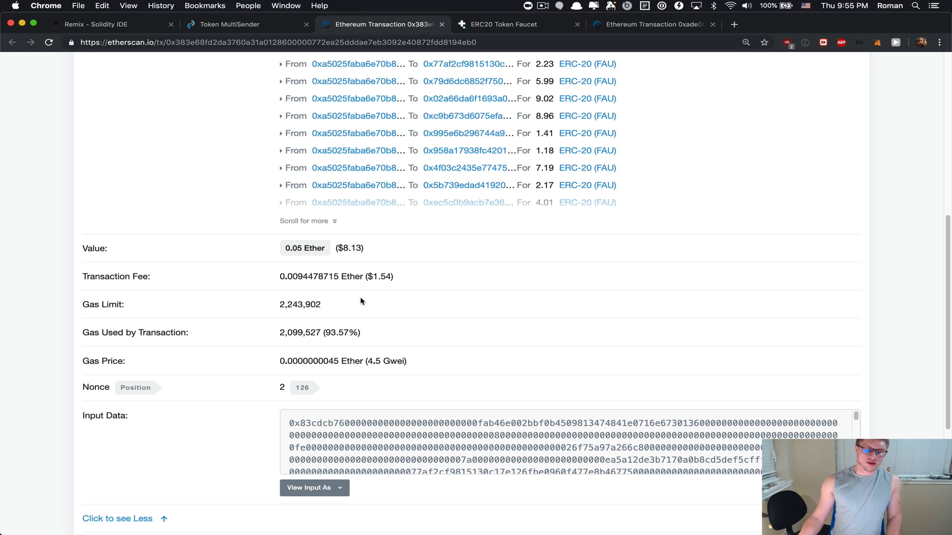
mouse_move(239, 339)
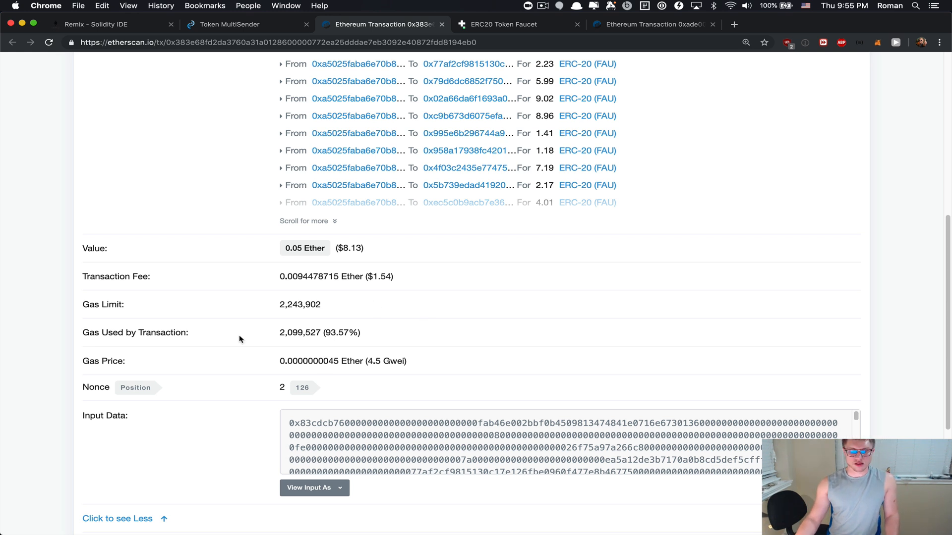
Highlight the 718.8 FAU amount sent to the contract and return to the multisend summary
scroll(up, 3)
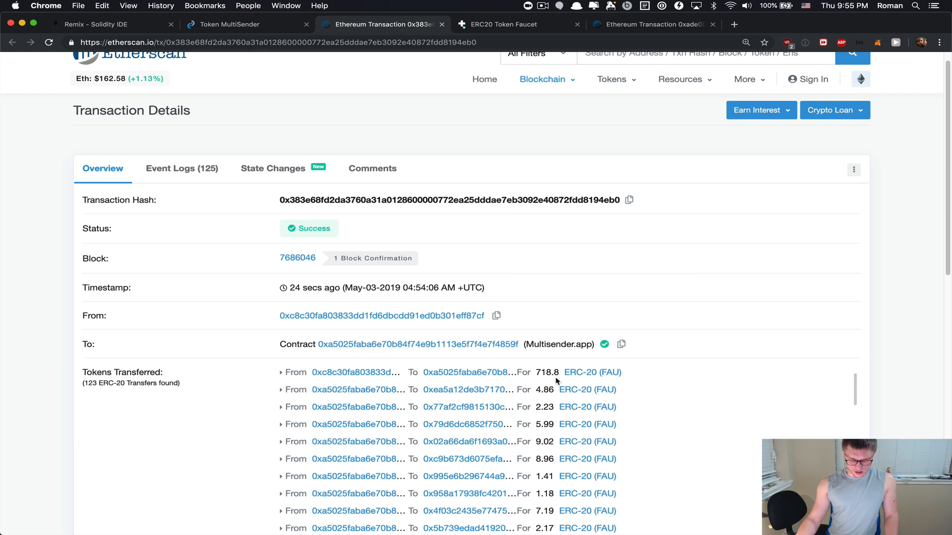
double_click(547, 371)
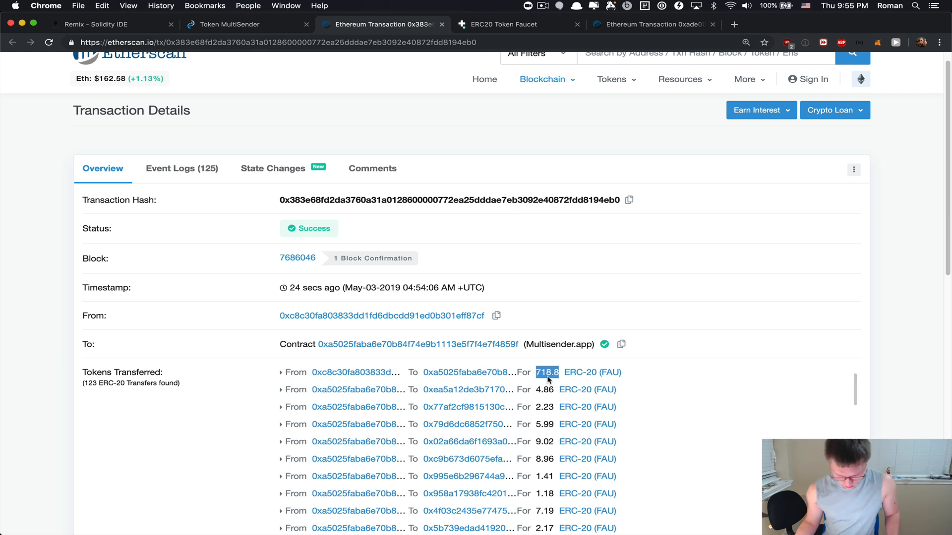
click(231, 24)
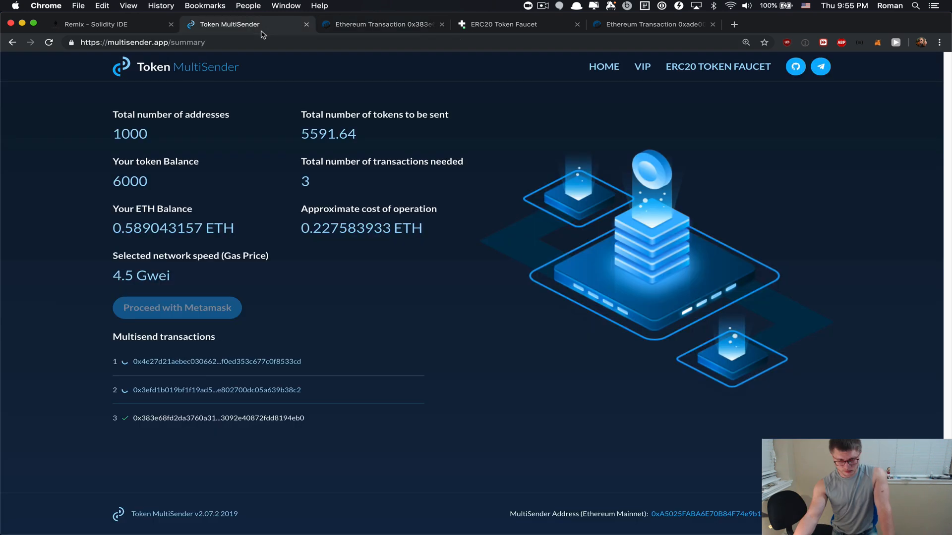
Watch transaction 2 on Etherscan until it shows success, then return to the summary
click(216, 390)
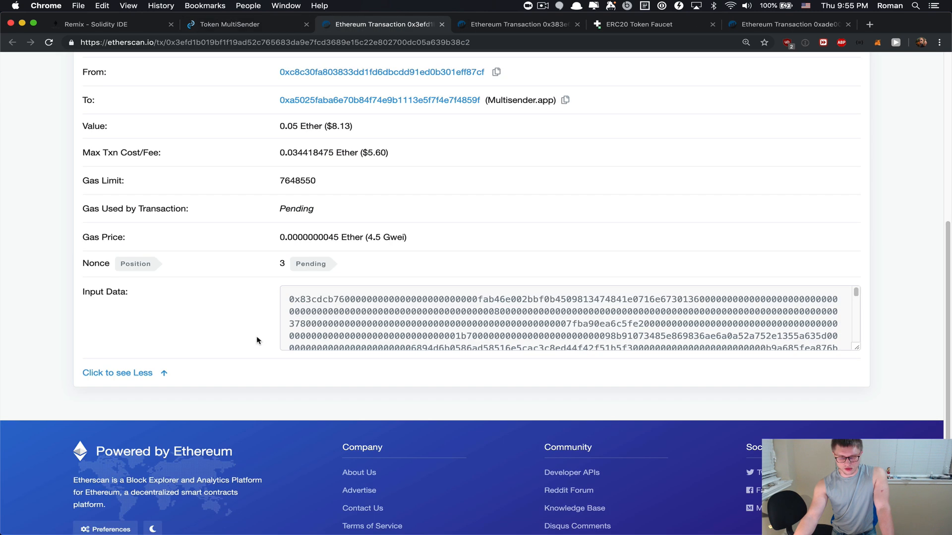
scroll(up, 3)
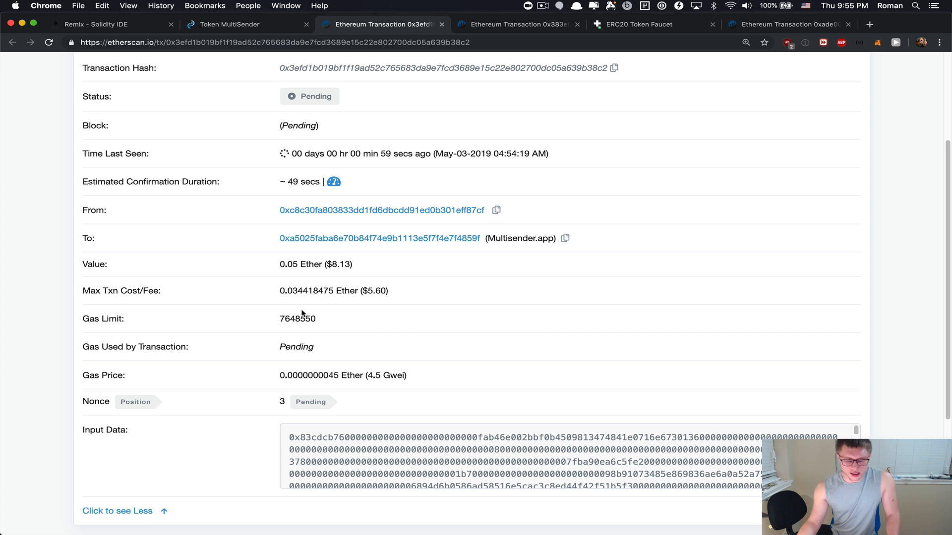
mouse_move(156, 318)
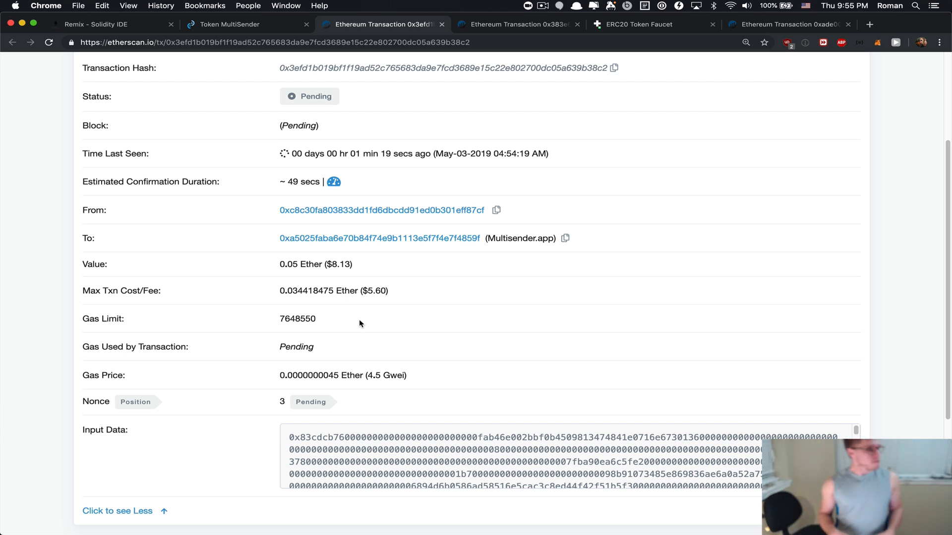
mouse_move(661, 275)
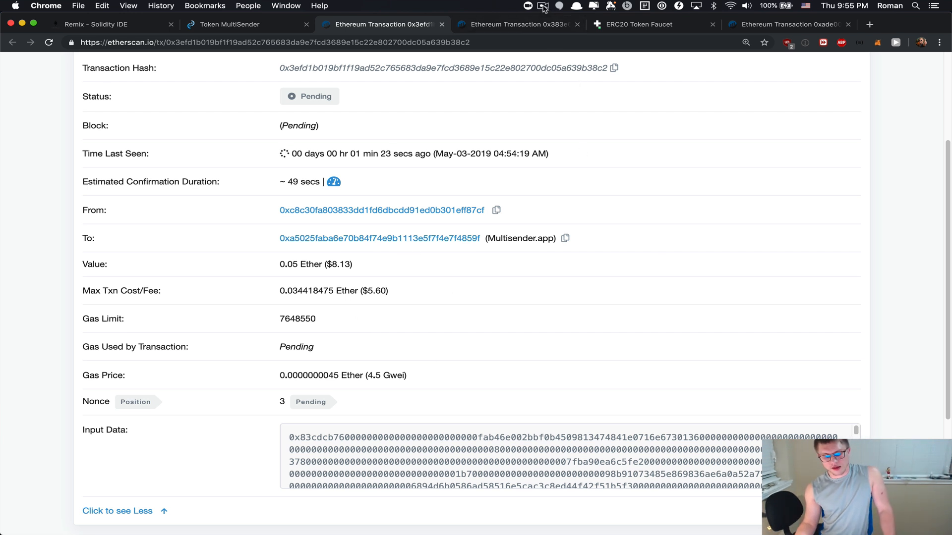
click(542, 6)
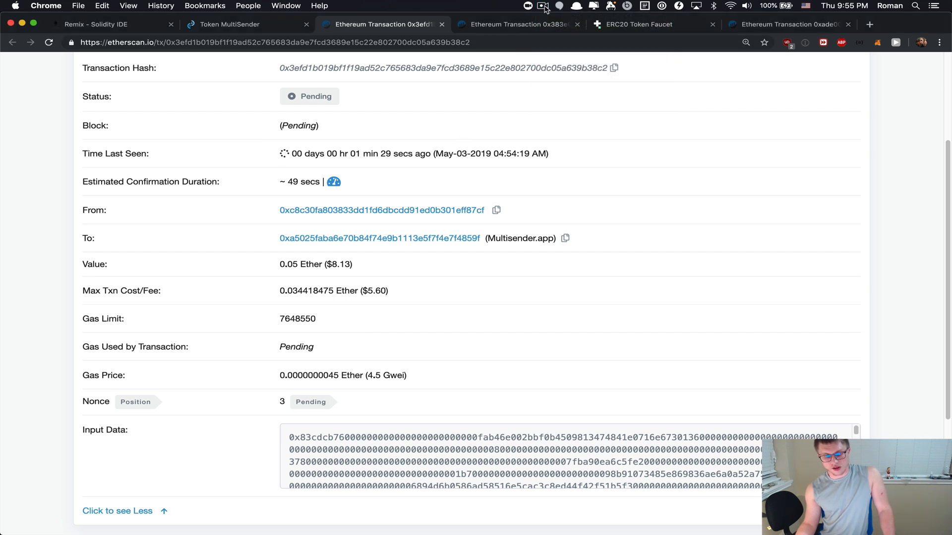
click(542, 6)
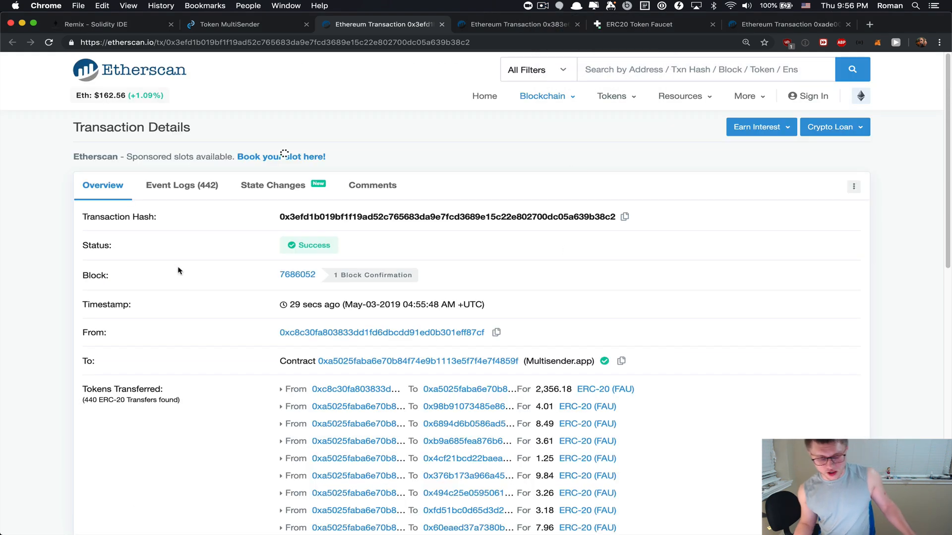
mouse_move(214, 226)
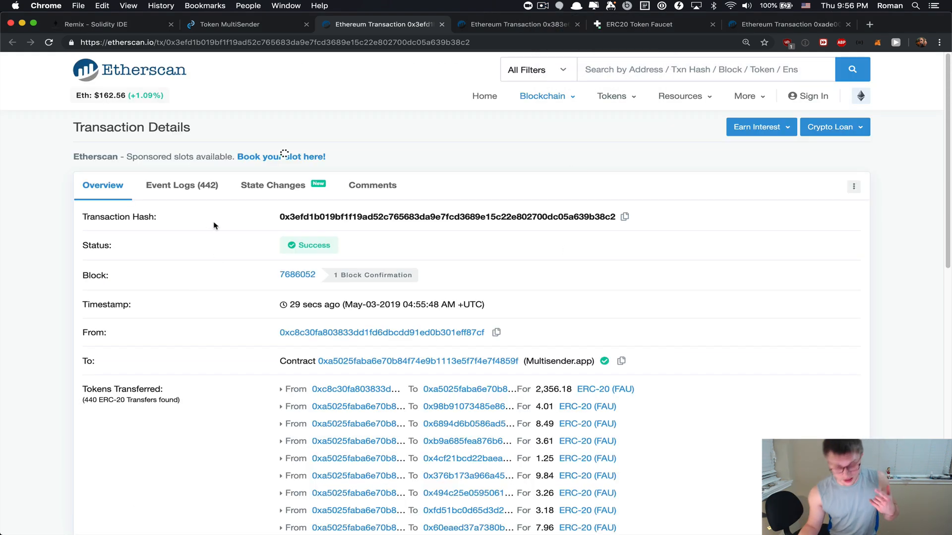
mouse_move(182, 185)
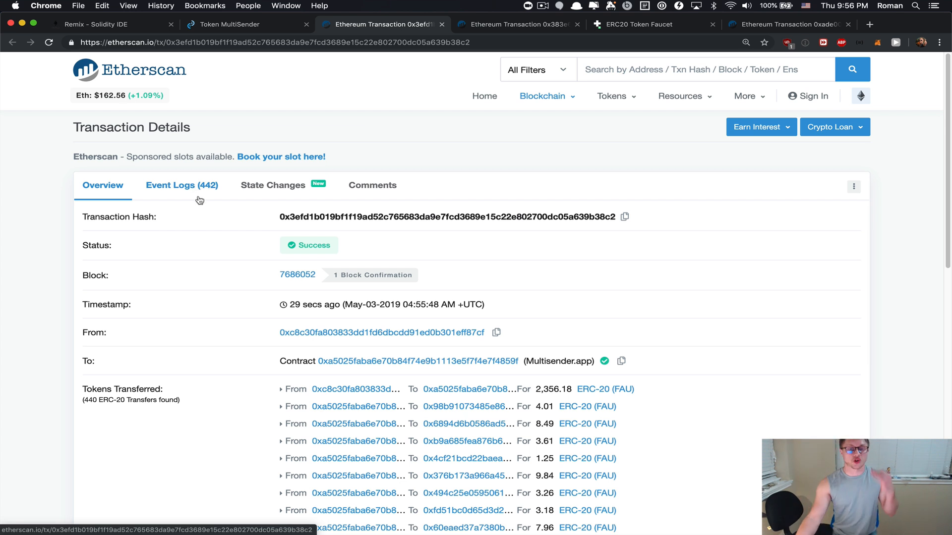
mouse_move(246, 251)
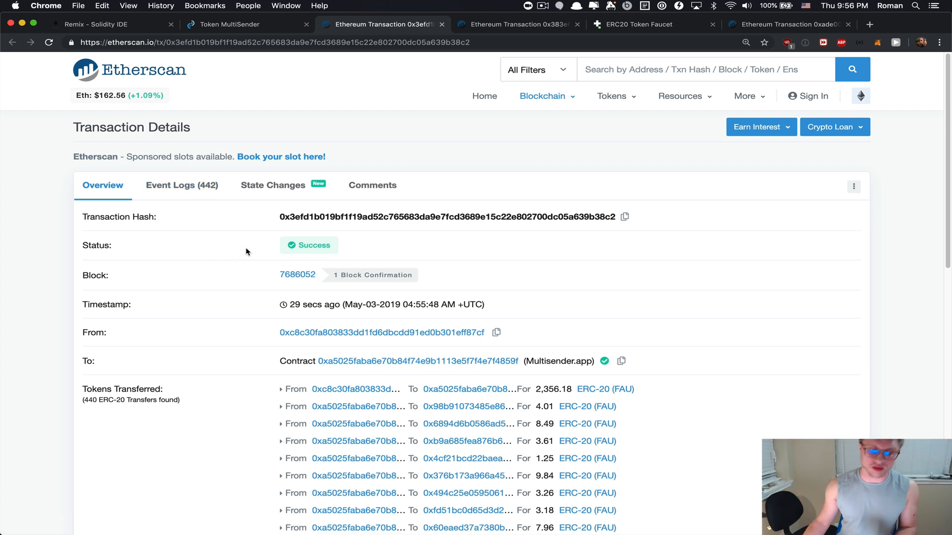
mouse_move(181, 186)
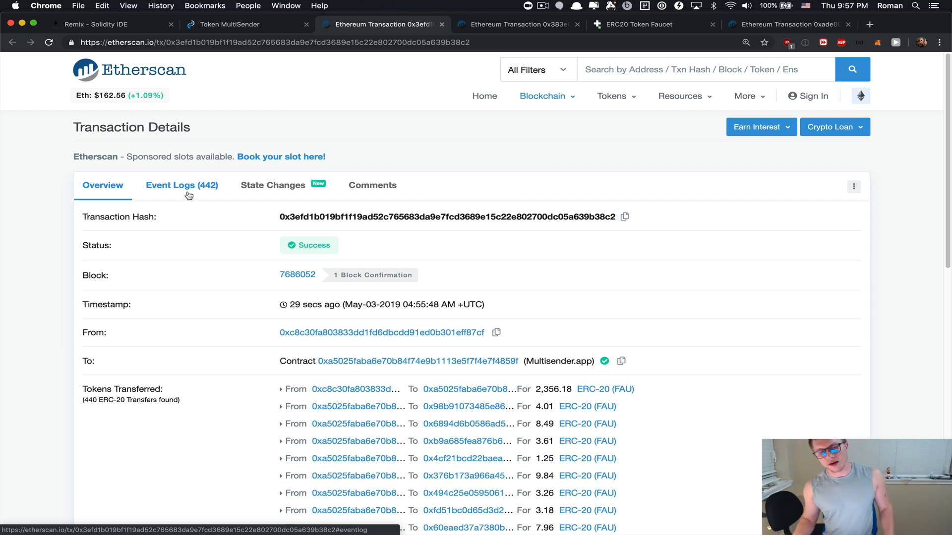
mouse_move(190, 218)
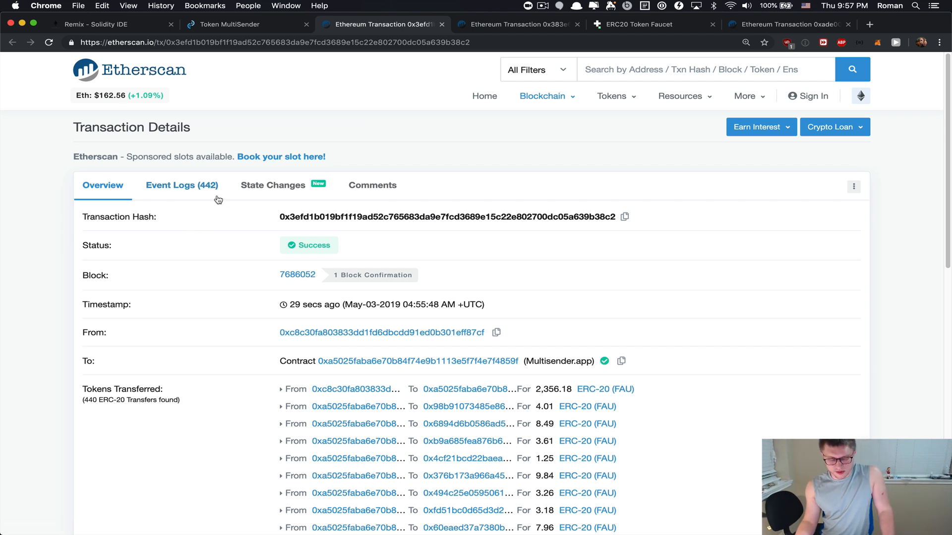
click(246, 24)
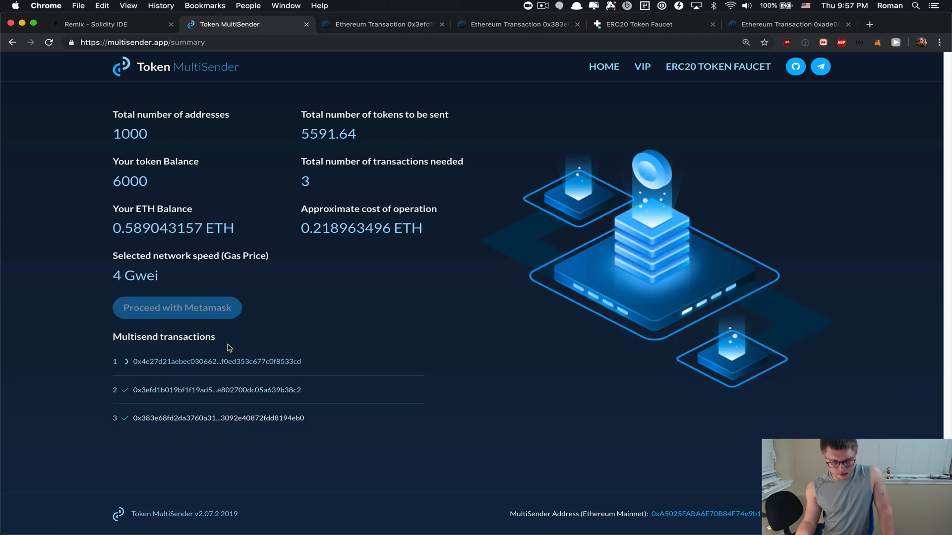
Check transaction 1 on Etherscan shows success with 440 FAU transfers, then return to the MultiSender summary
click(215, 361)
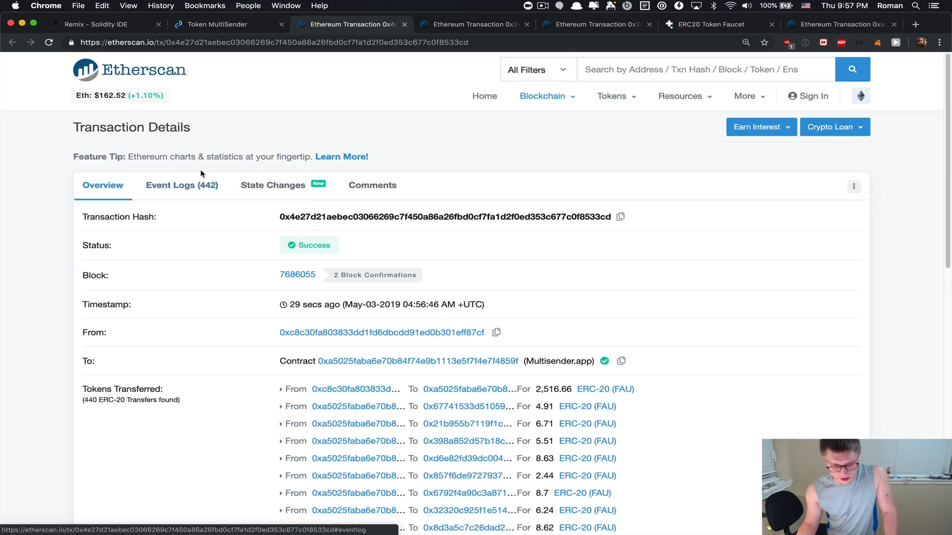
scroll(down, 3)
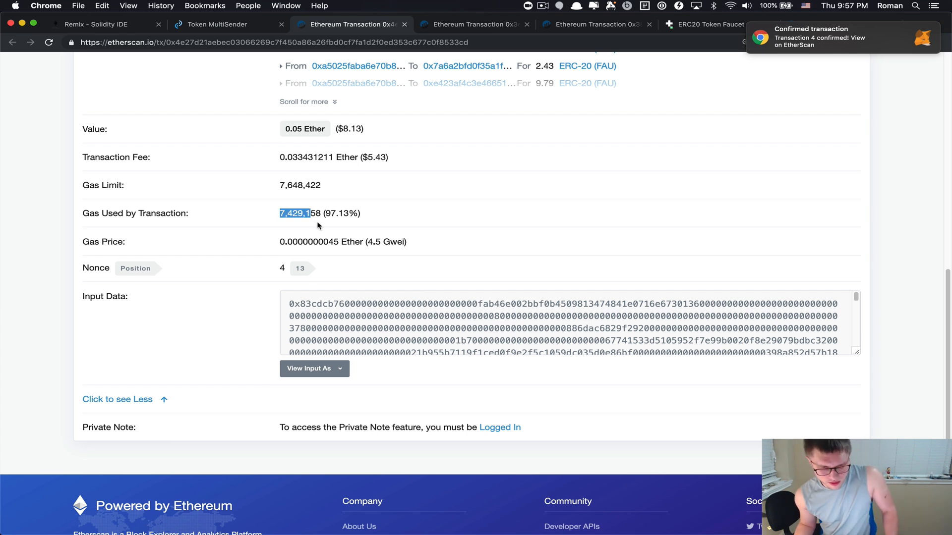
click(835, 36)
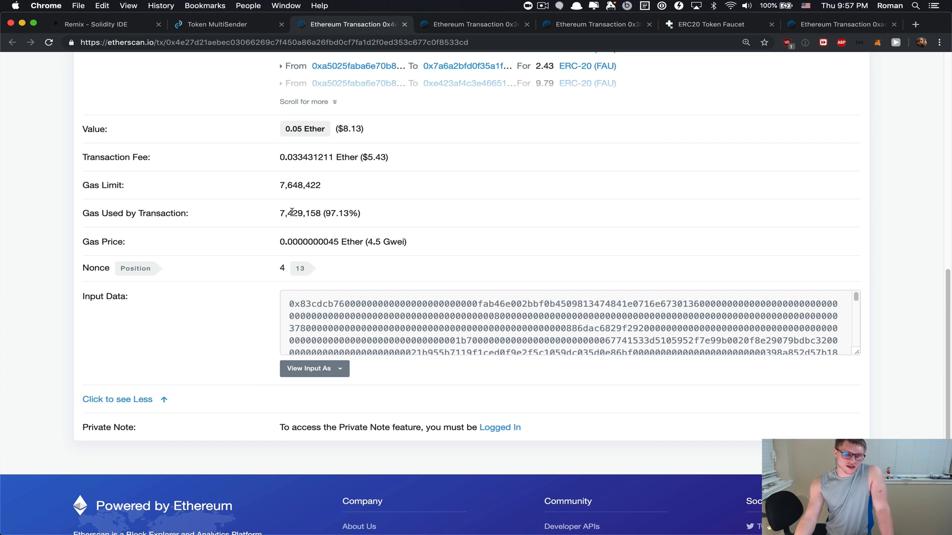
mouse_move(307, 204)
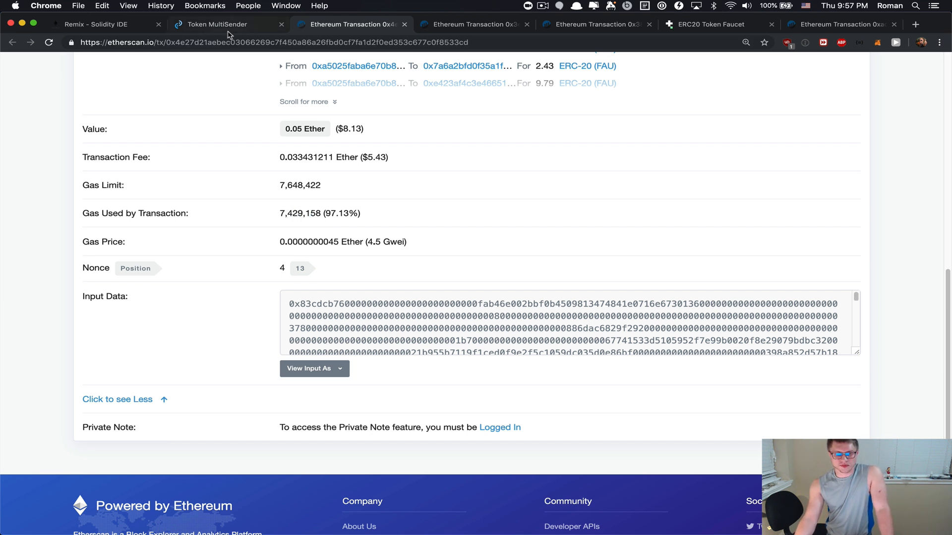
click(215, 23)
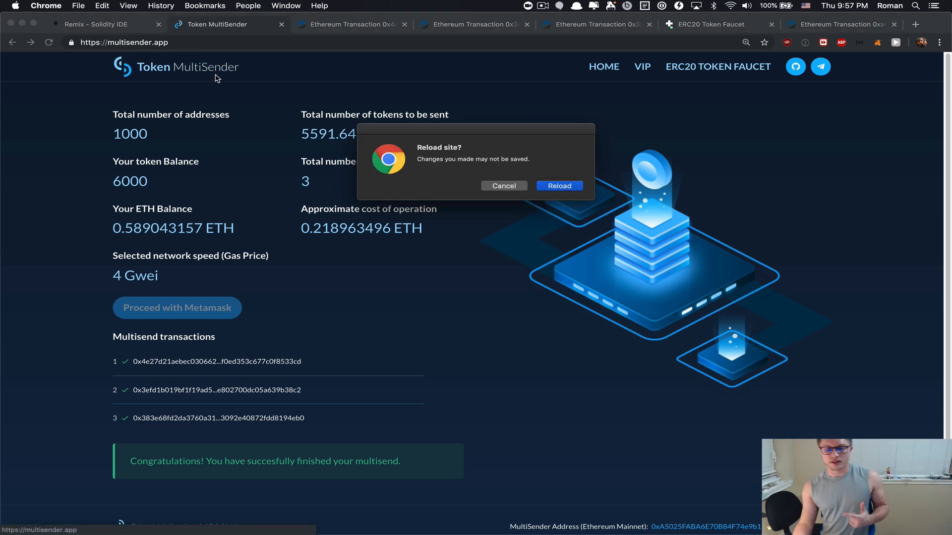
Reload to a fresh multisend, choose the FAU token and submit the 1500-address CSV list
click(559, 185)
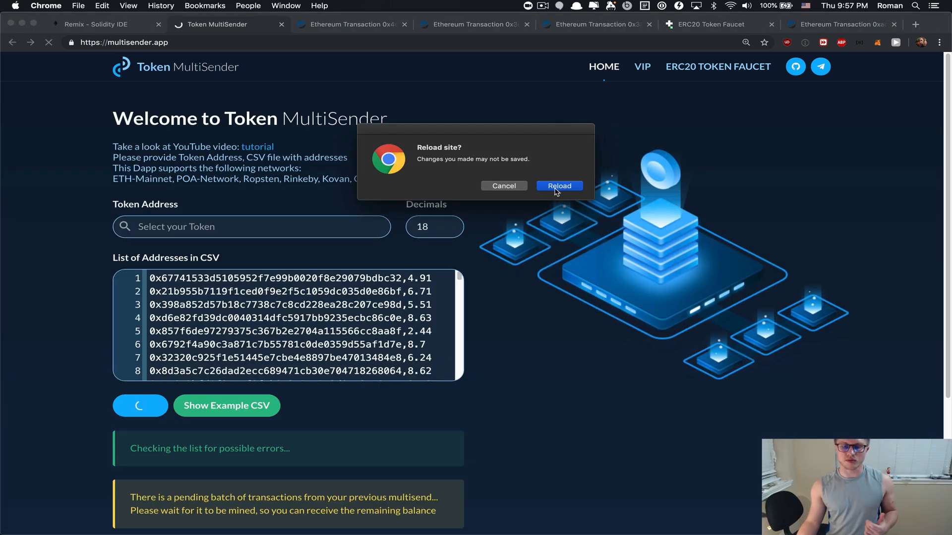
click(559, 185)
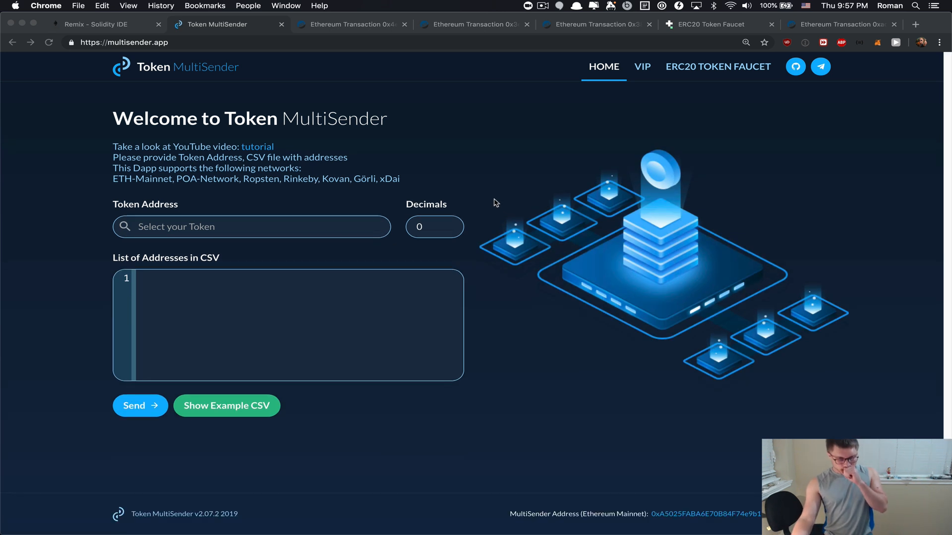
mouse_move(204, 241)
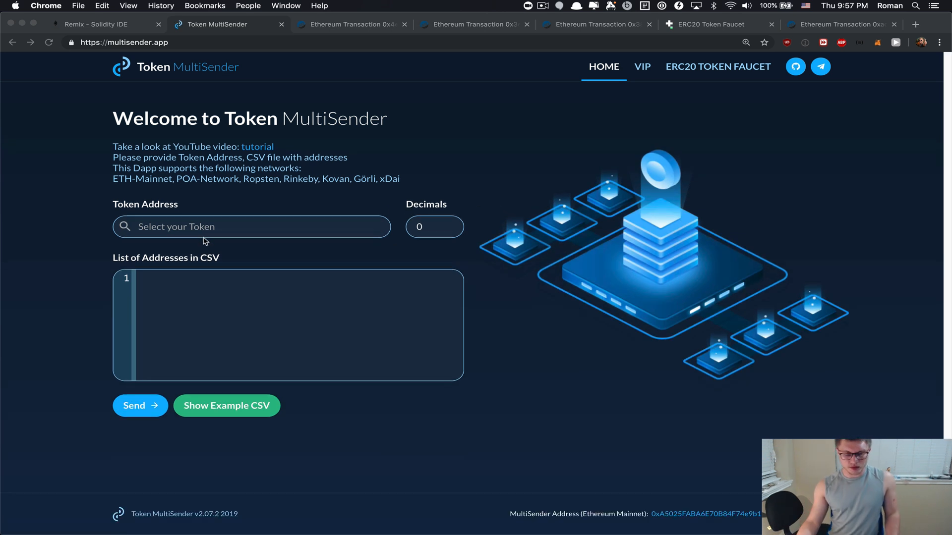
click(251, 226)
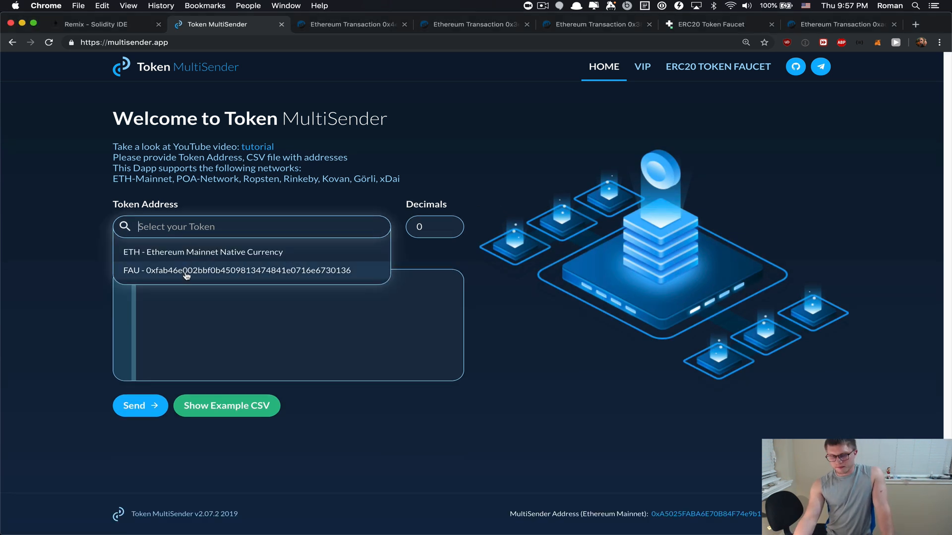
click(236, 270)
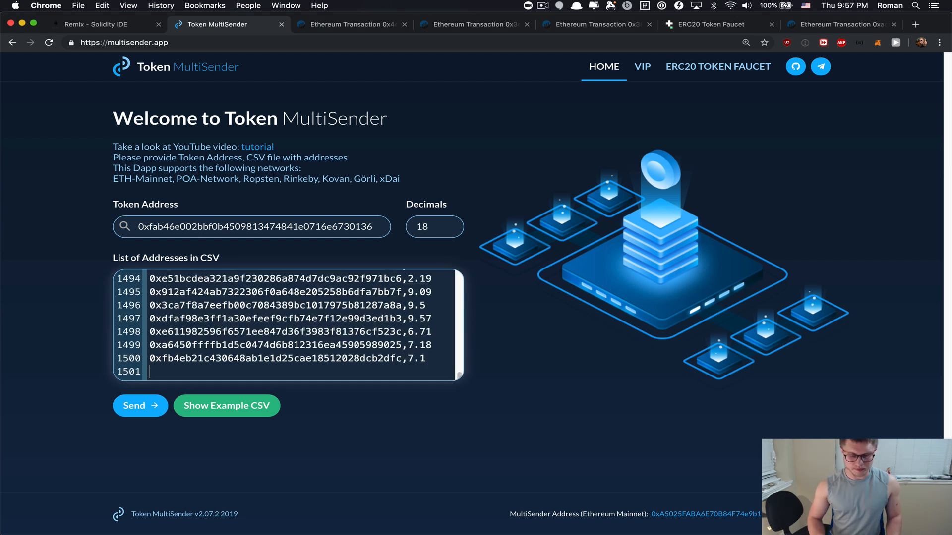
click(134, 406)
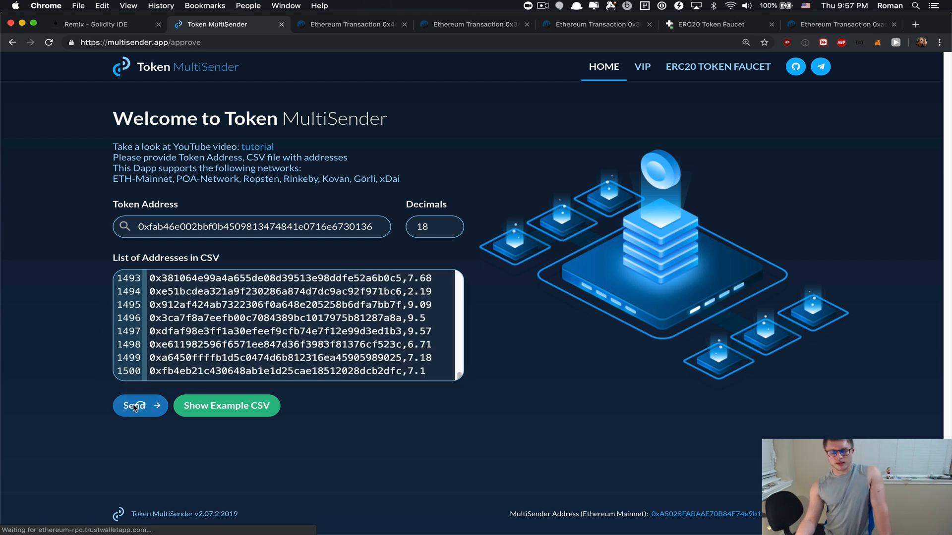
click(133, 405)
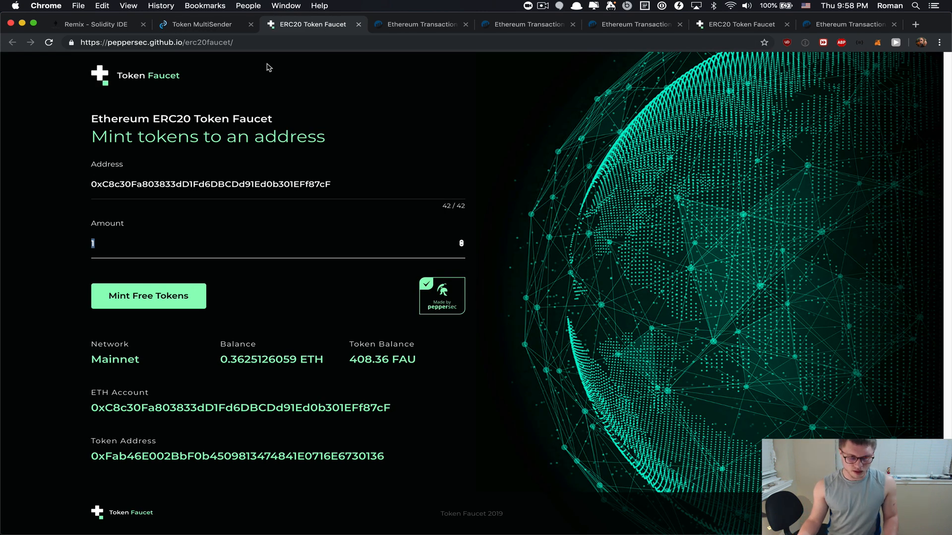
Mint 8368 FAU from the faucet to cover the 8366.27 needed, then restart the multisend
click(202, 24)
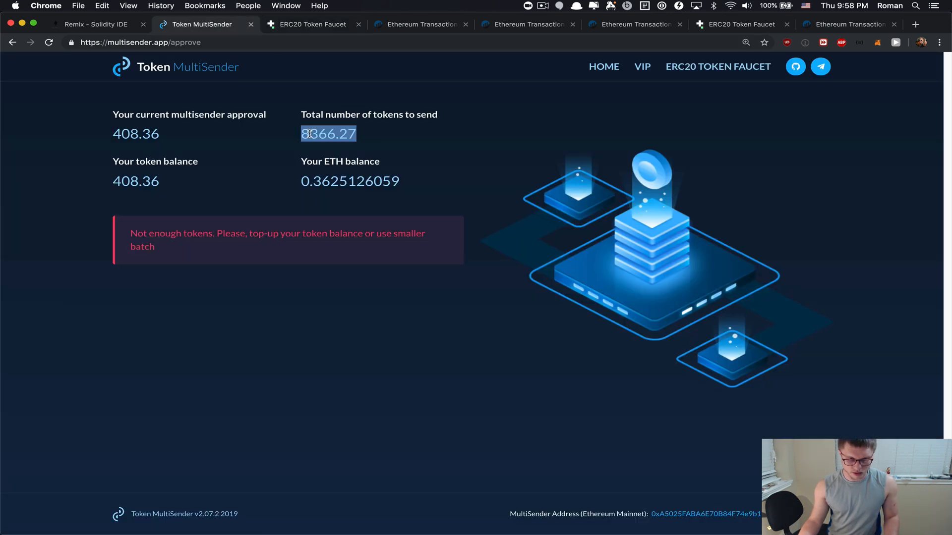
click(311, 24)
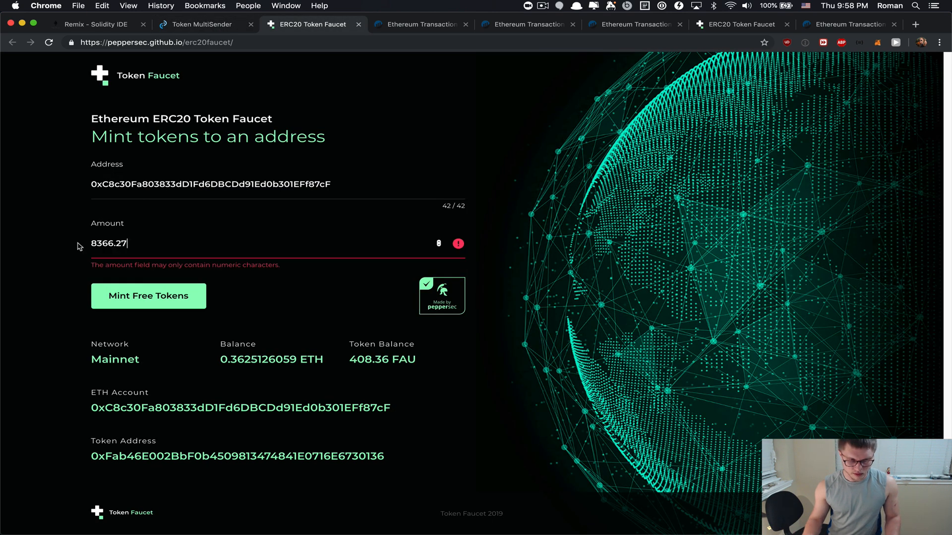
text(8368)
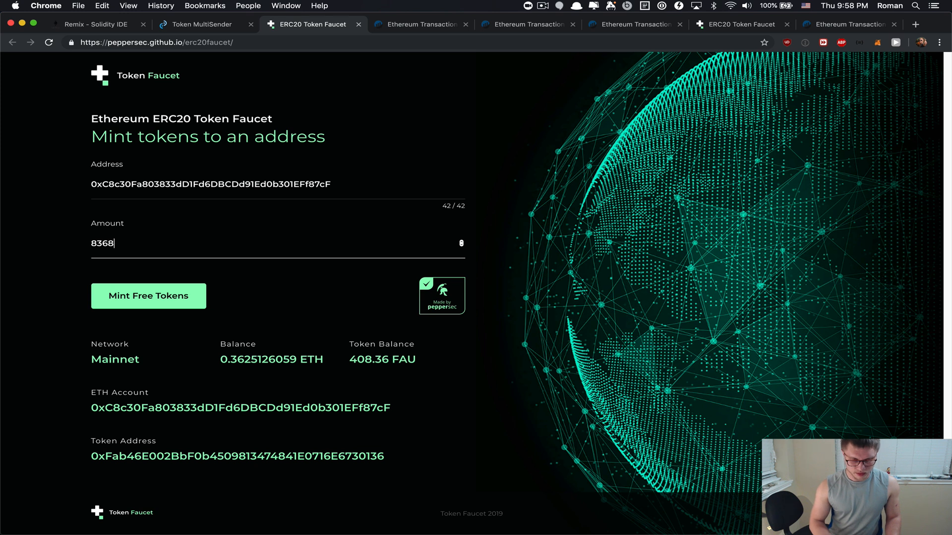
click(147, 295)
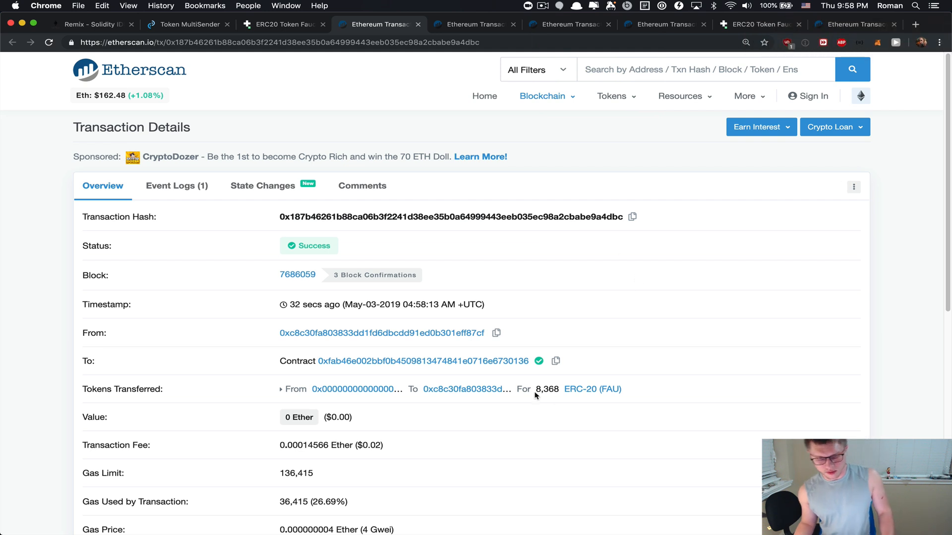
click(188, 24)
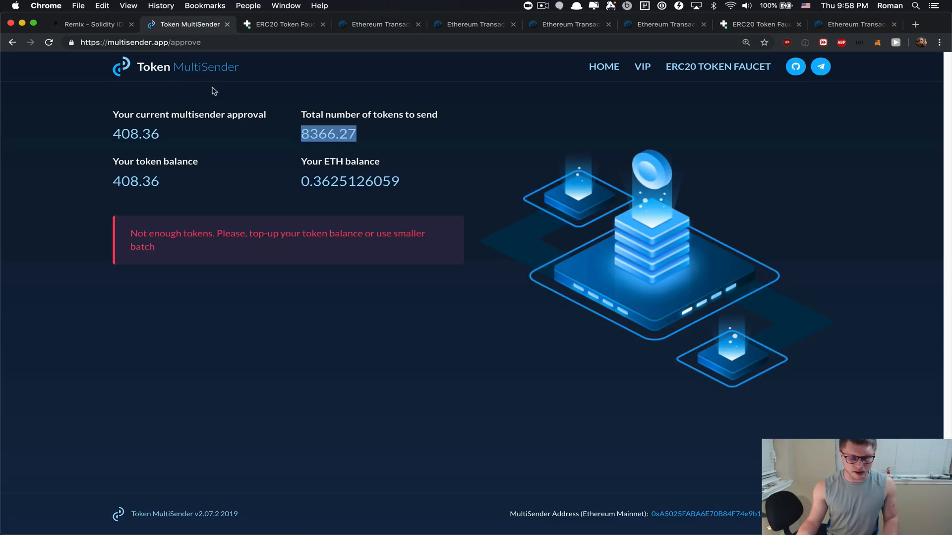
click(603, 67)
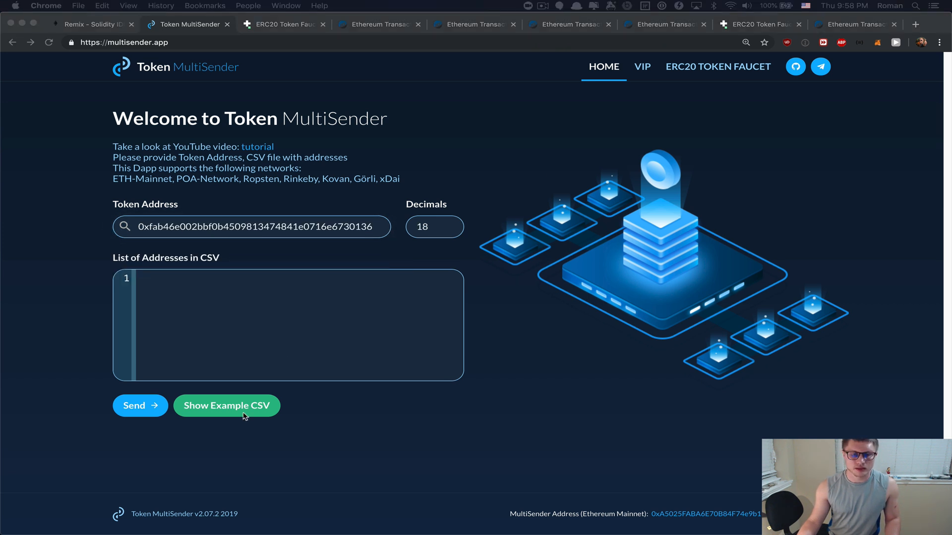
Resubmit the address list, approve the full 8776.36 FAU balance in MetaMask and proceed to the summary
click(226, 406)
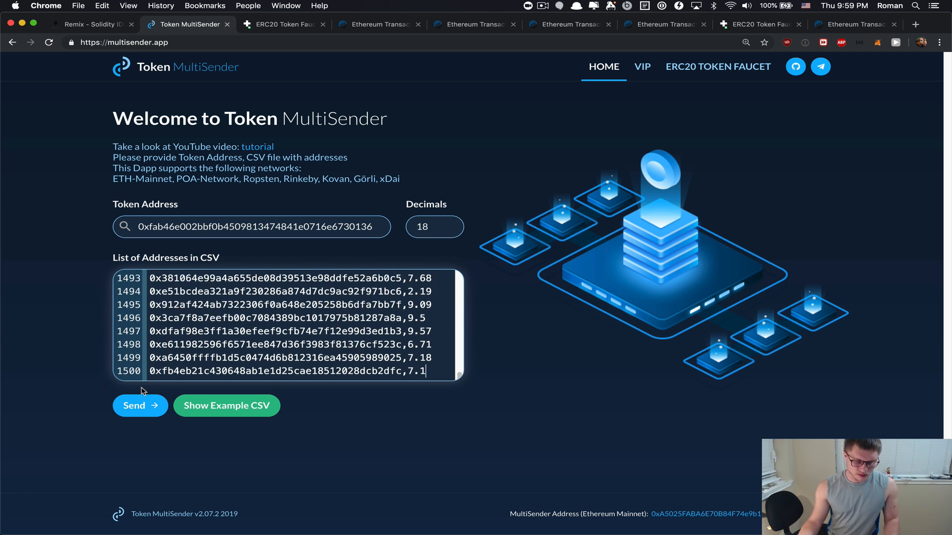
click(134, 405)
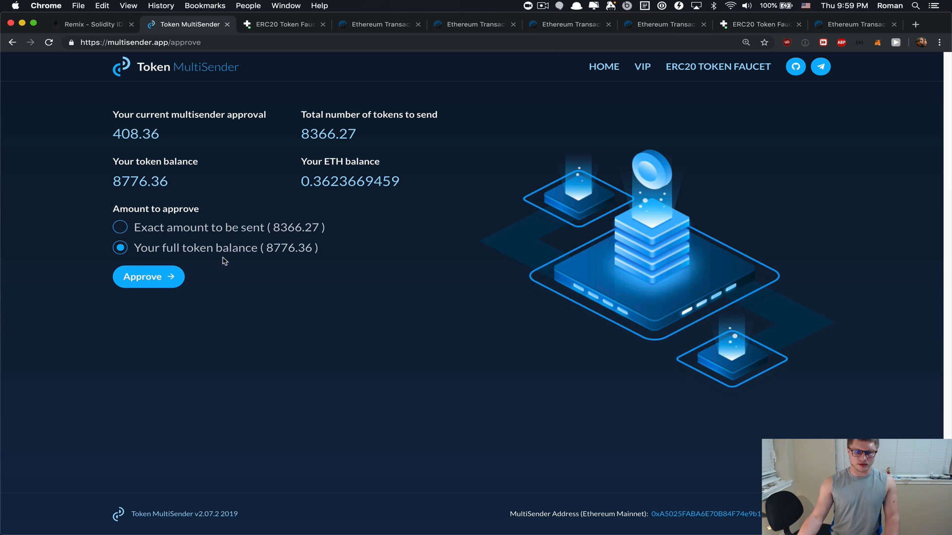
click(147, 276)
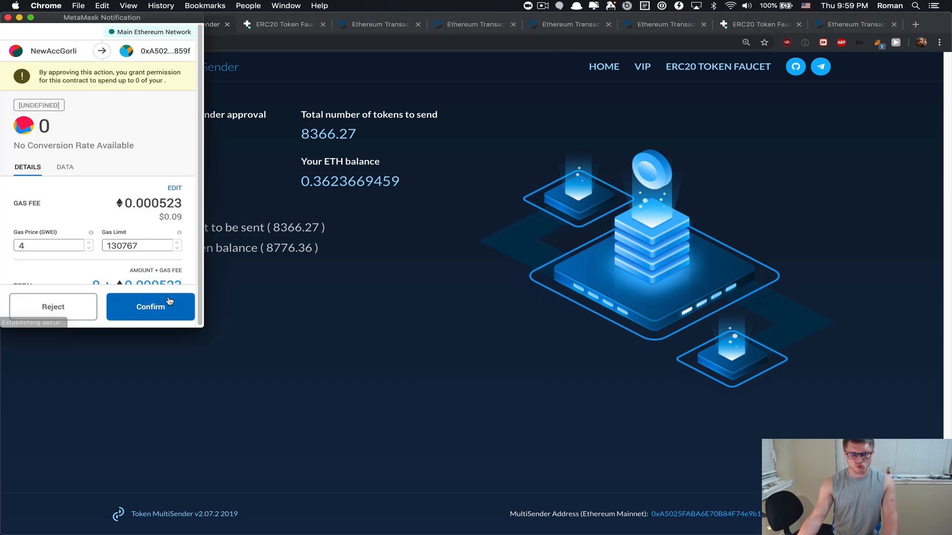
click(150, 306)
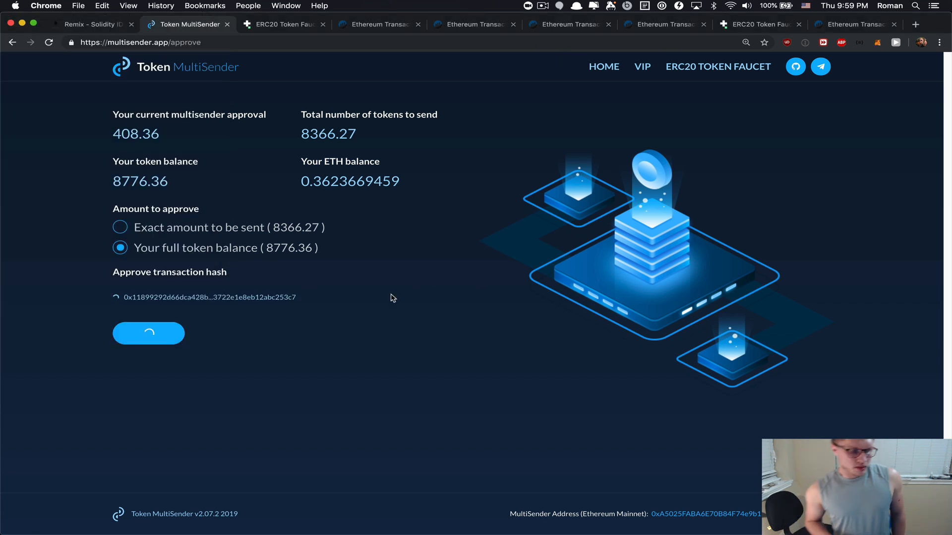
mouse_move(264, 269)
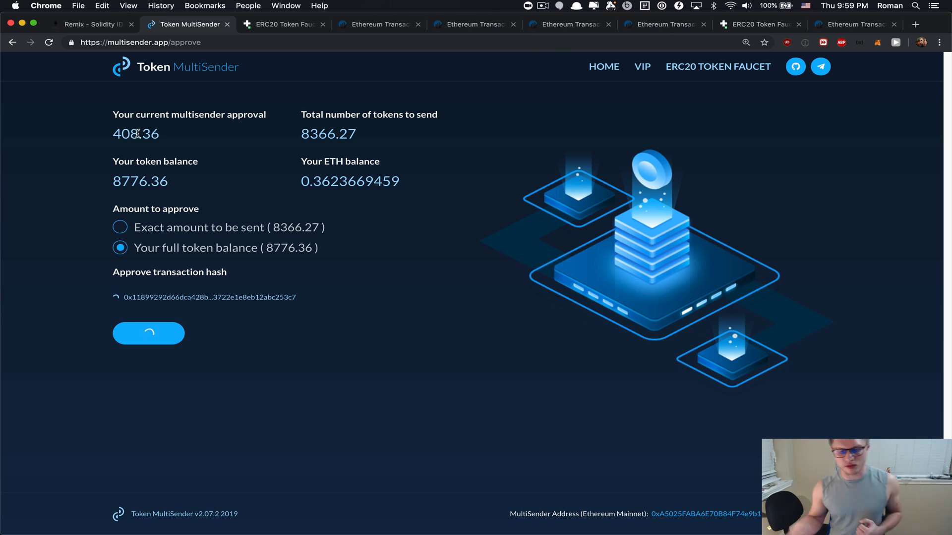
mouse_move(304, 134)
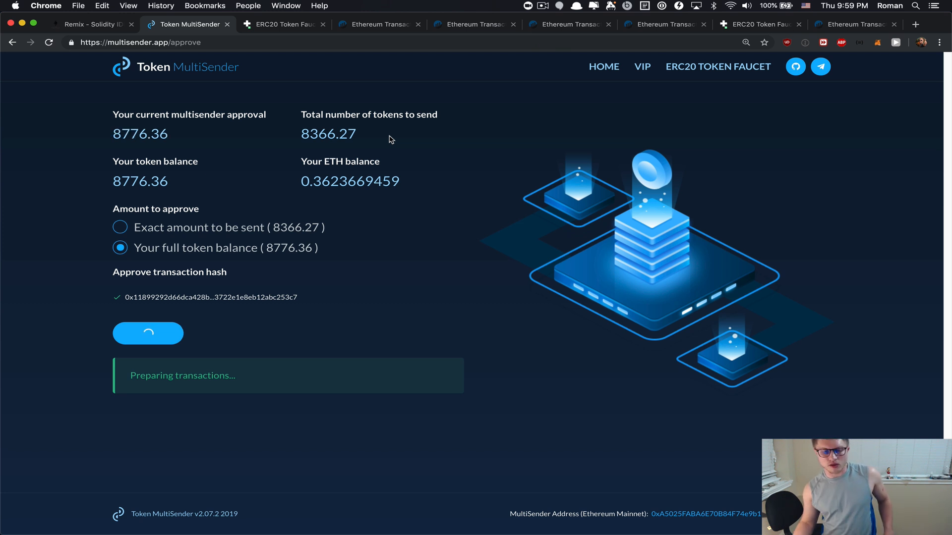
mouse_move(188, 135)
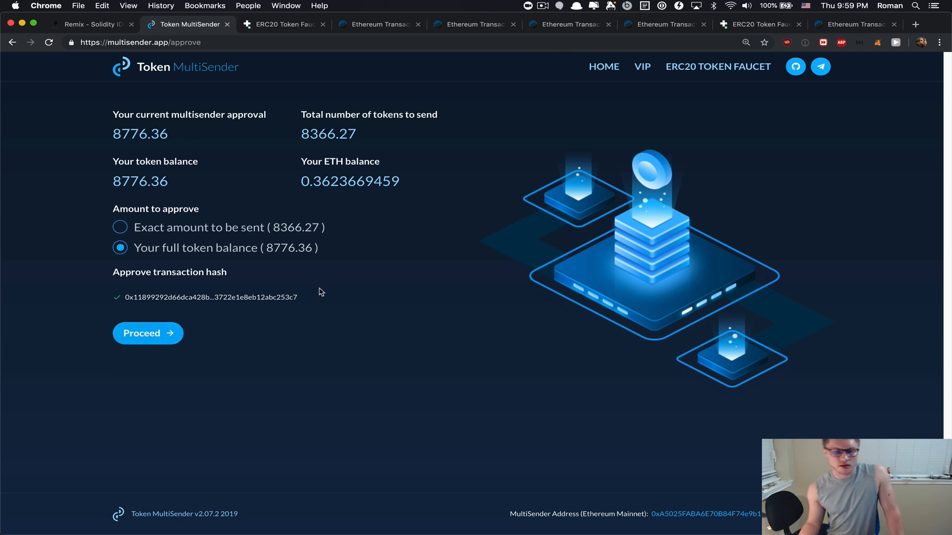
click(148, 333)
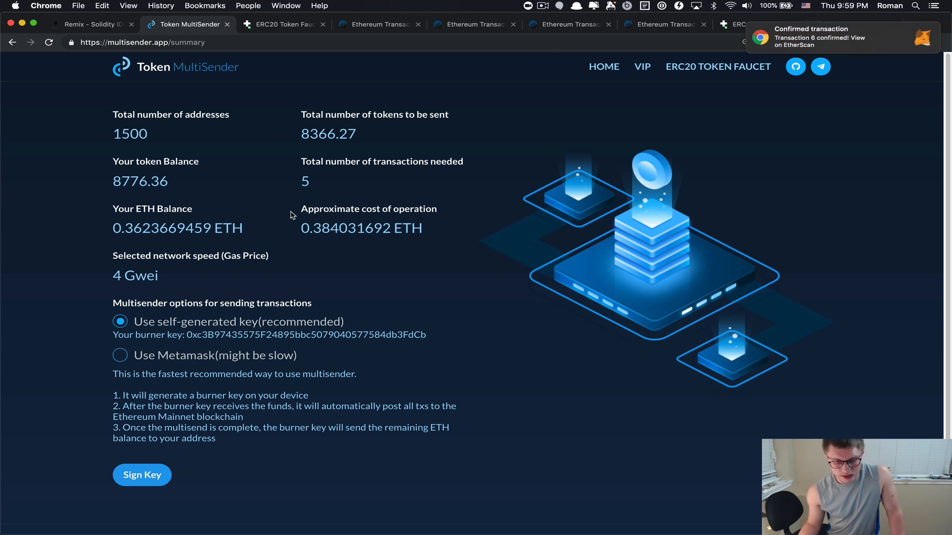
mouse_move(316, 190)
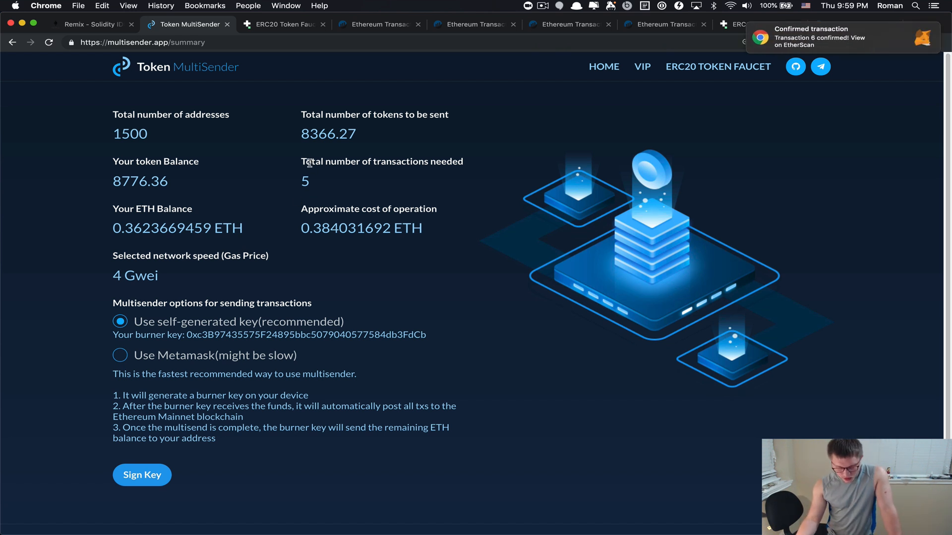
mouse_move(389, 180)
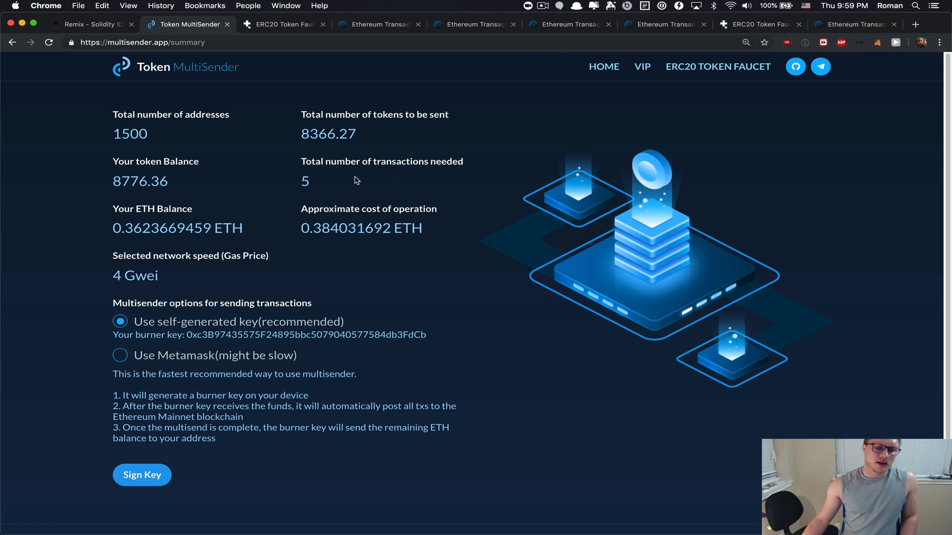
mouse_move(344, 184)
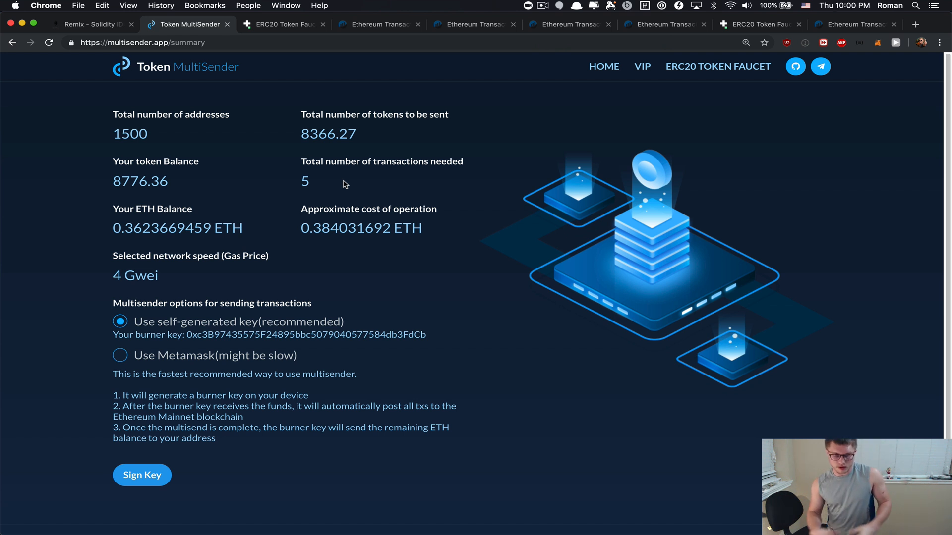
mouse_move(431, 151)
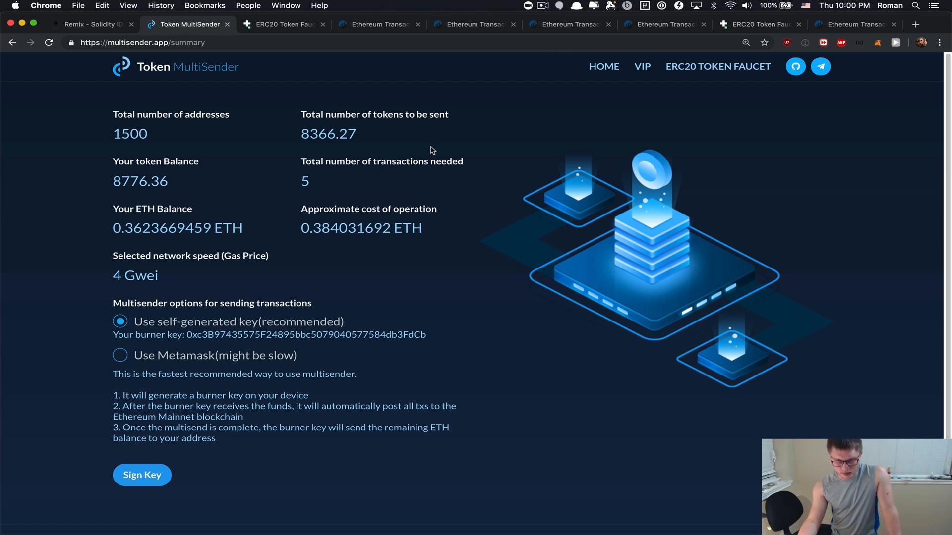
mouse_move(536, 20)
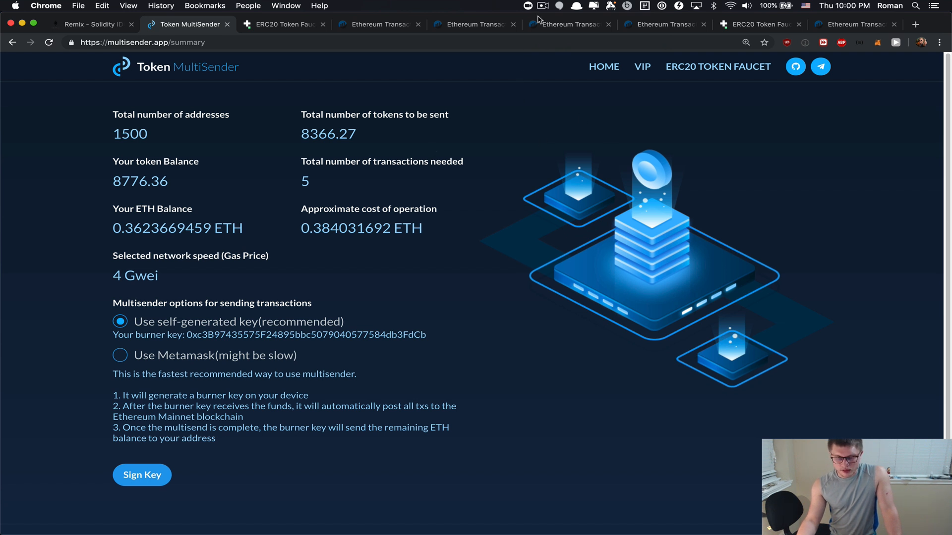
click(543, 6)
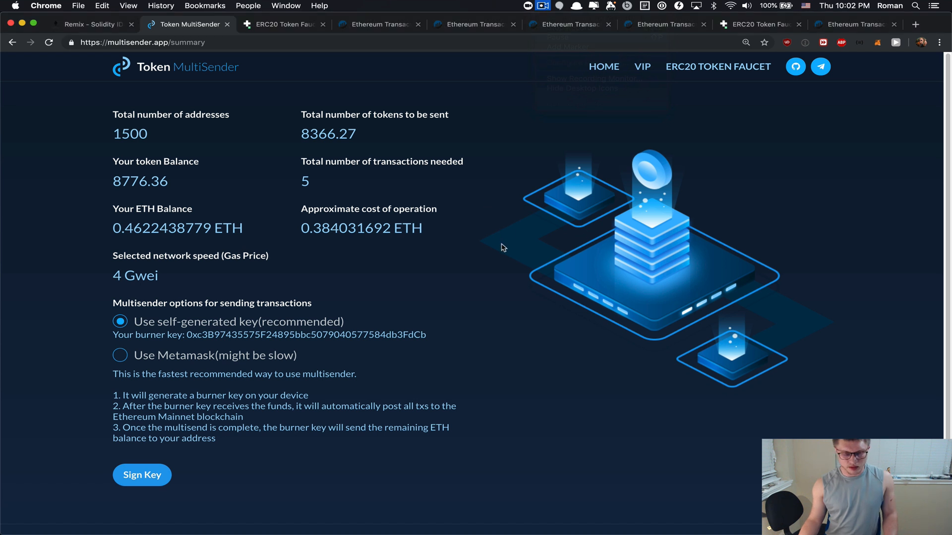
mouse_move(115, 223)
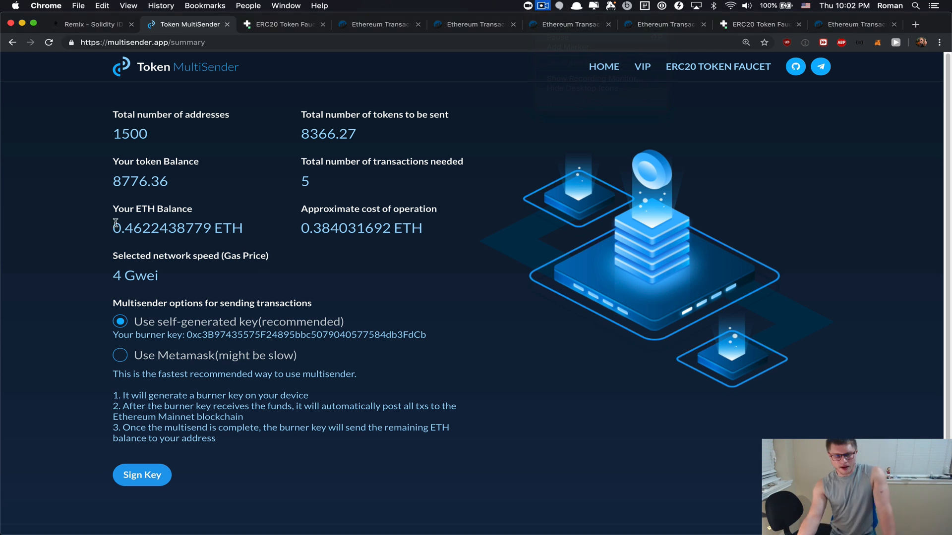
mouse_move(143, 229)
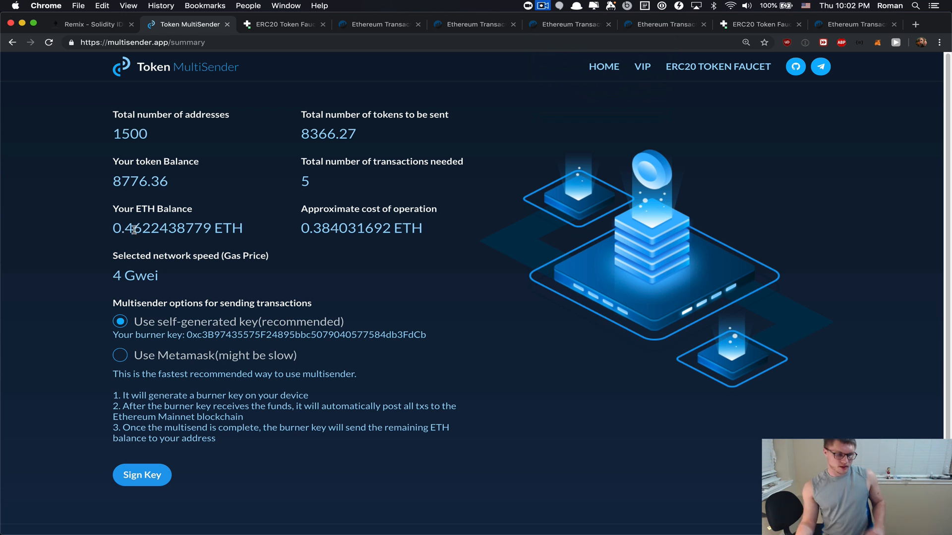
Inspect the ~0.36 ETH estimated cost at 3.3 Gwei and the 1500-address total with self-generated key selected
double_click(345, 228)
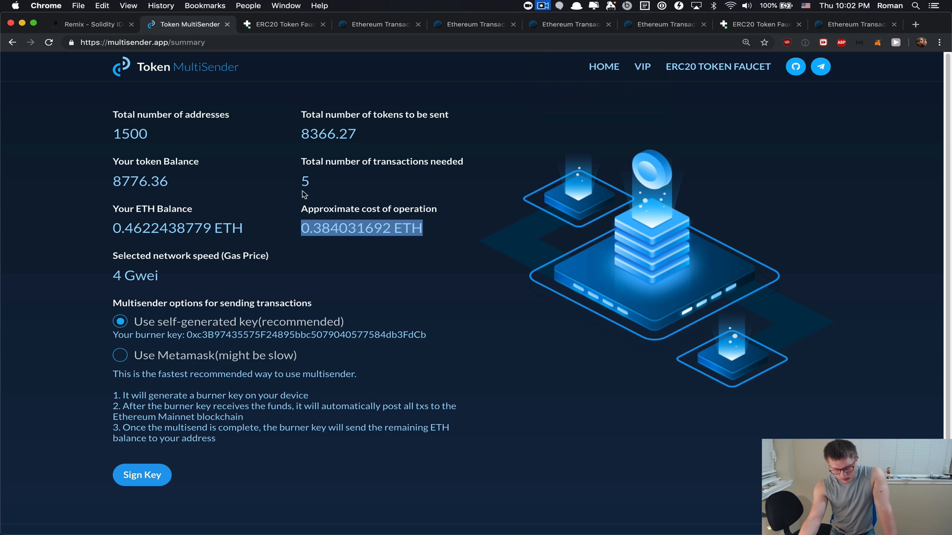
double_click(129, 134)
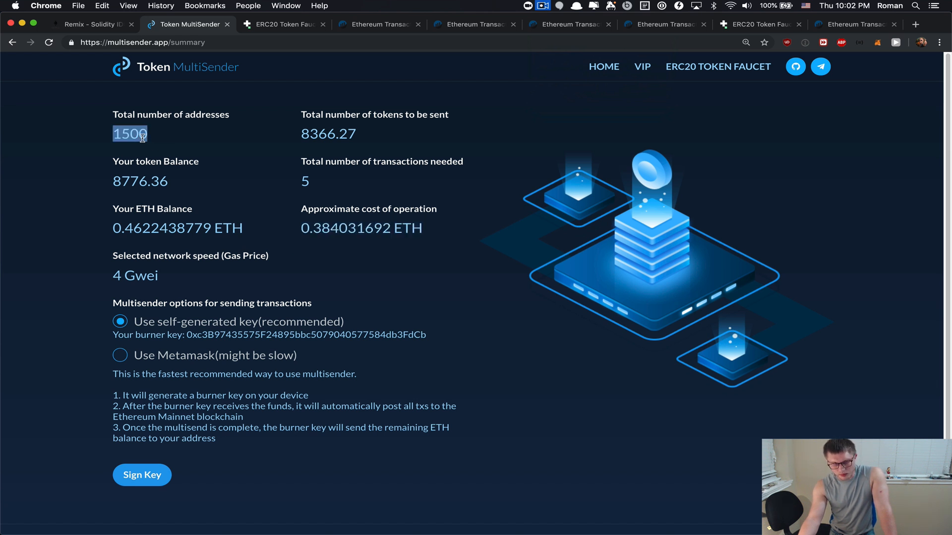
mouse_move(102, 164)
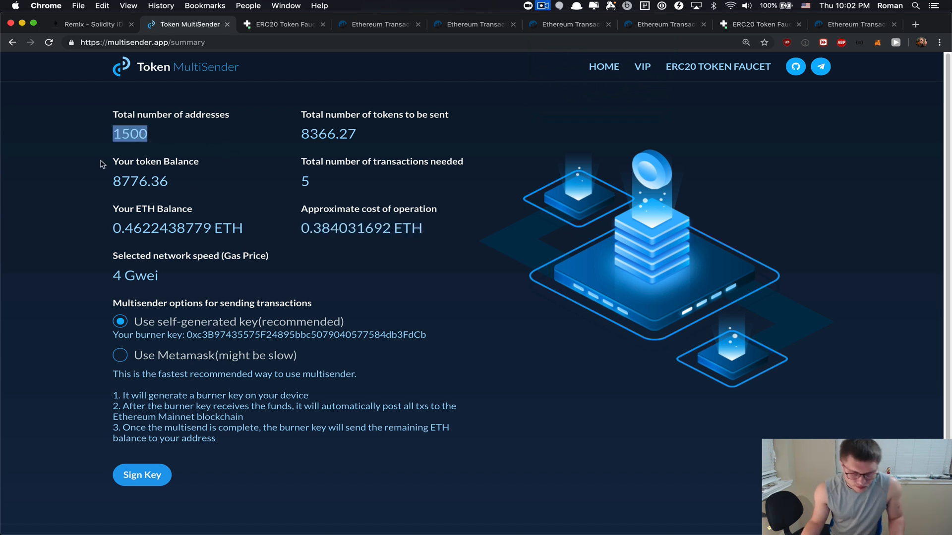
mouse_move(203, 330)
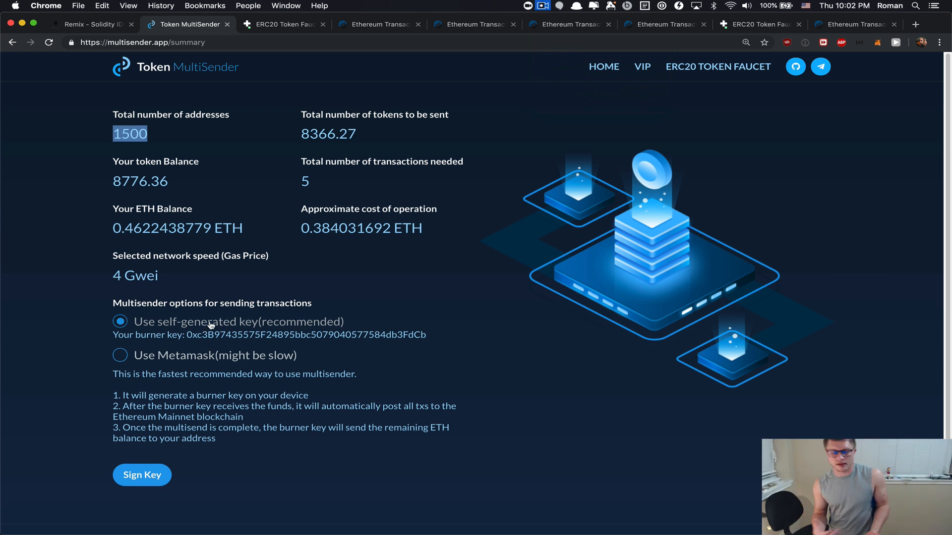
mouse_move(173, 365)
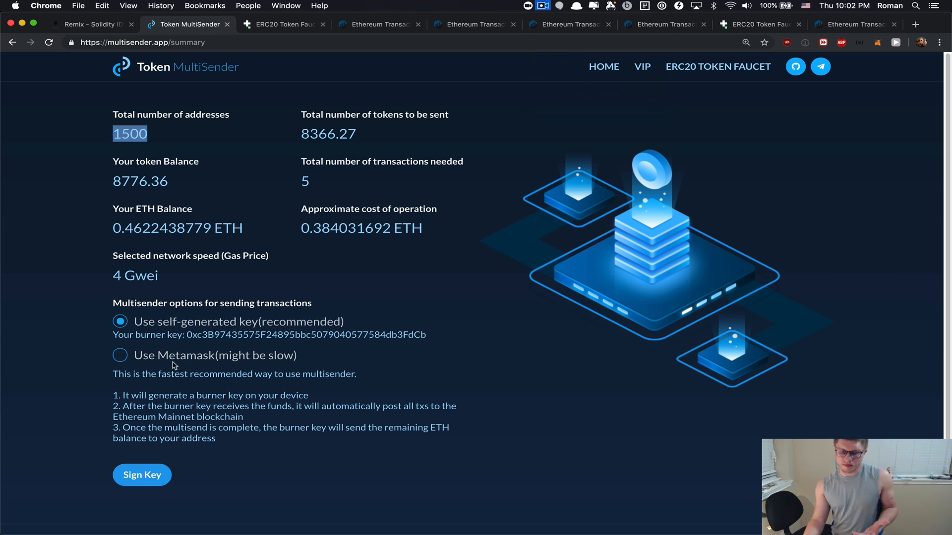
mouse_move(187, 359)
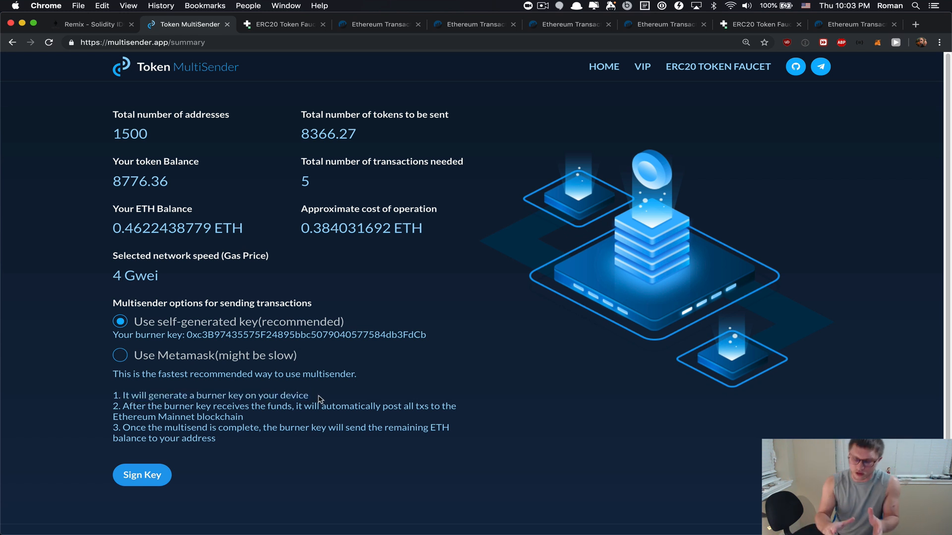
mouse_move(121, 406)
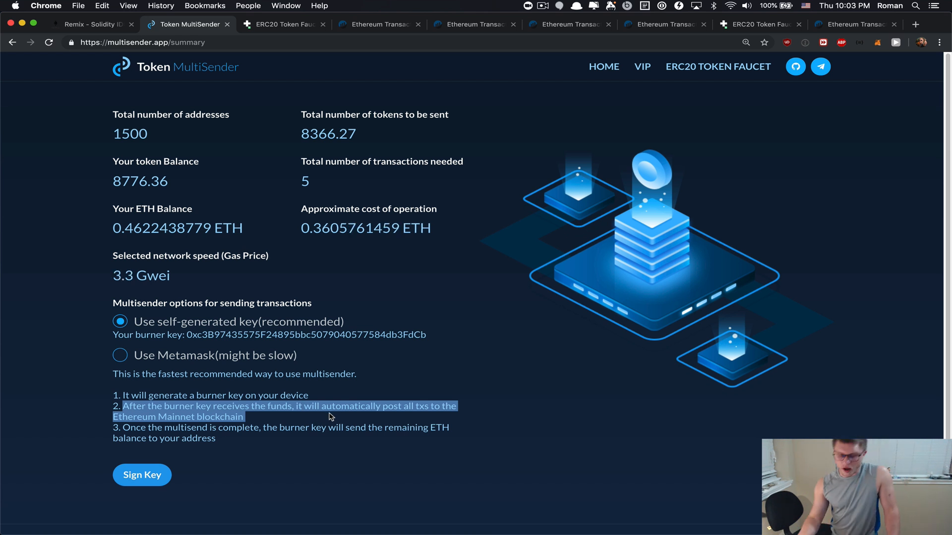
mouse_move(274, 448)
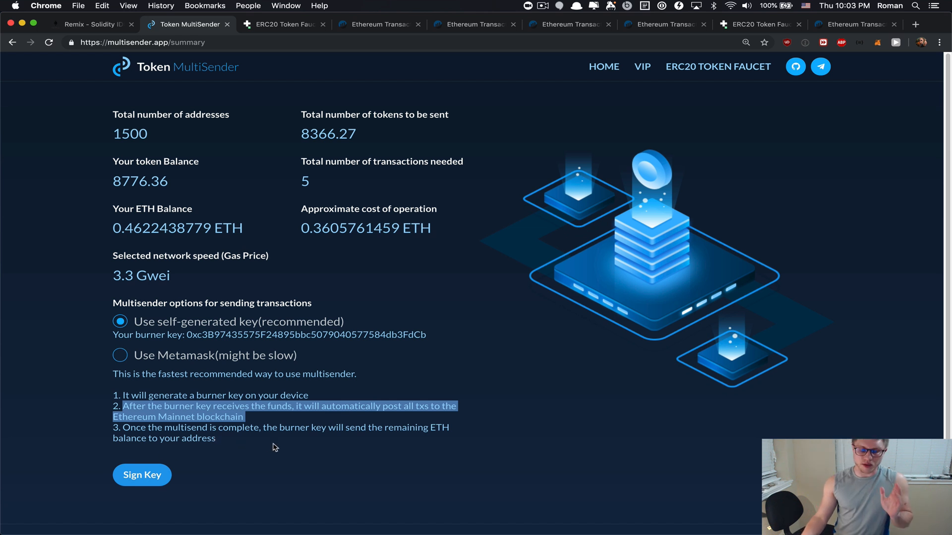
mouse_move(446, 429)
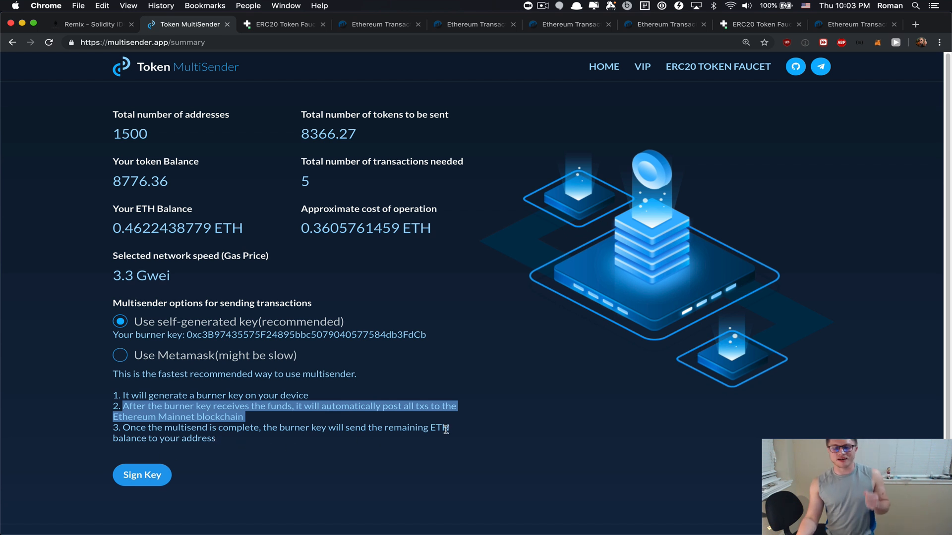
mouse_move(225, 445)
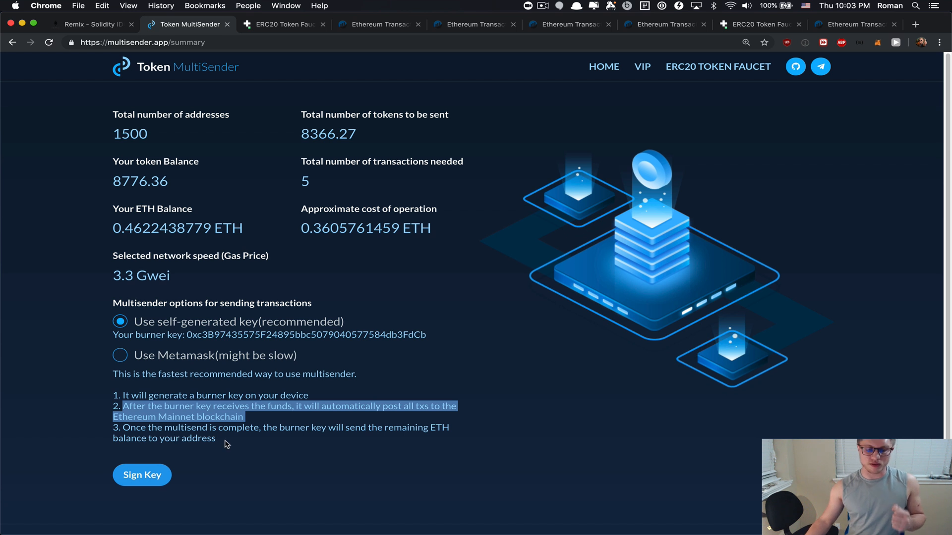
click(225, 443)
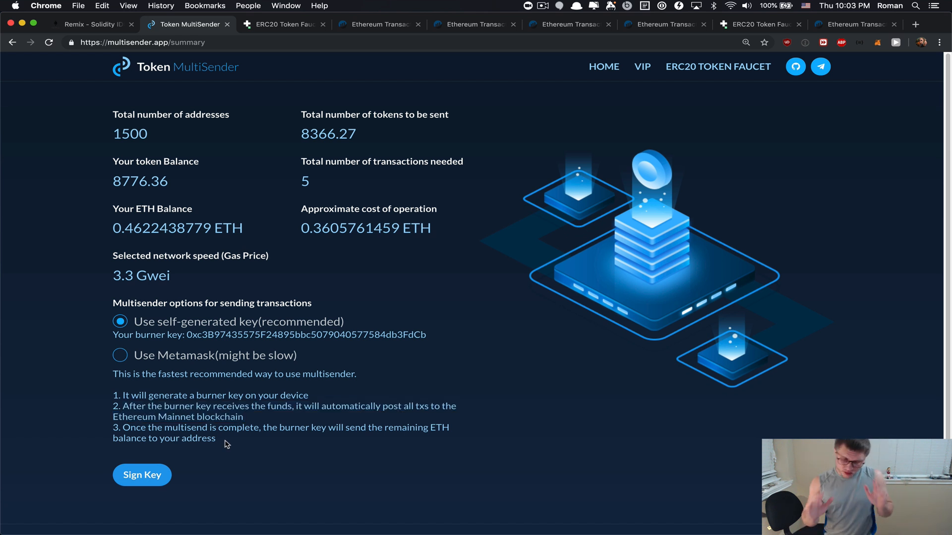
mouse_move(142, 474)
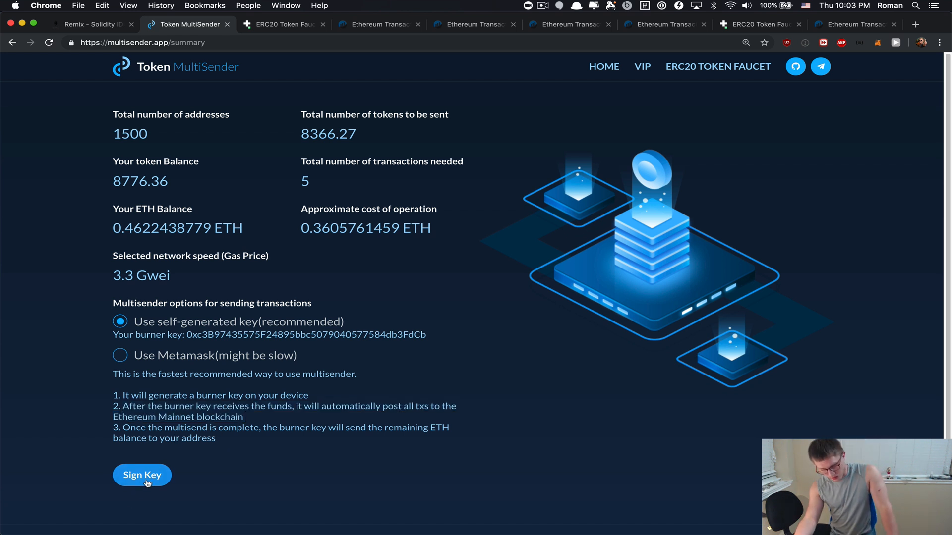
Sign the burner key authorization in MetaMask and proceed with the self-generated key
click(141, 475)
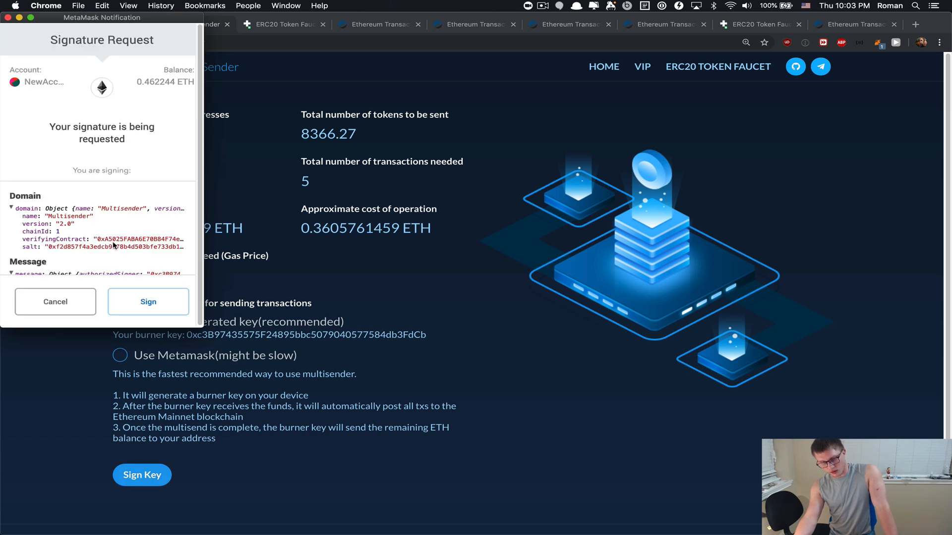
mouse_move(146, 234)
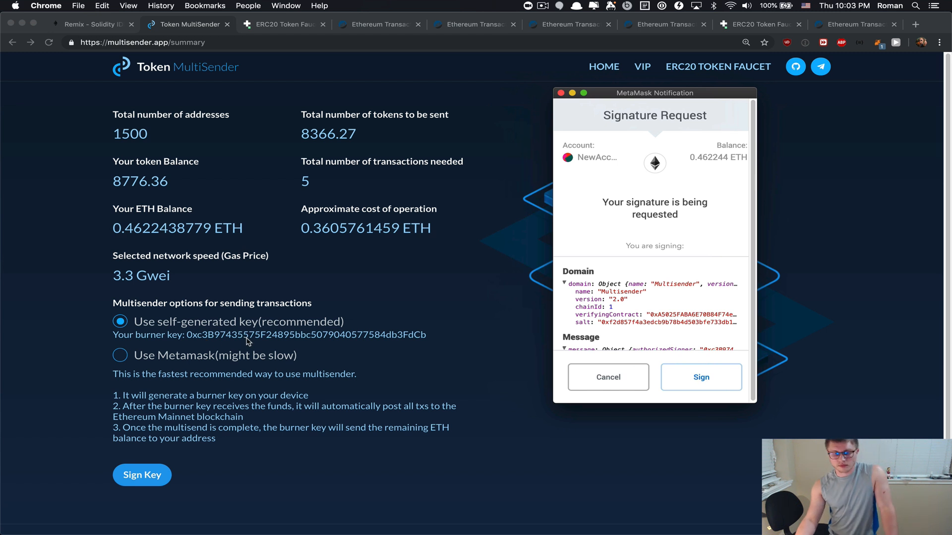
mouse_move(356, 340)
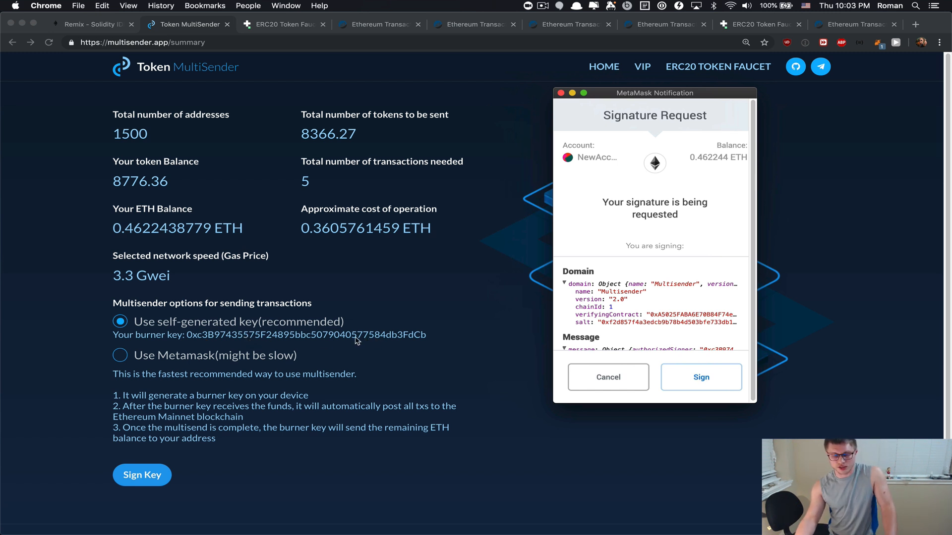
mouse_move(546, 277)
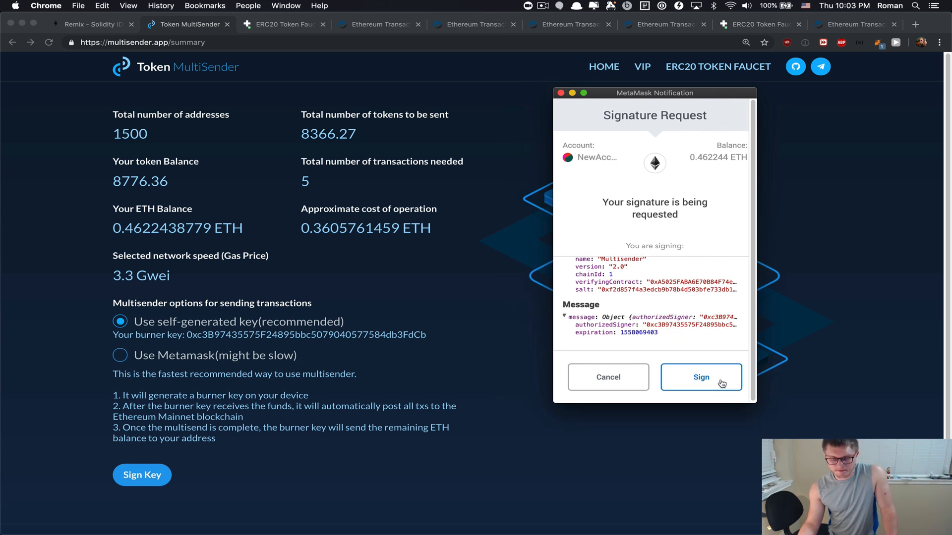
click(701, 377)
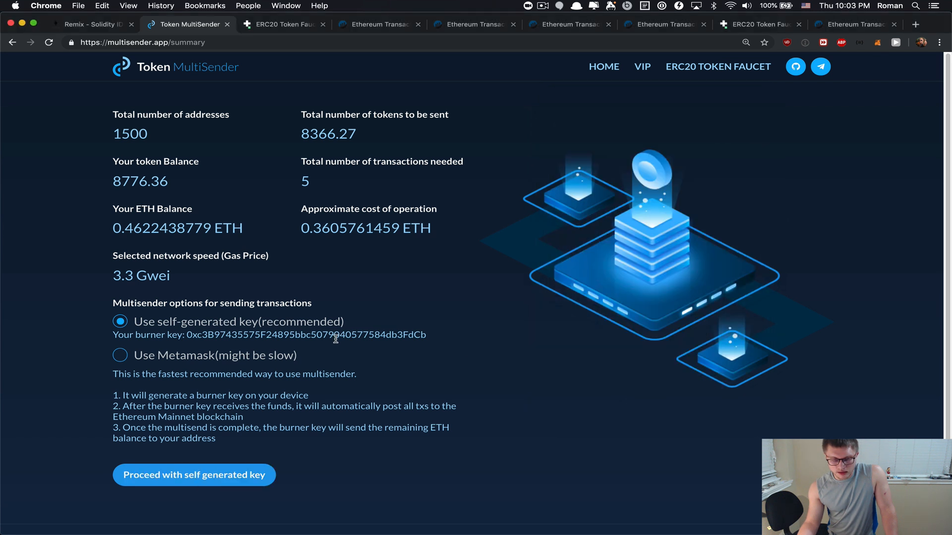
mouse_move(157, 478)
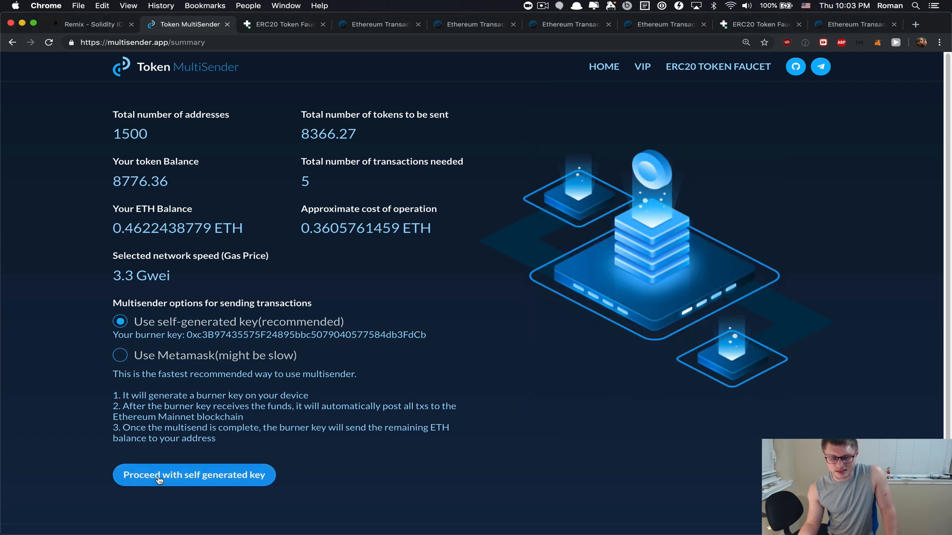
click(193, 474)
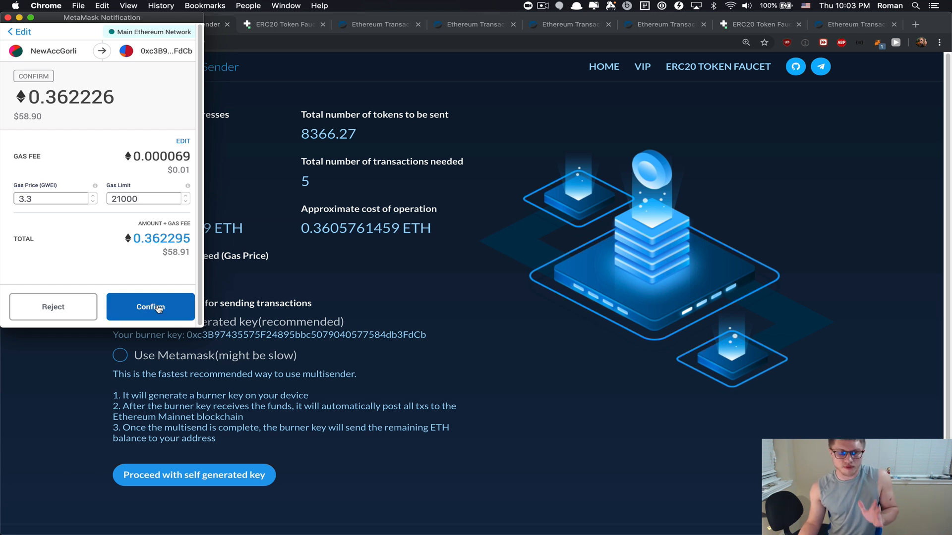
Confirm the 0.362226 ETH burner-key top-up and view the five submitted multisend transaction hashes
click(150, 306)
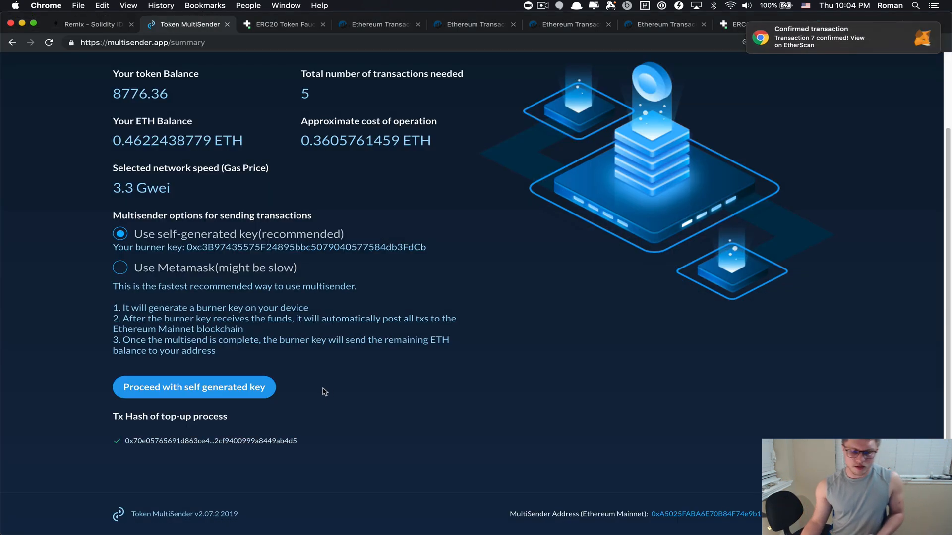
scroll(down, 3)
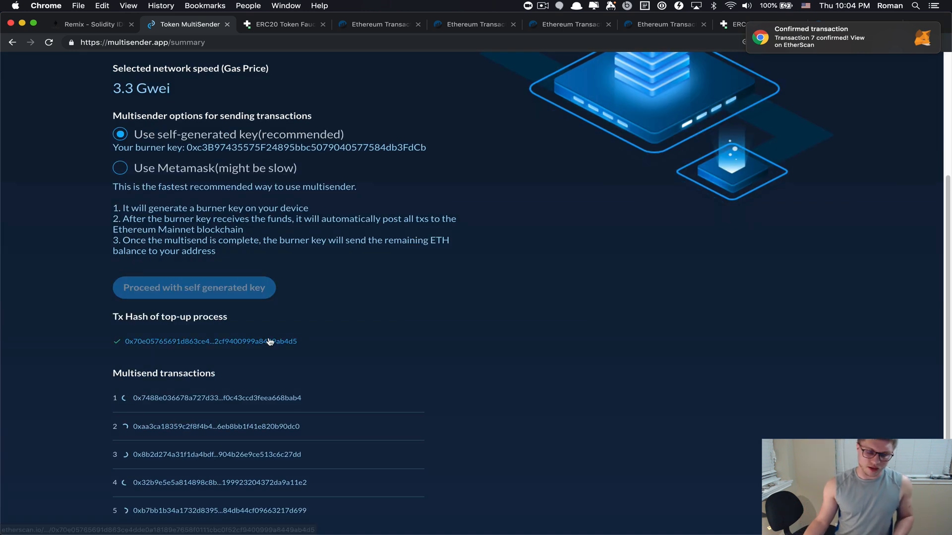
scroll(down, 3)
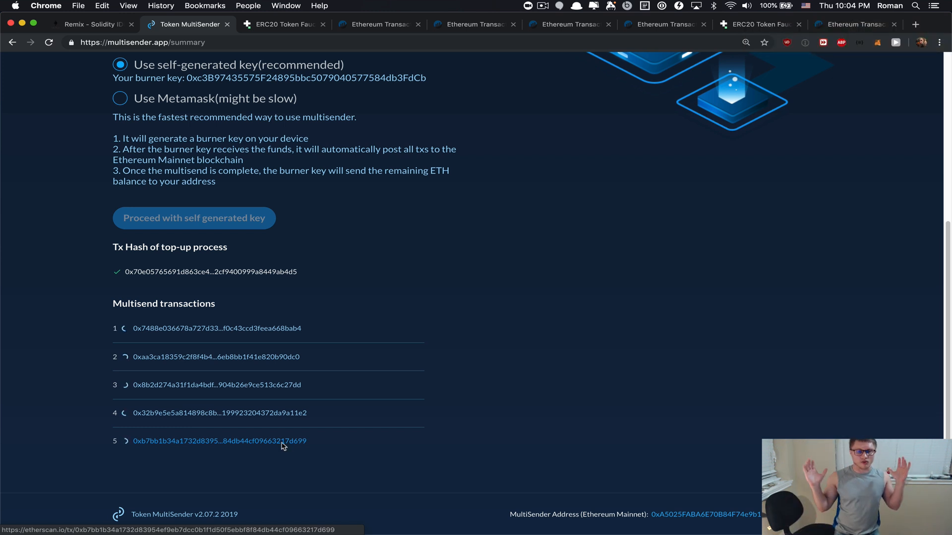
mouse_move(231, 328)
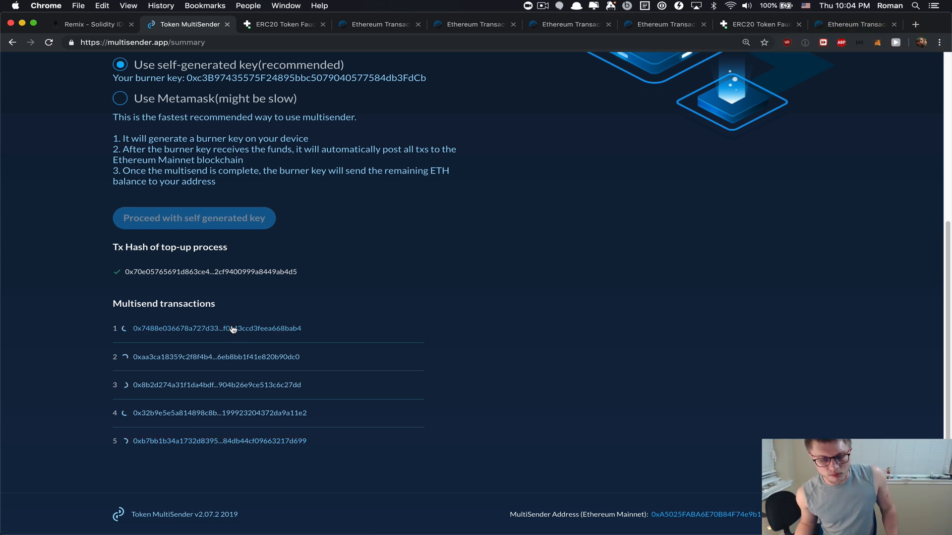
mouse_move(216, 328)
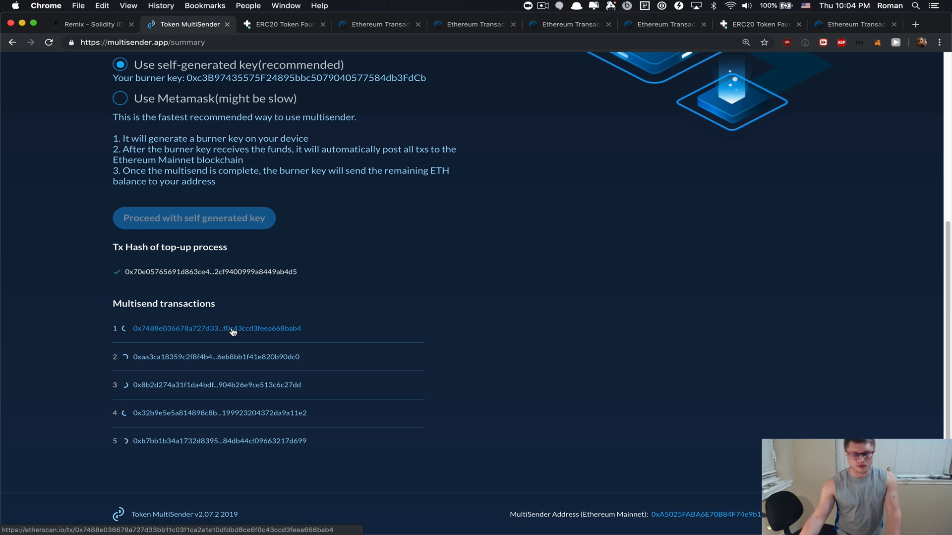
Check multisend transaction 1 on Etherscan succeeded with 234 FAU transfers, then return to the results
click(216, 328)
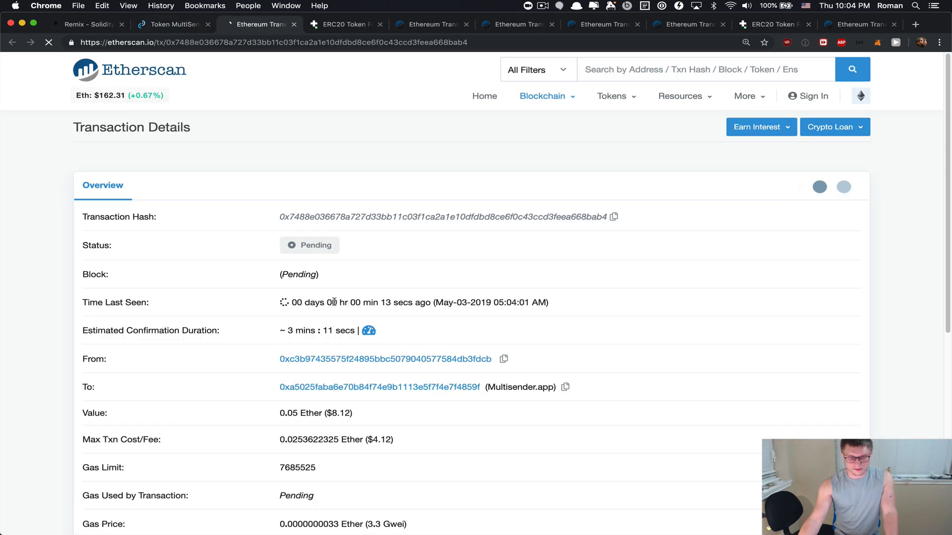
scroll(down, 3)
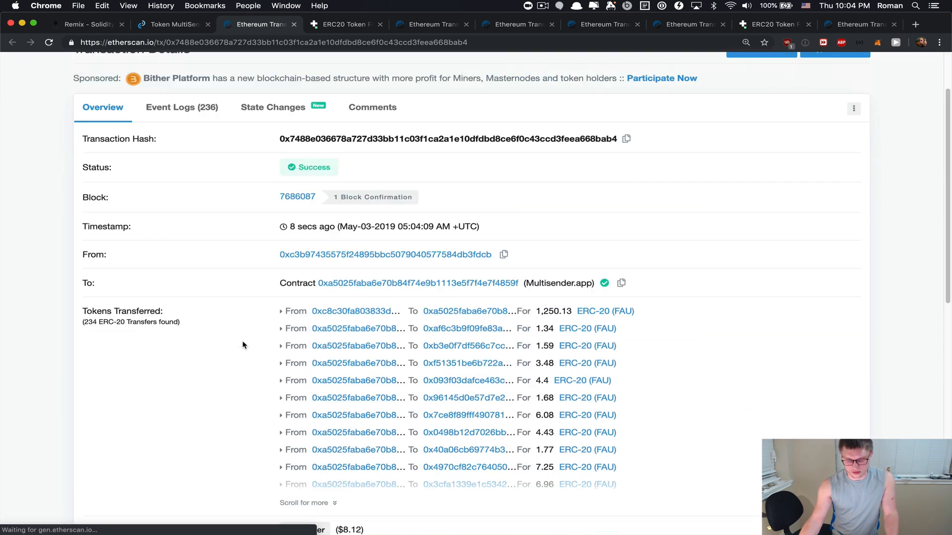
click(296, 197)
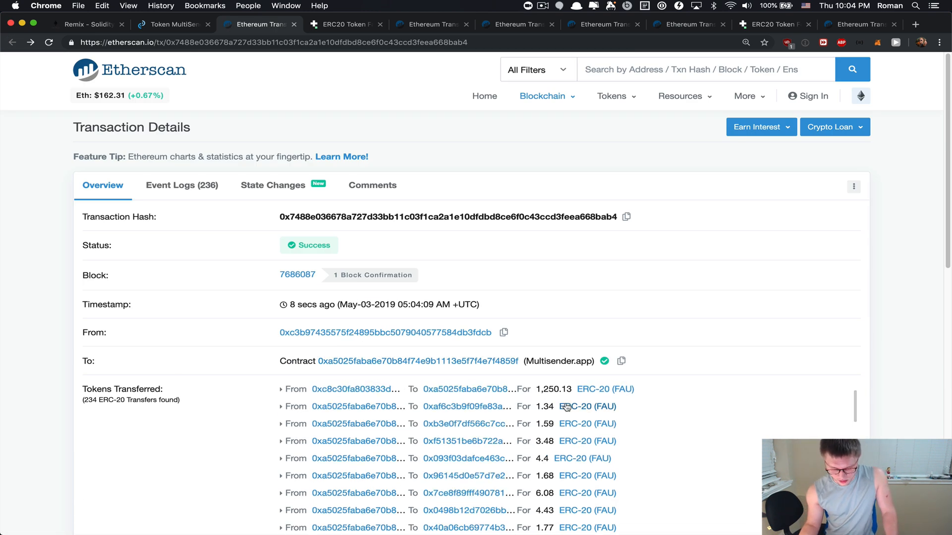
mouse_move(186, 208)
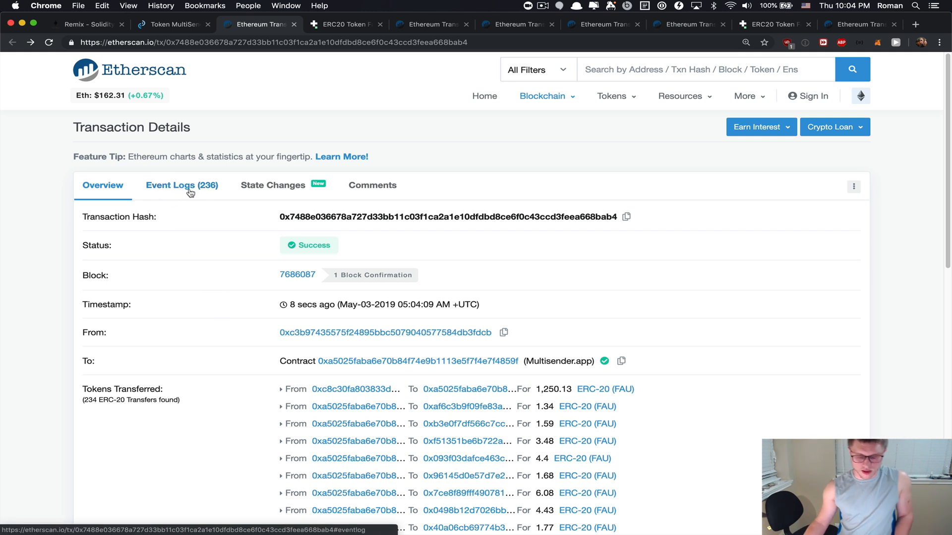
scroll(down, 3)
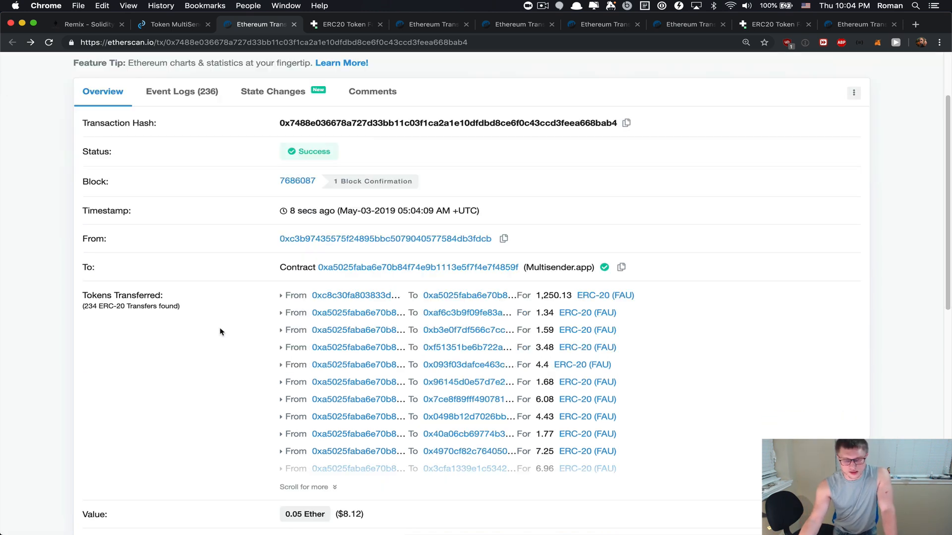
click(173, 24)
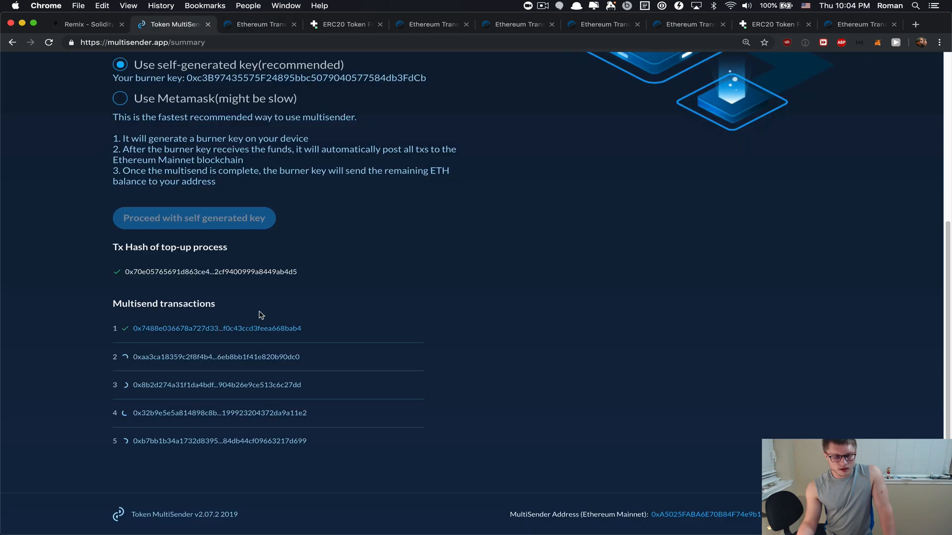
click(215, 357)
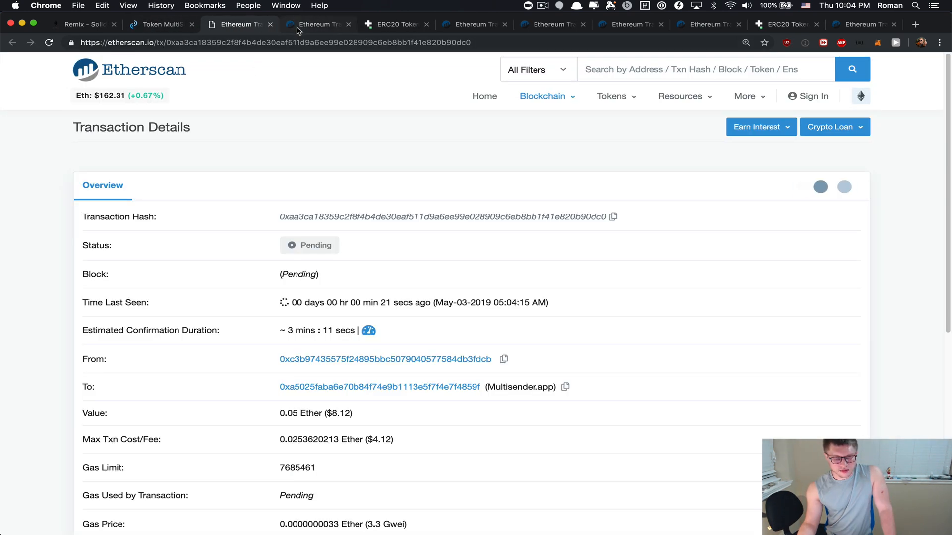
click(315, 24)
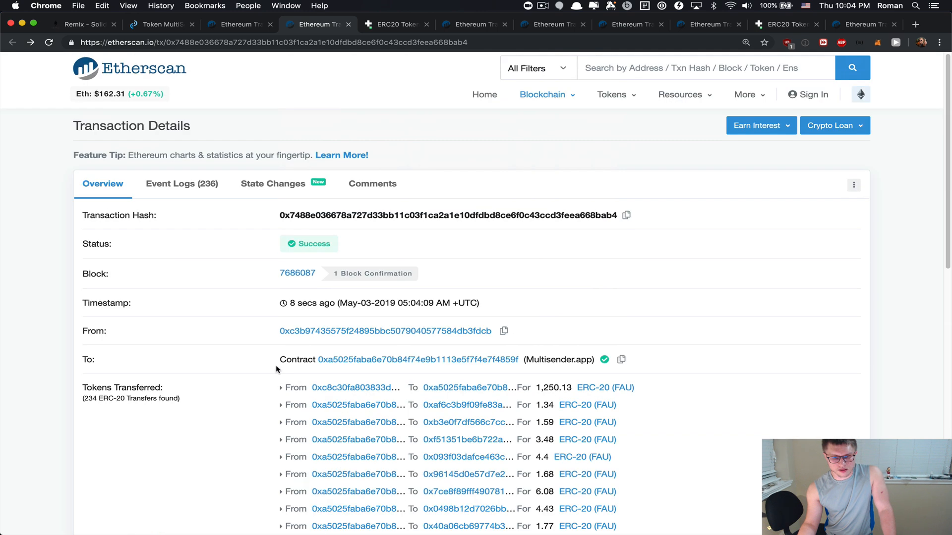
mouse_move(237, 270)
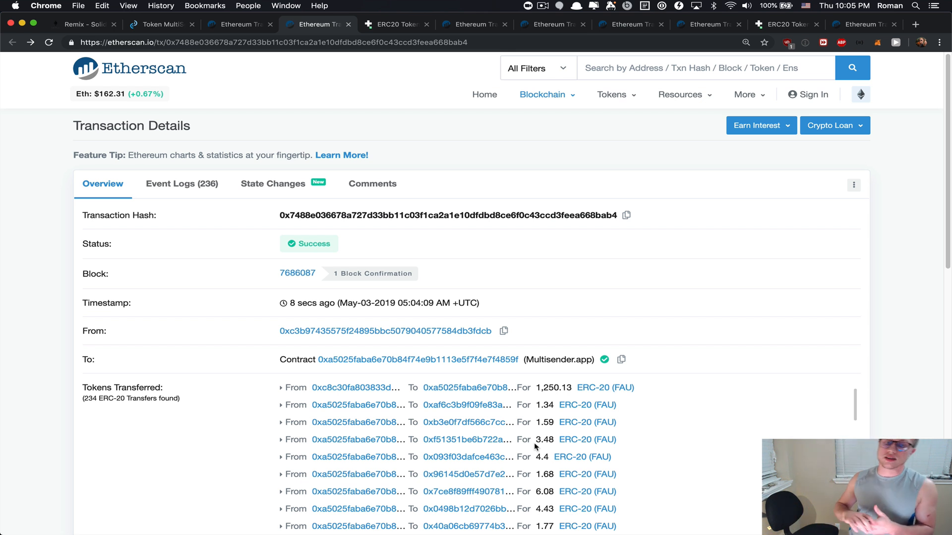
mouse_move(259, 301)
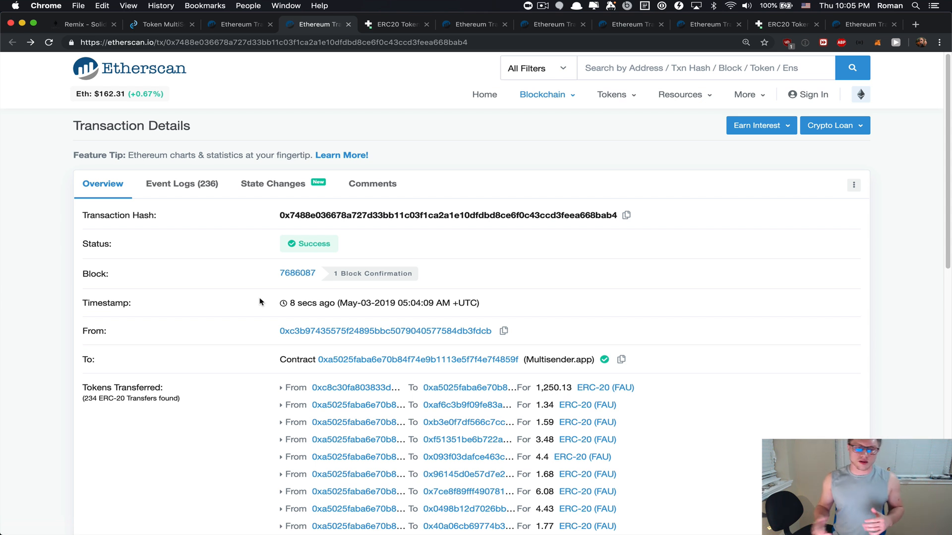
mouse_move(243, 75)
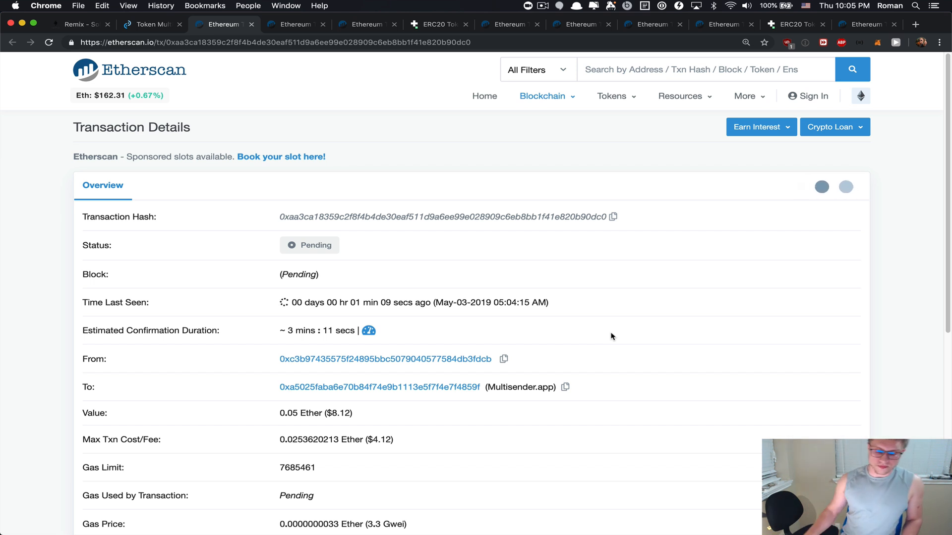
scroll(down, 3)
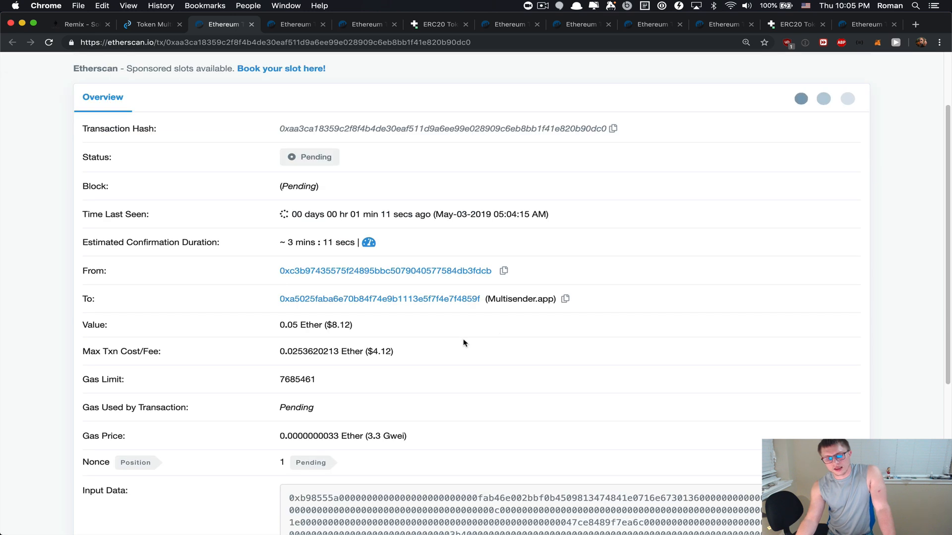
mouse_move(254, 169)
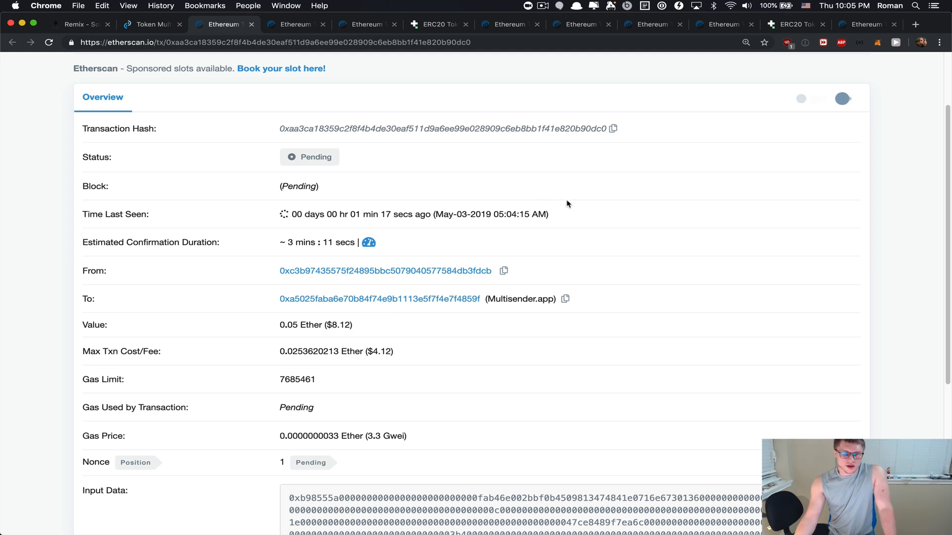
click(543, 6)
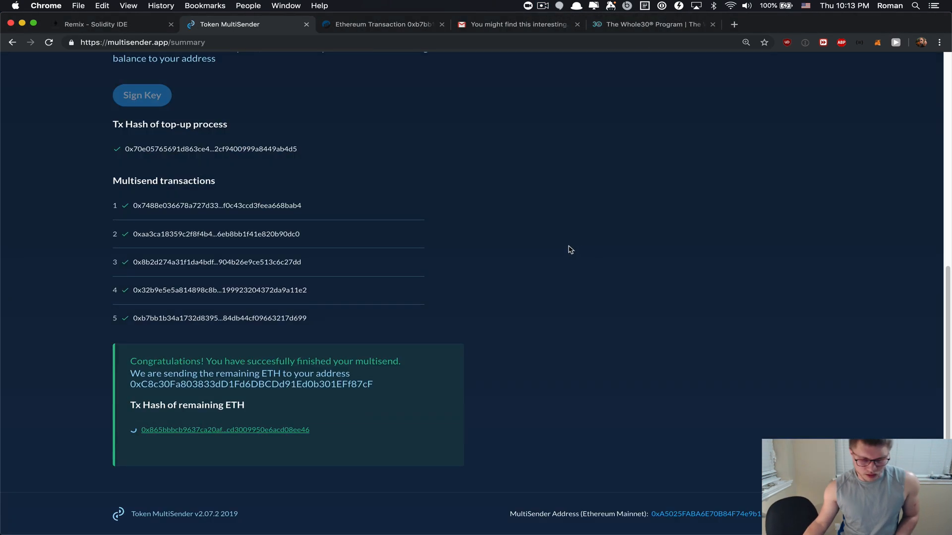
scroll(up, 3)
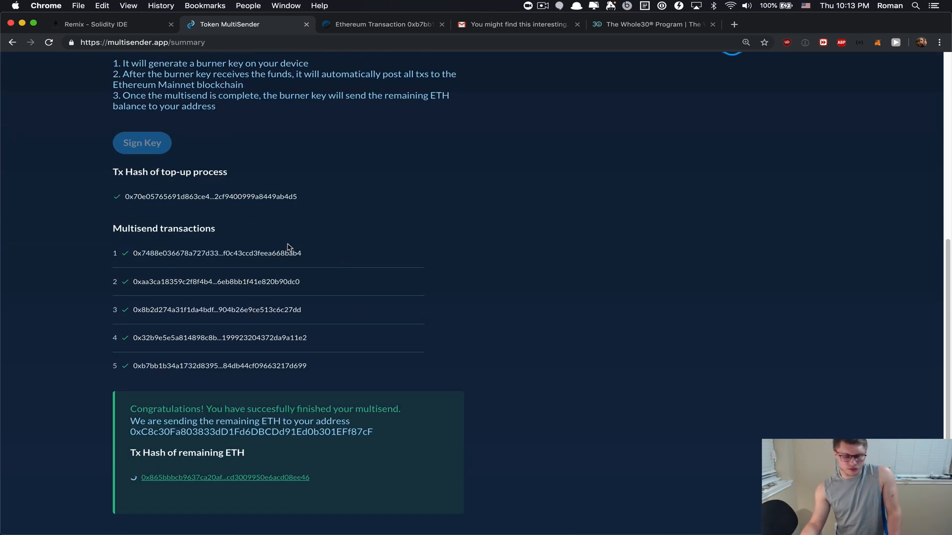
mouse_move(316, 369)
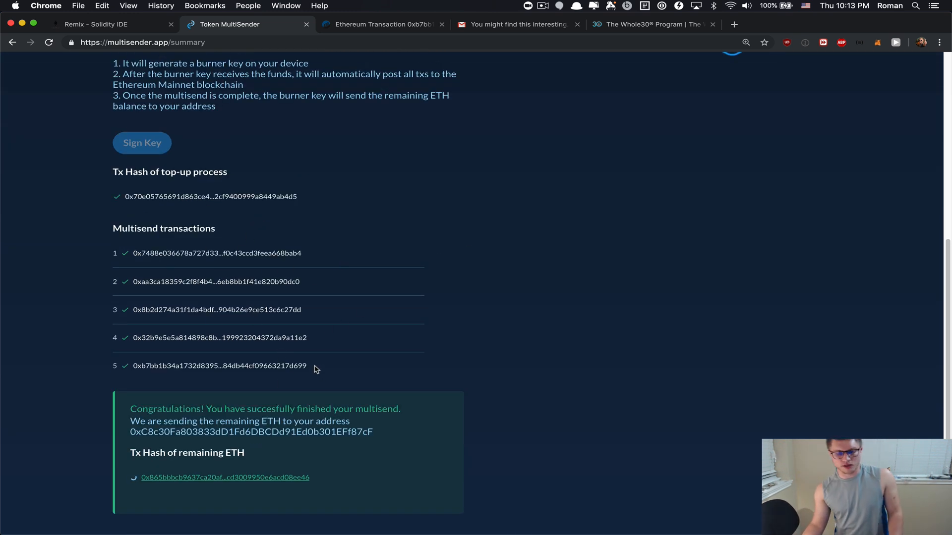
scroll(down, 3)
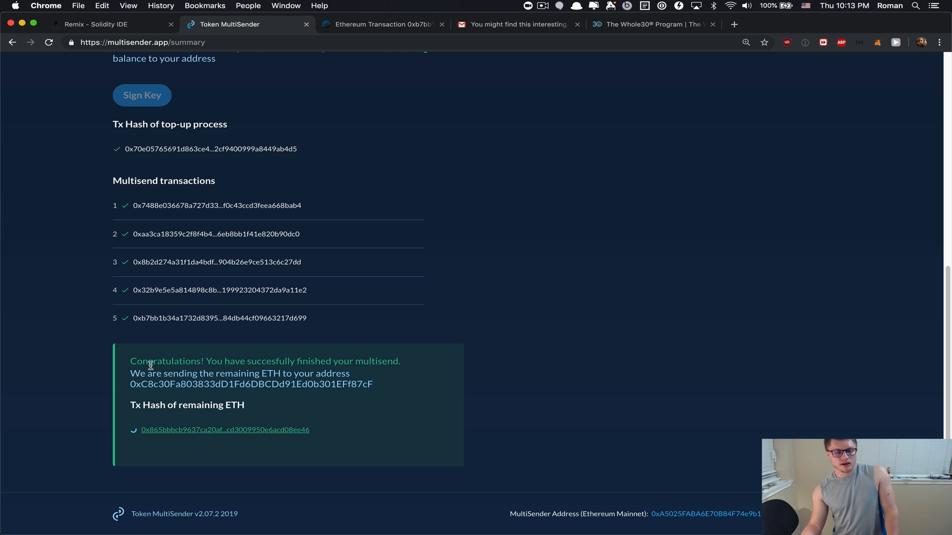
mouse_move(243, 382)
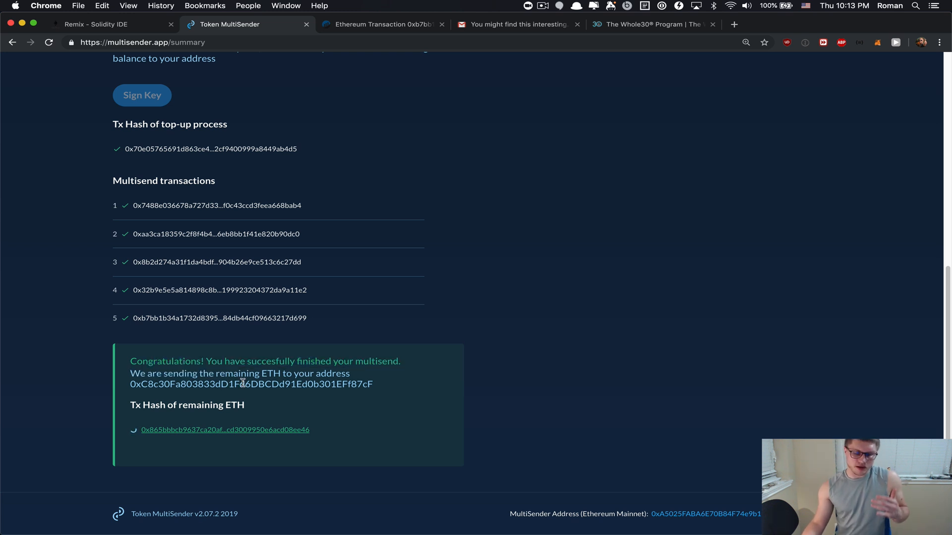
mouse_move(217, 425)
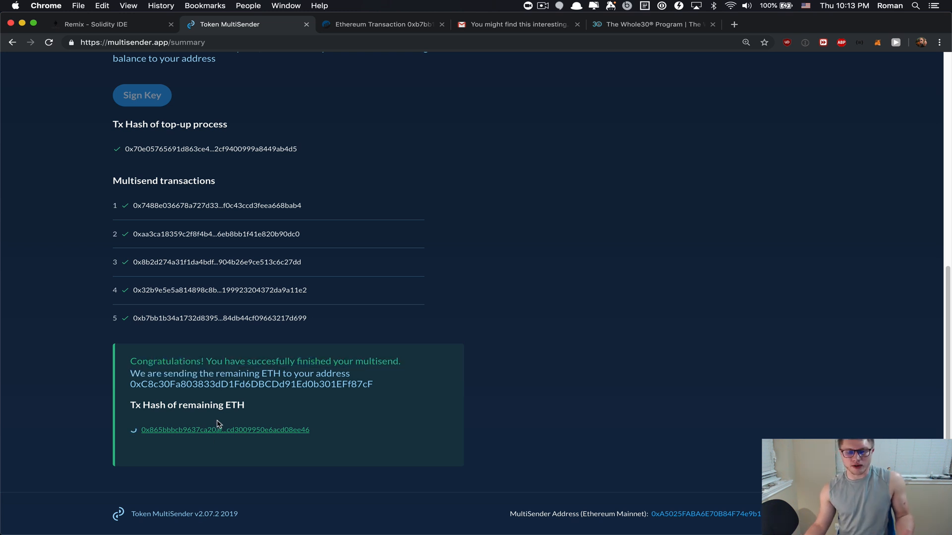
Review the pending 0.0032617179 ETH leftover refund transaction on Etherscan, then return to the summary
click(225, 430)
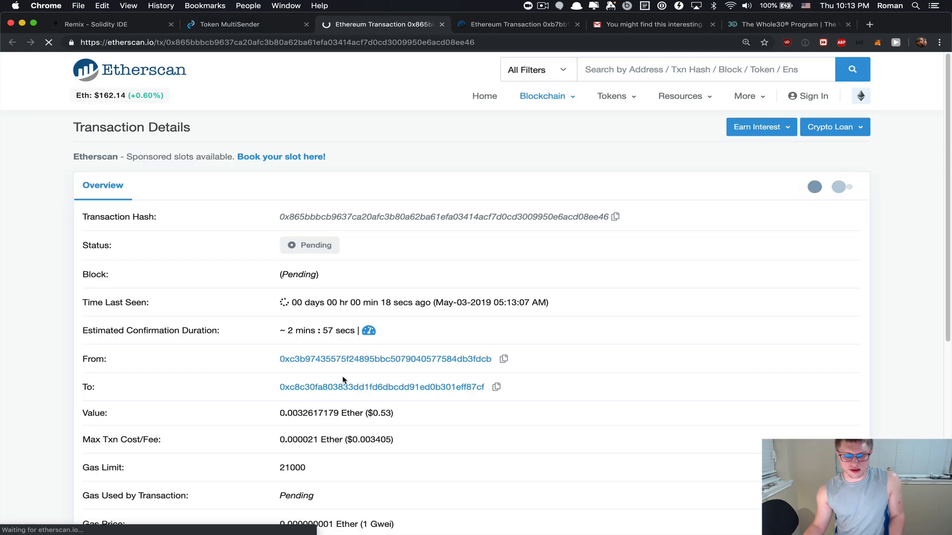
scroll(down, 3)
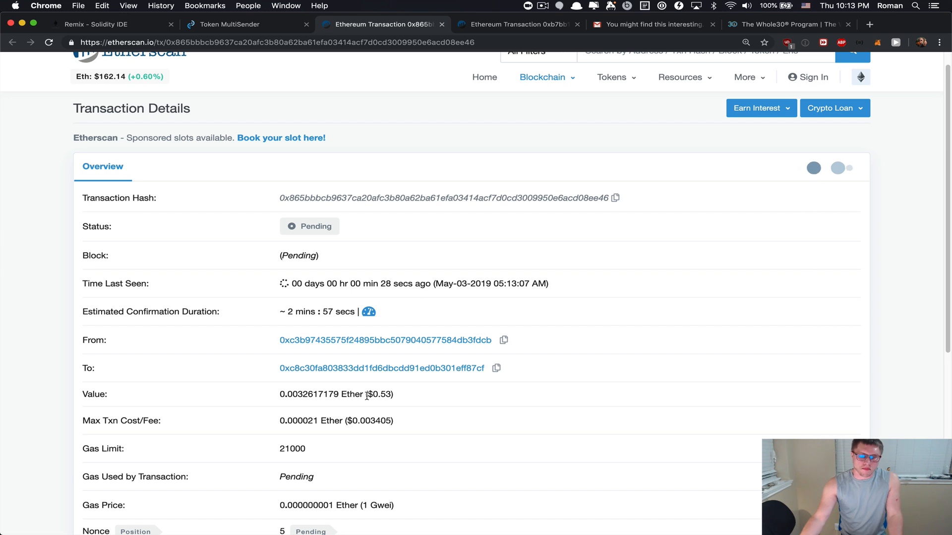
mouse_move(368, 369)
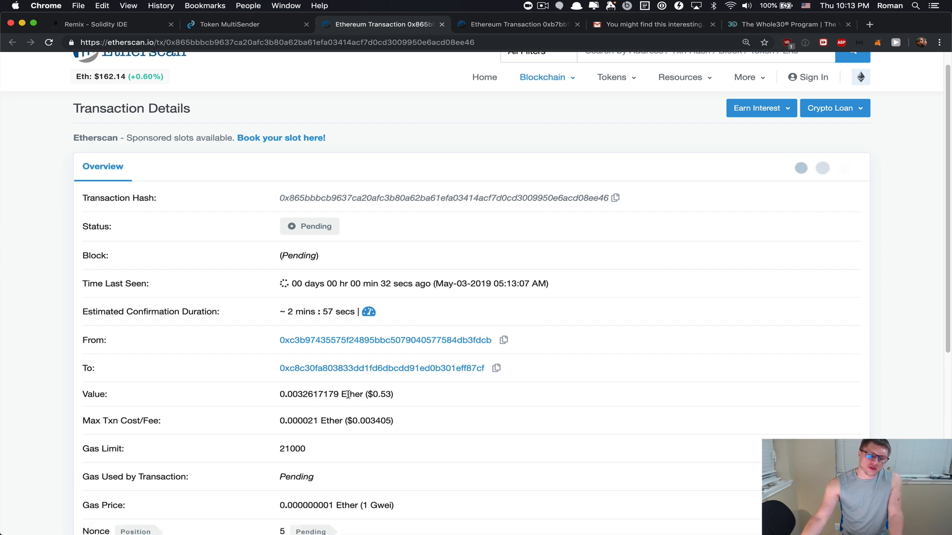
scroll(down, 3)
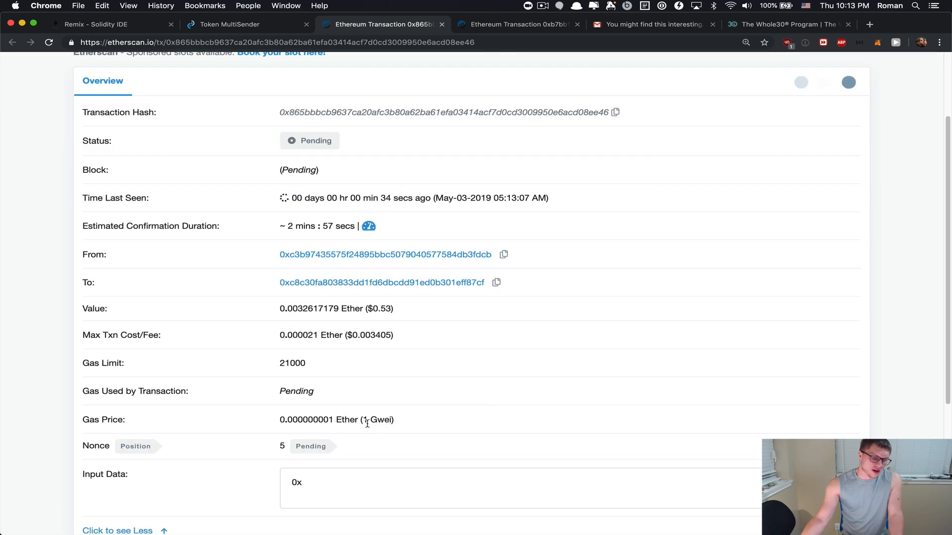
scroll(up, 3)
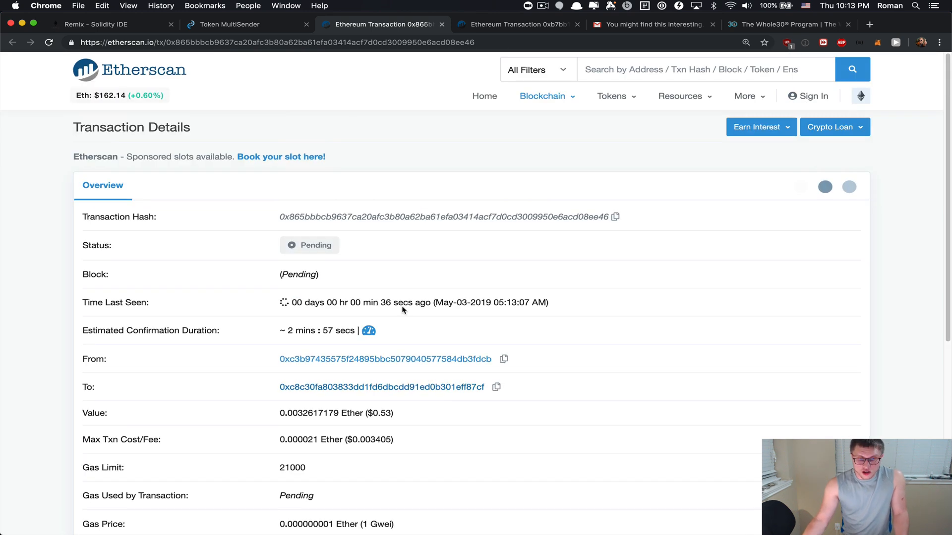
click(246, 24)
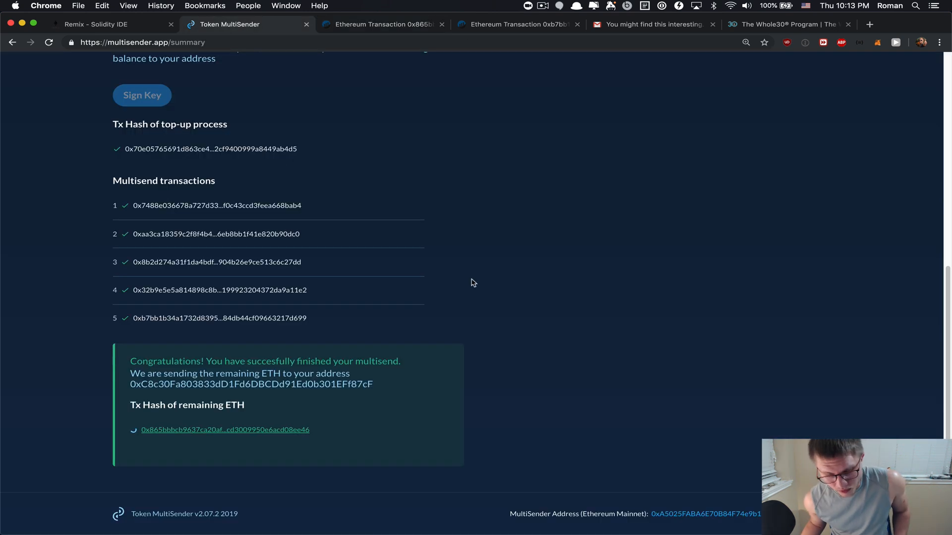
scroll(up, 3)
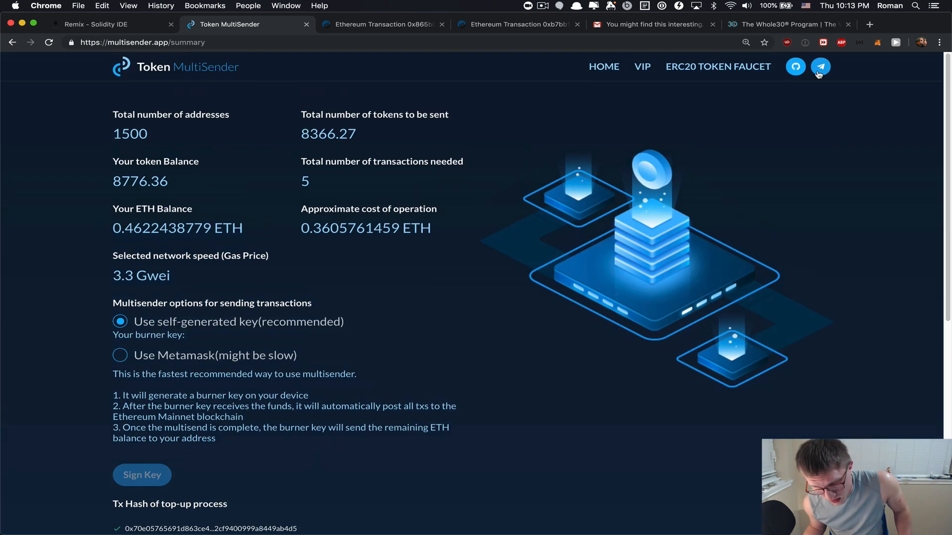
mouse_move(820, 67)
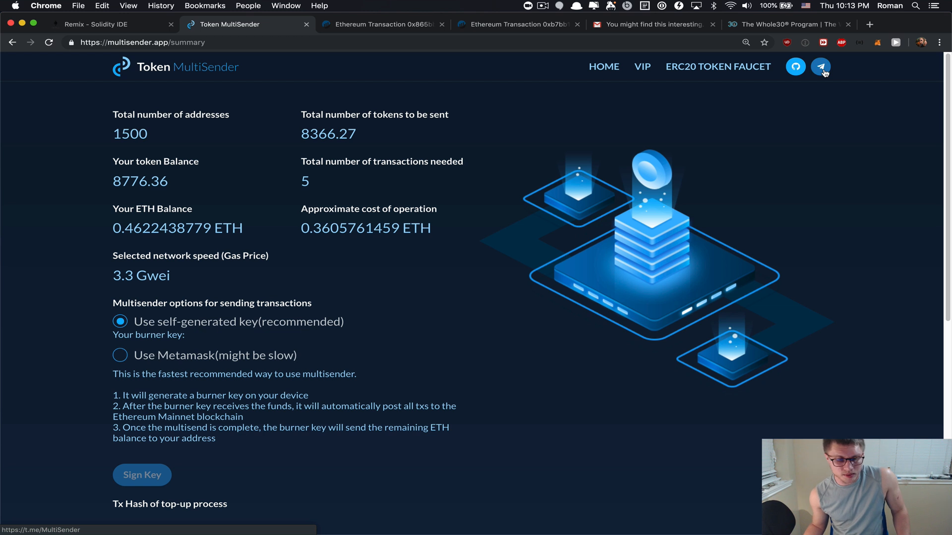
mouse_move(746, 155)
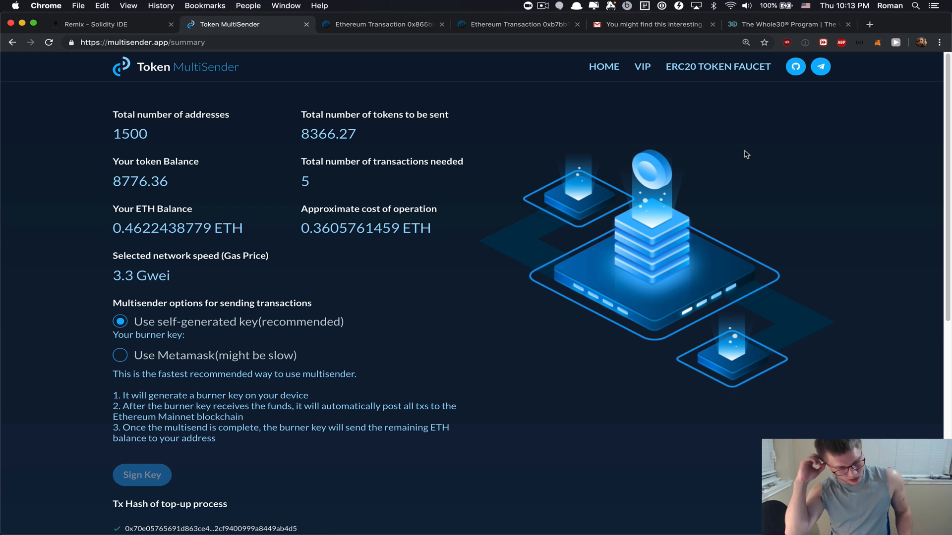
mouse_move(543, 77)
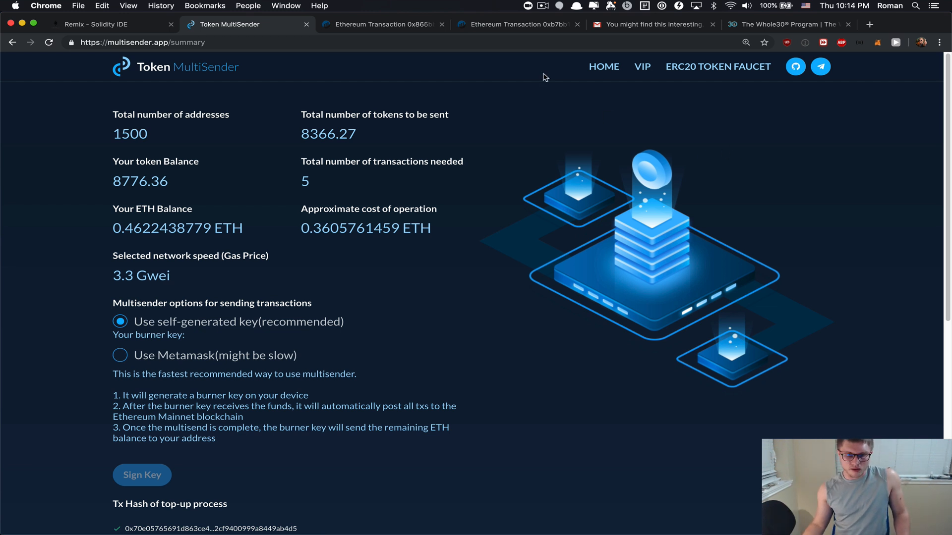
mouse_move(643, 102)
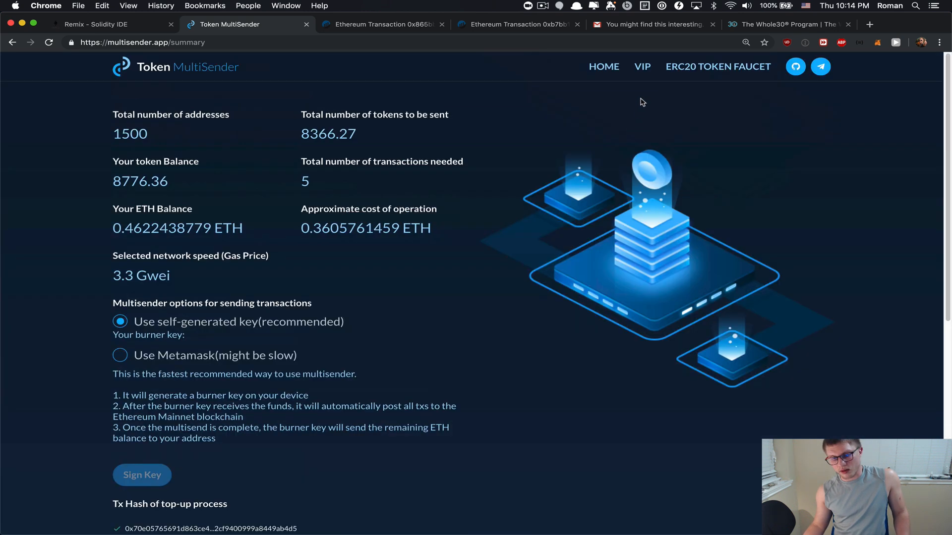
scroll(down, 3)
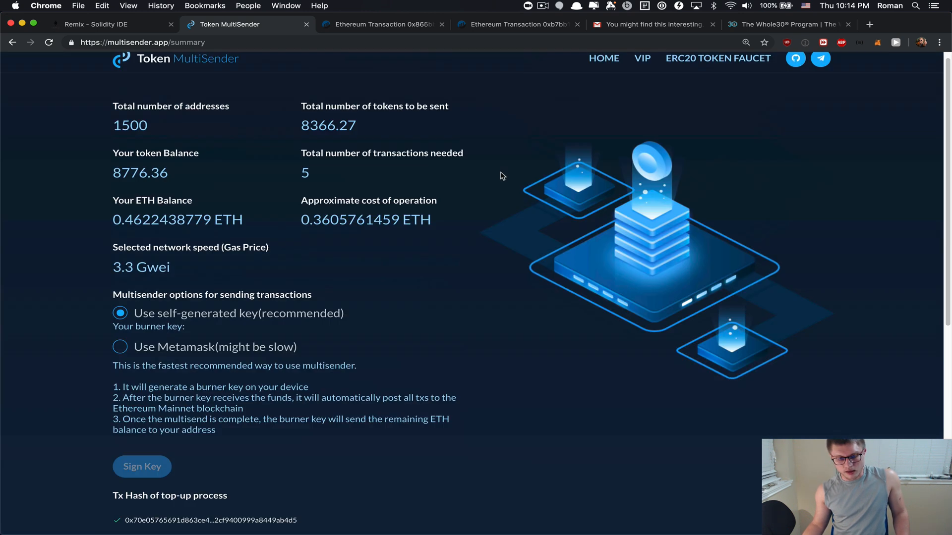
View VIP pricing including the 10 ETH Lifetime Unlimited plan, then reload to an empty home form
click(641, 58)
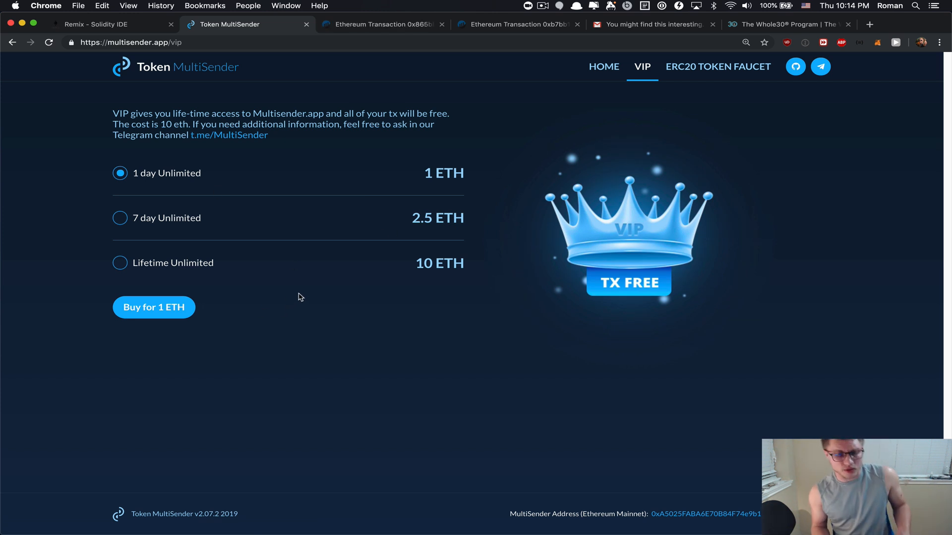
mouse_move(220, 225)
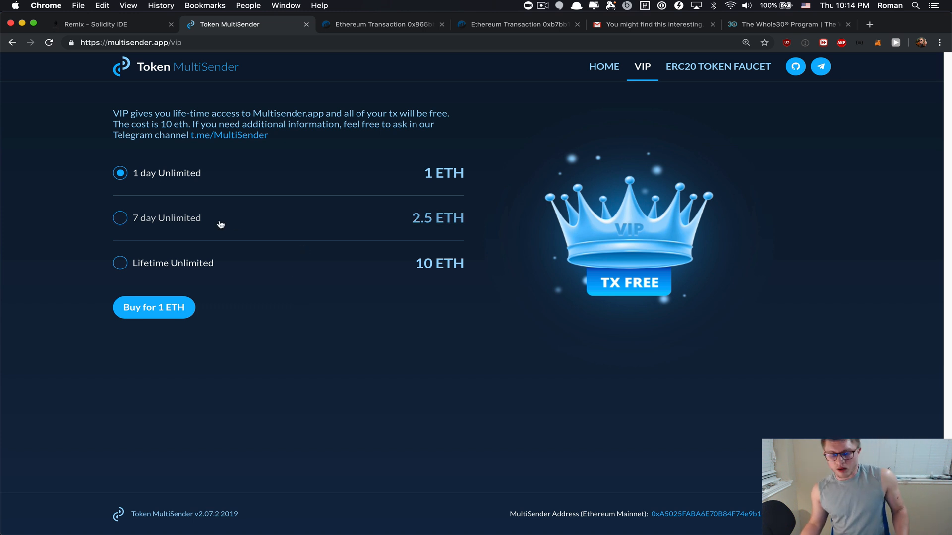
mouse_move(169, 255)
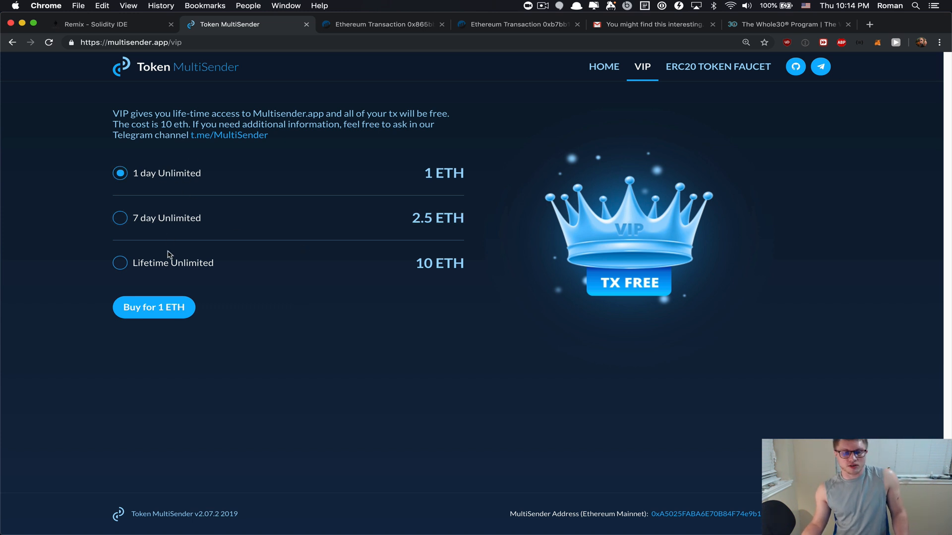
mouse_move(178, 239)
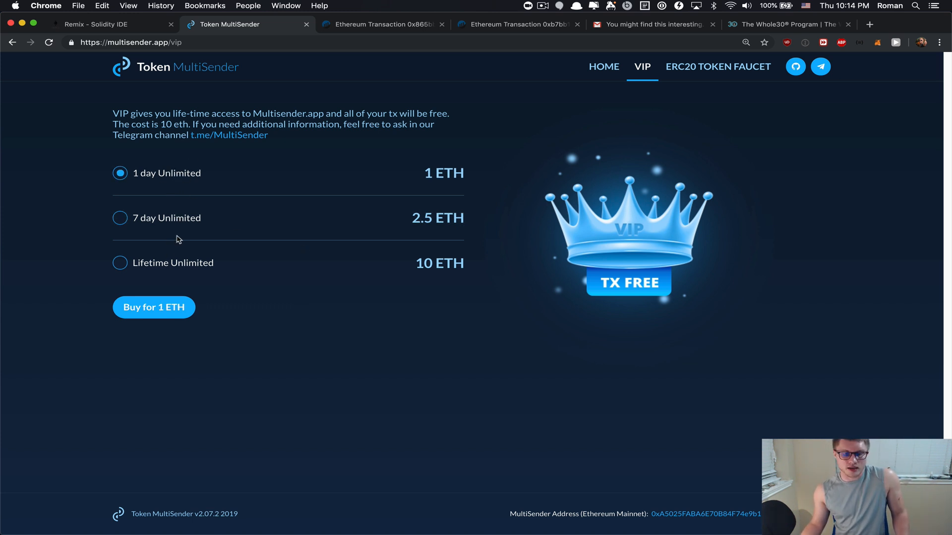
click(120, 263)
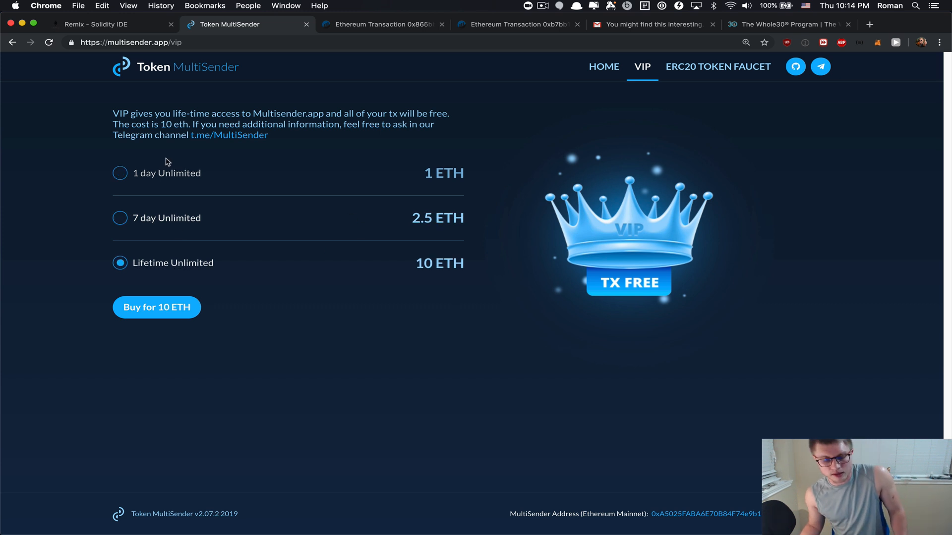
click(120, 172)
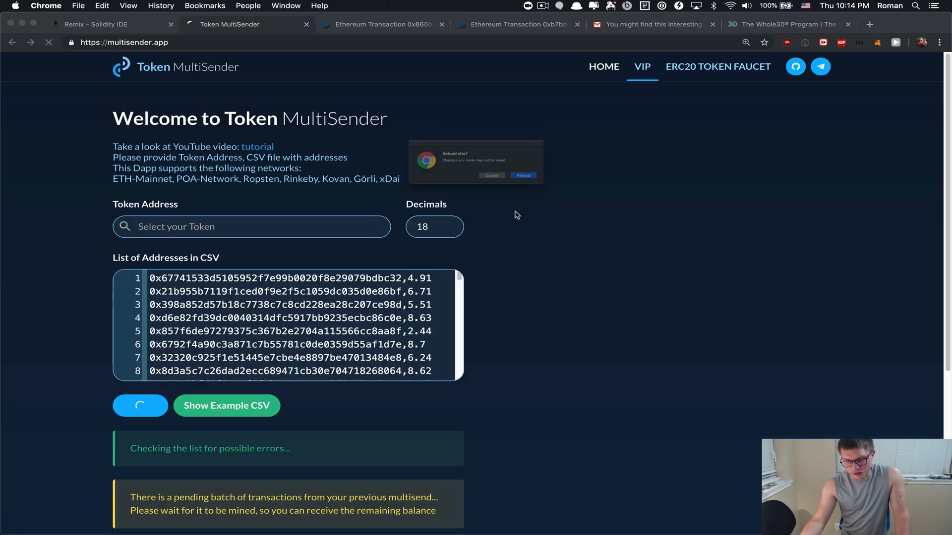
click(523, 176)
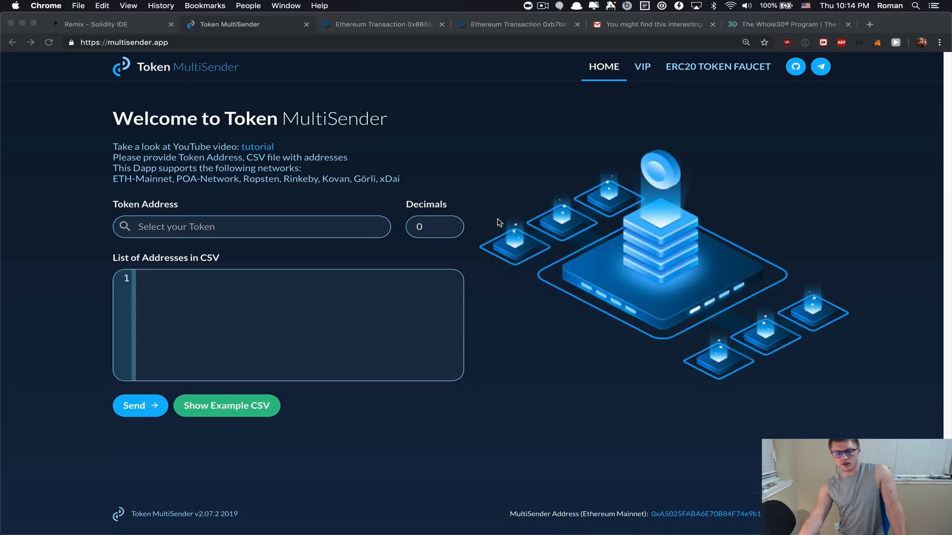
mouse_move(546, 7)
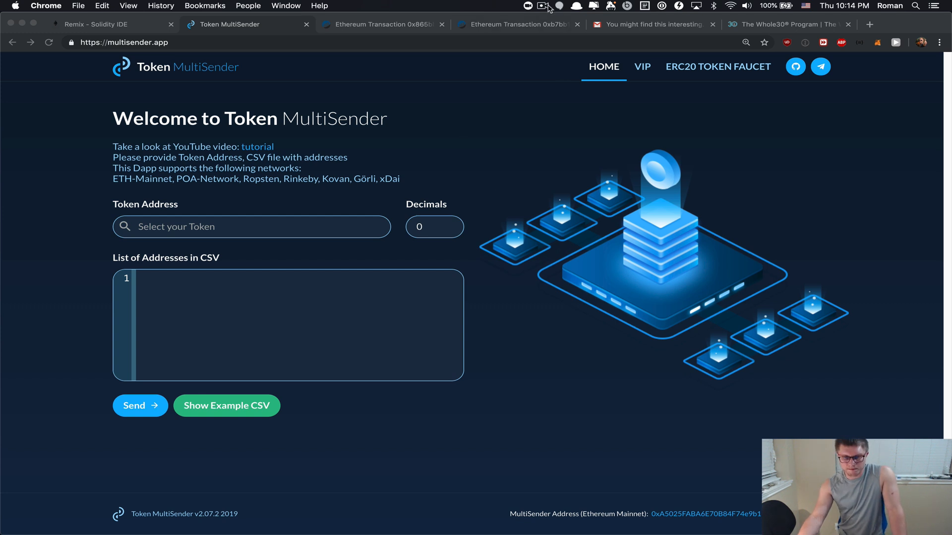